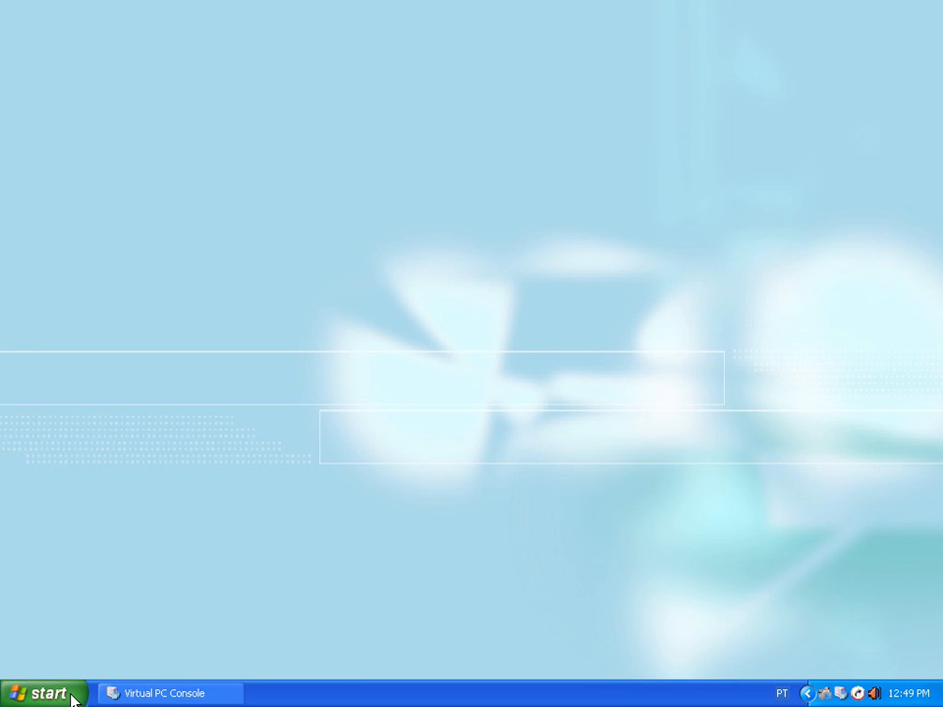
# Launch ScreenCamera.Net from the Windows XP Start menu
pyautogui.click(43, 692)
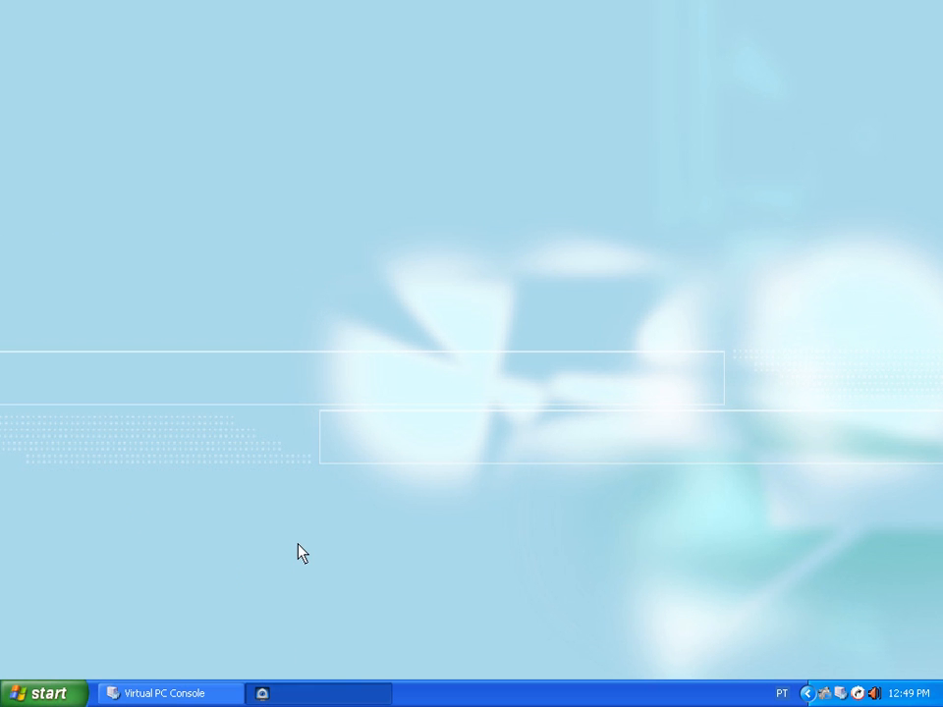
pyautogui.moveTo(295, 550)
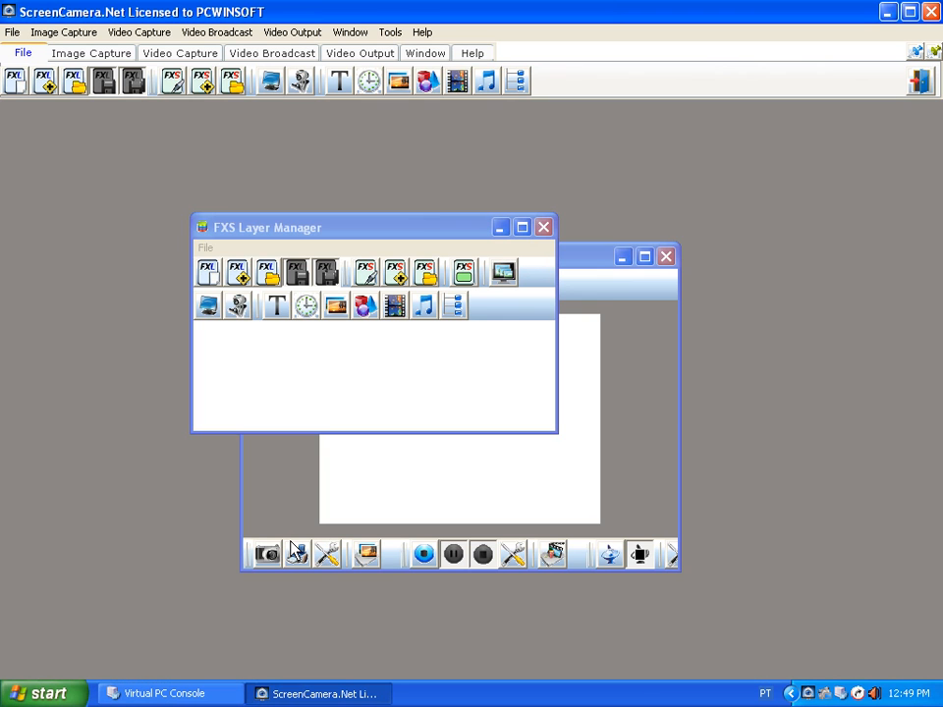
pyautogui.moveTo(577, 267)
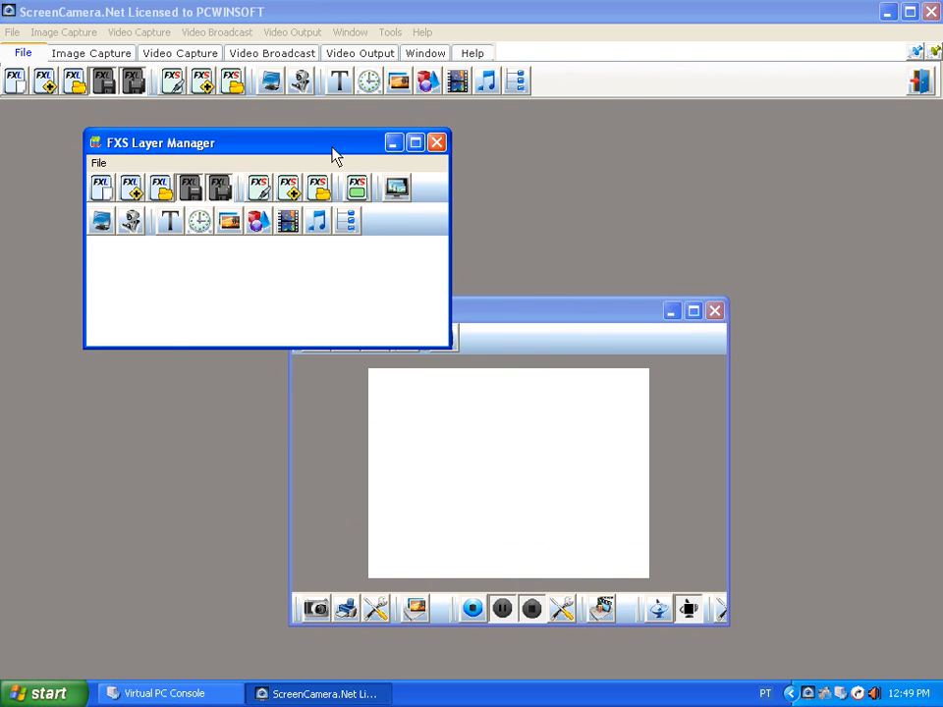
pyautogui.moveTo(165, 328)
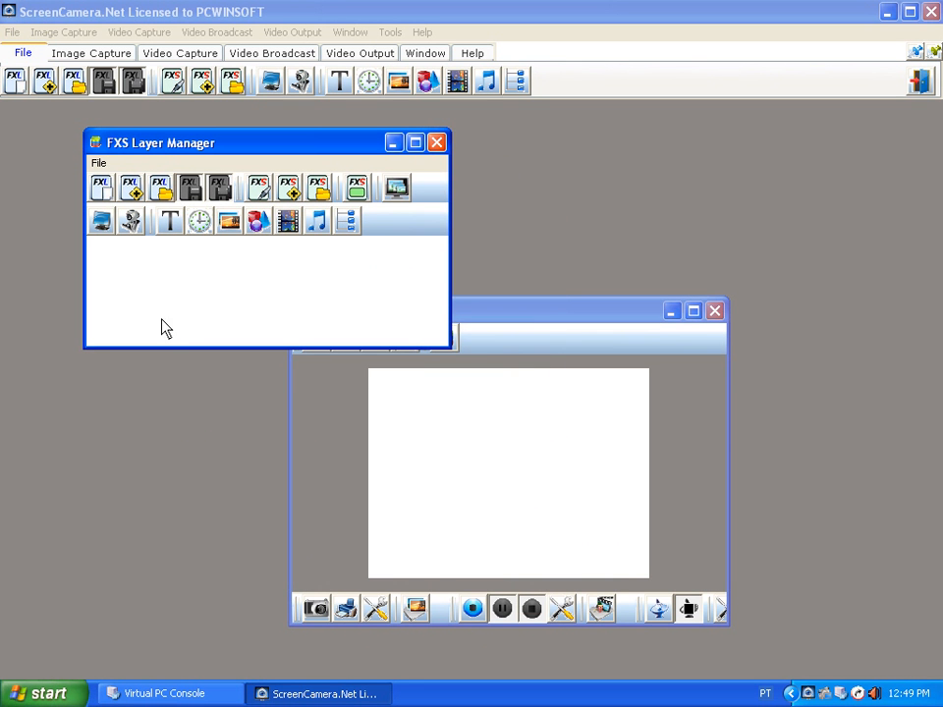
pyautogui.moveTo(129, 187)
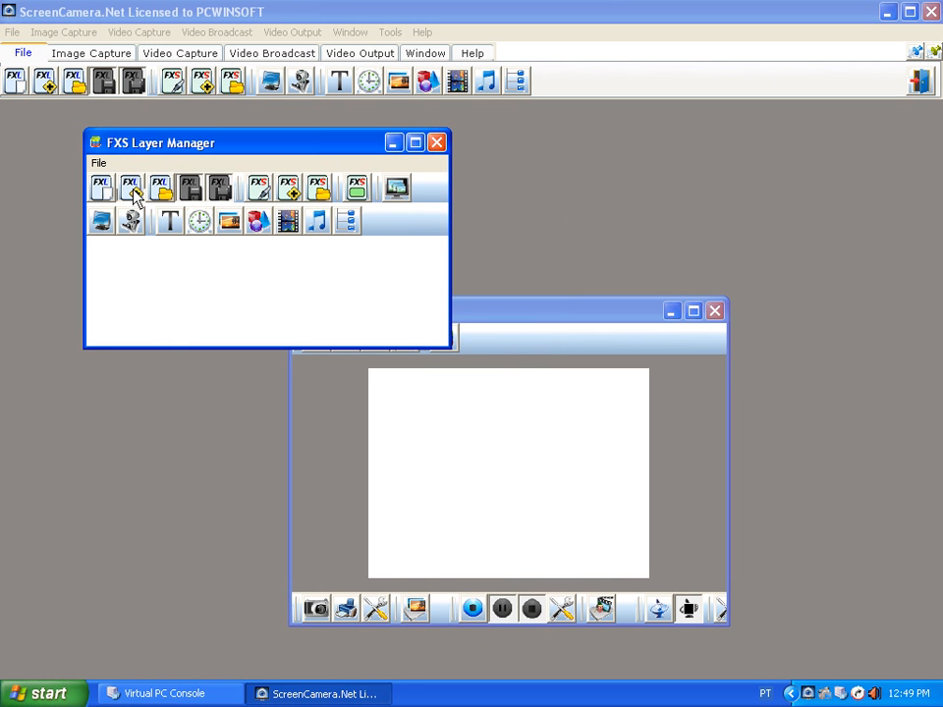
# Show the saved FXS layer lists from the Layer Manager toolbar
pyautogui.click(159, 185)
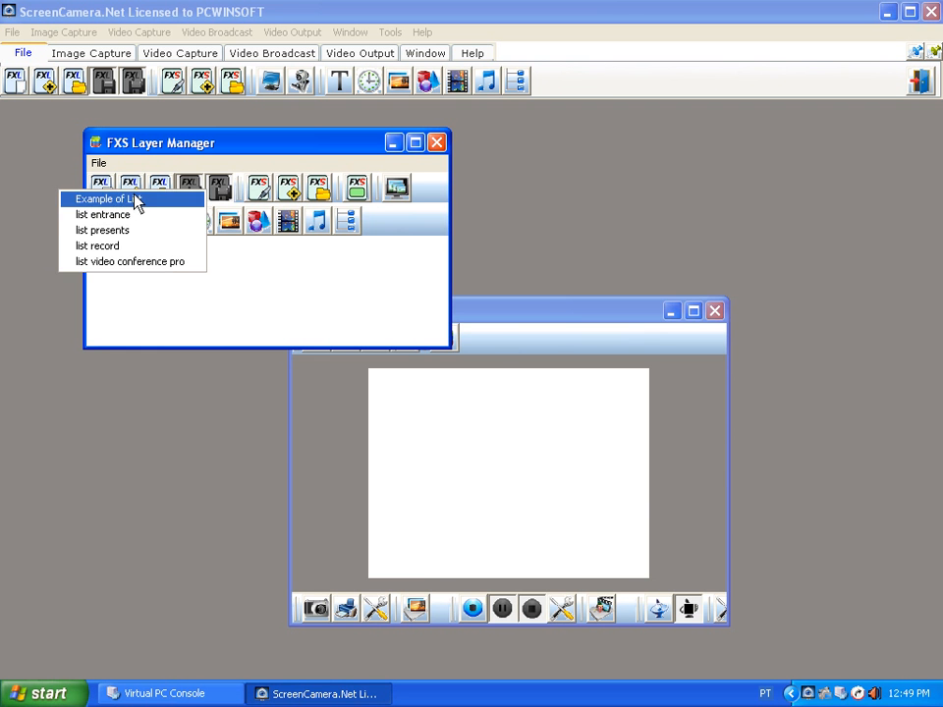
# Load 'list video conference pro' and set the USB webcam's No Flicker to 50Hz
pyautogui.click(130, 261)
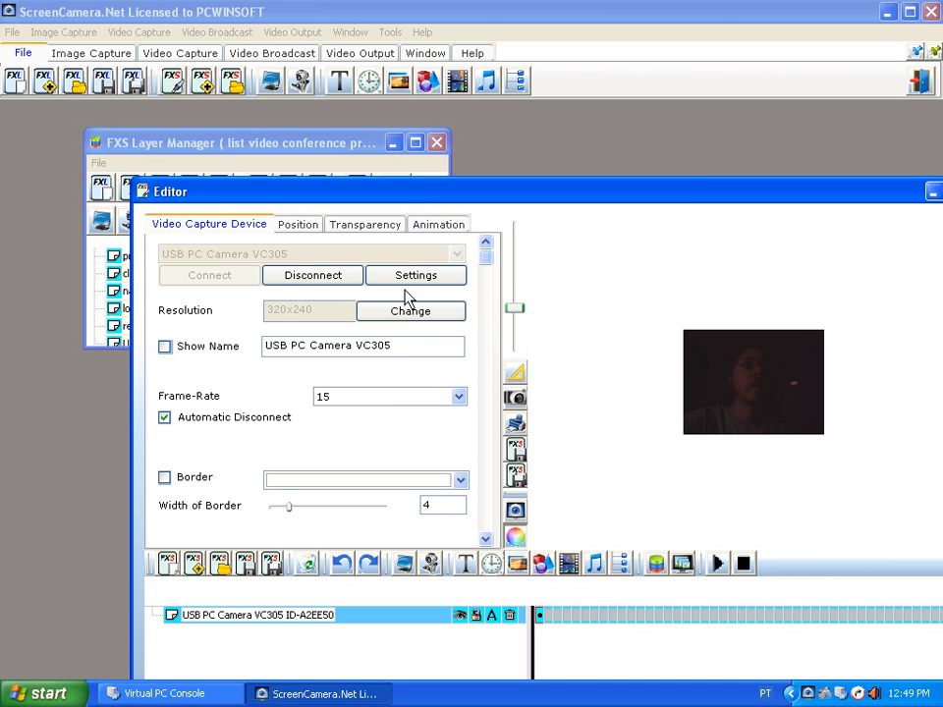
pyautogui.click(417, 275)
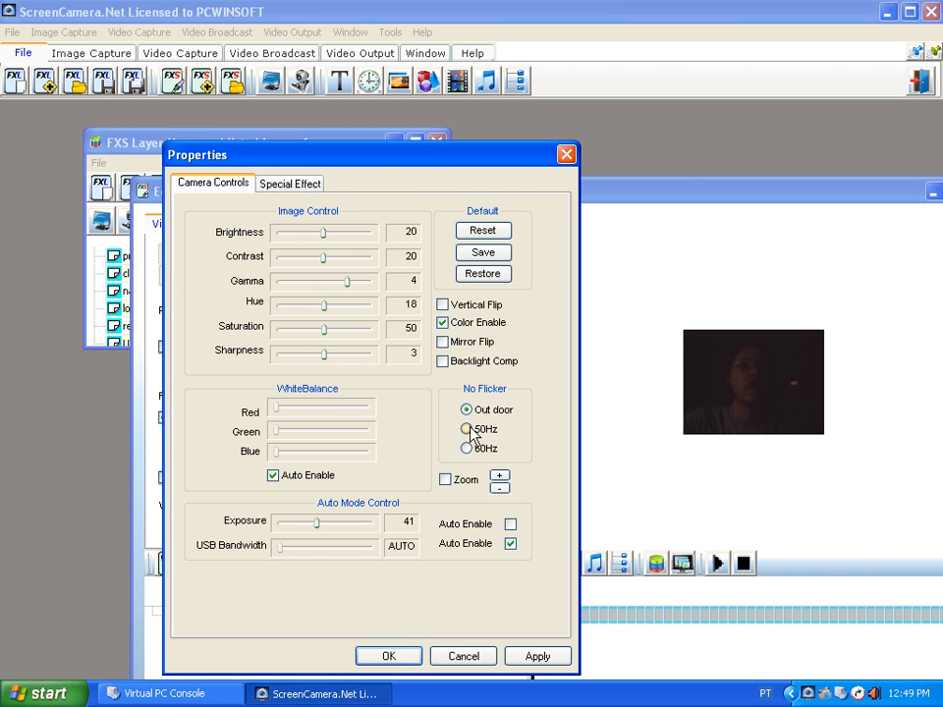
pyautogui.click(468, 428)
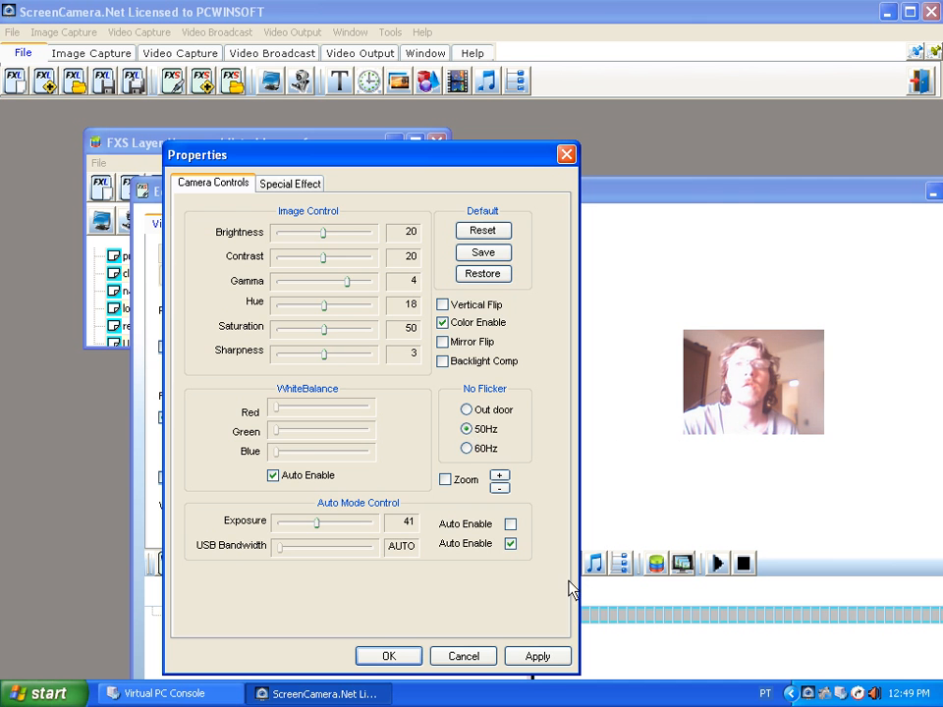
pyautogui.click(390, 656)
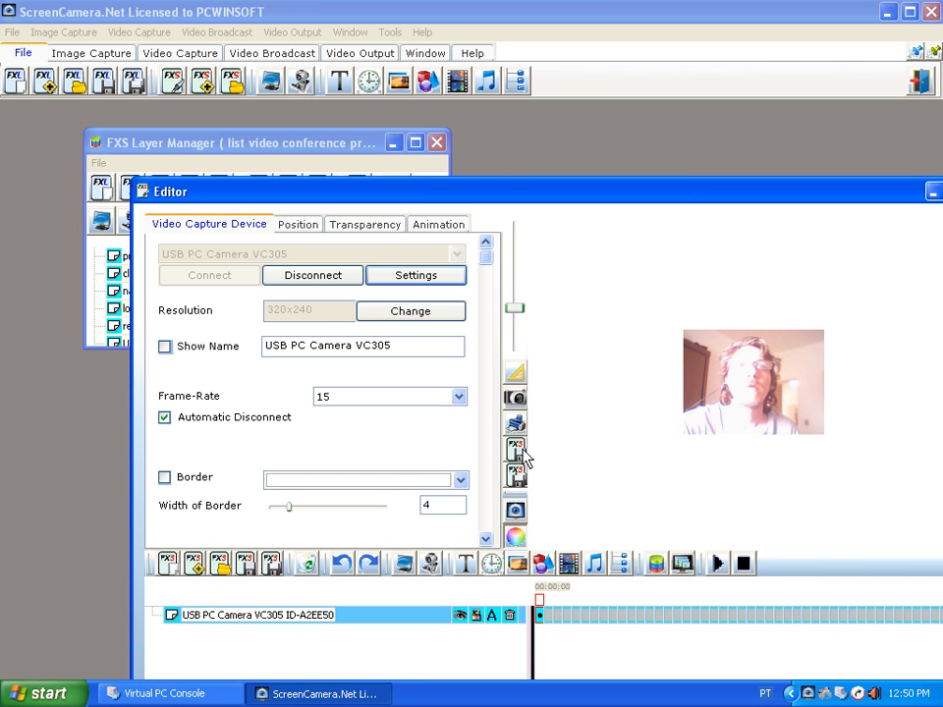
pyautogui.moveTo(834, 201)
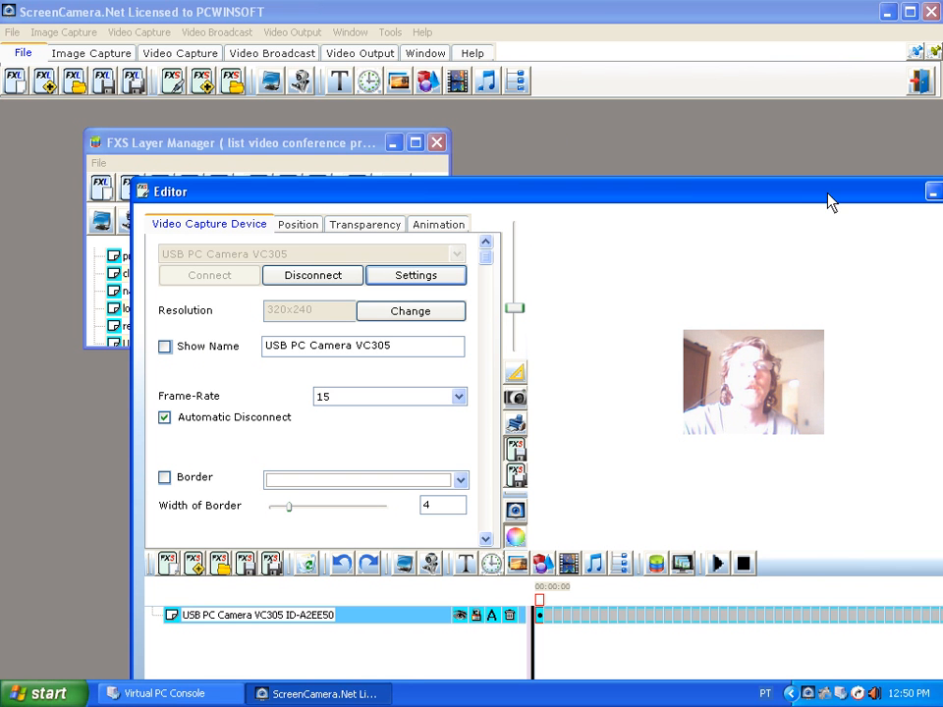
pyautogui.moveTo(718, 232)
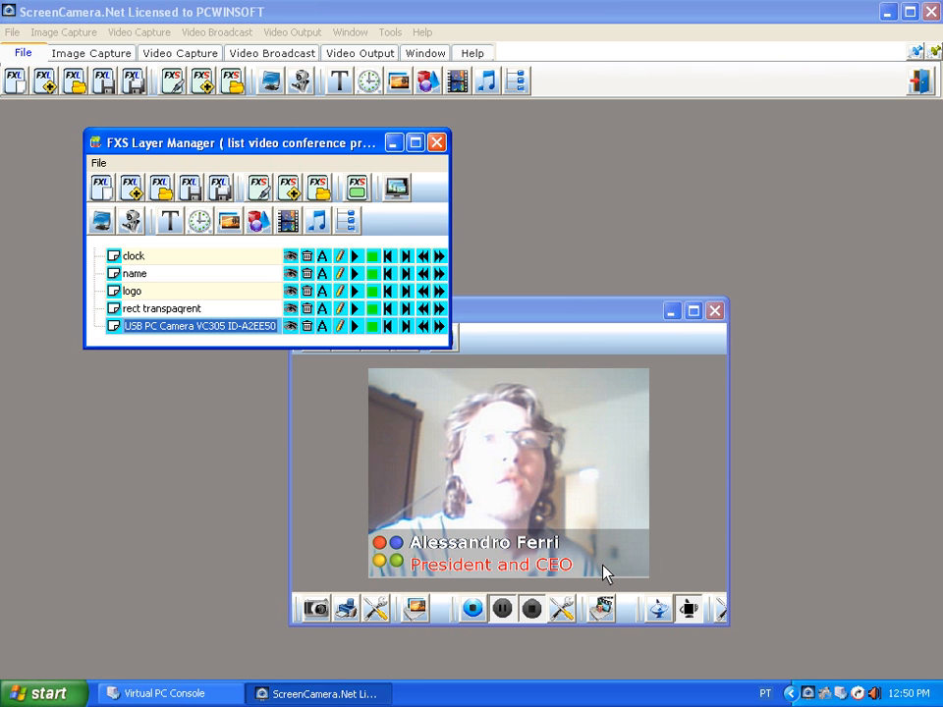
pyautogui.moveTo(381, 450)
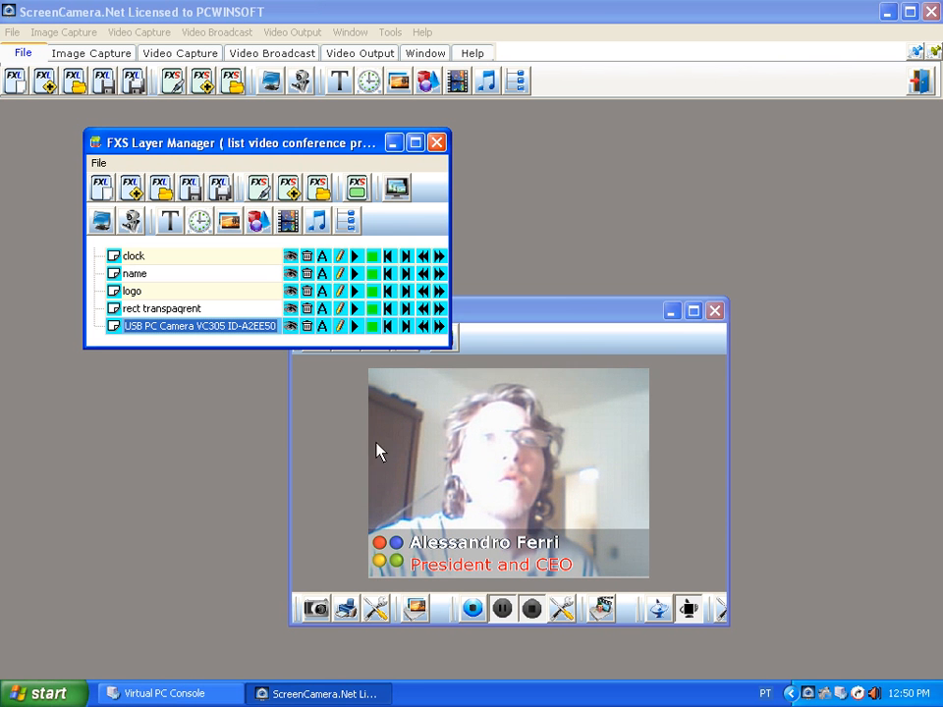
pyautogui.moveTo(338, 421)
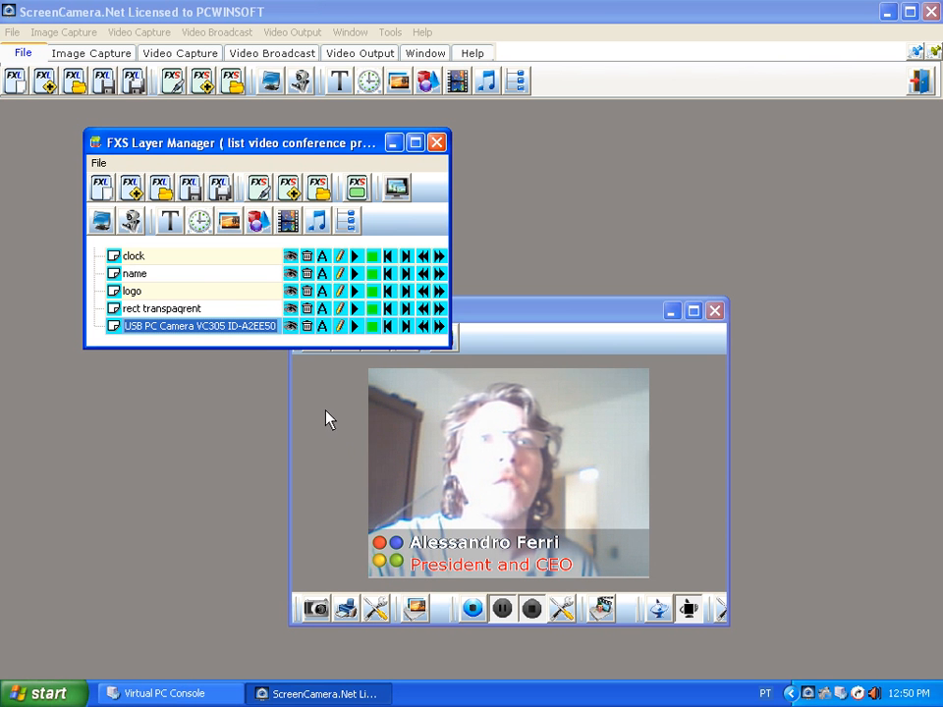
pyautogui.moveTo(118, 118)
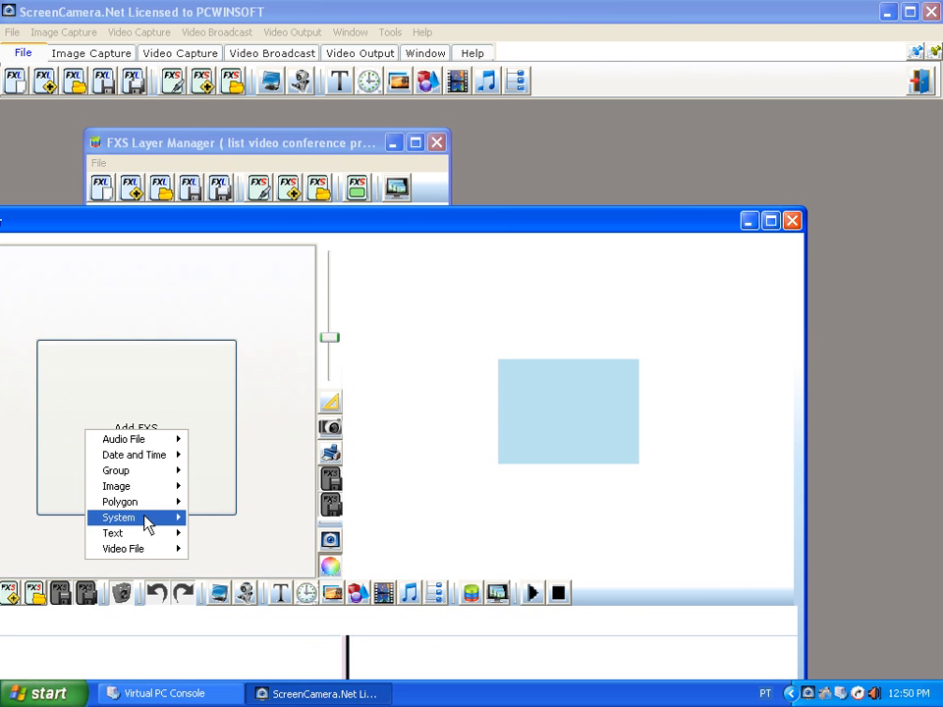
pyautogui.moveTo(116, 487)
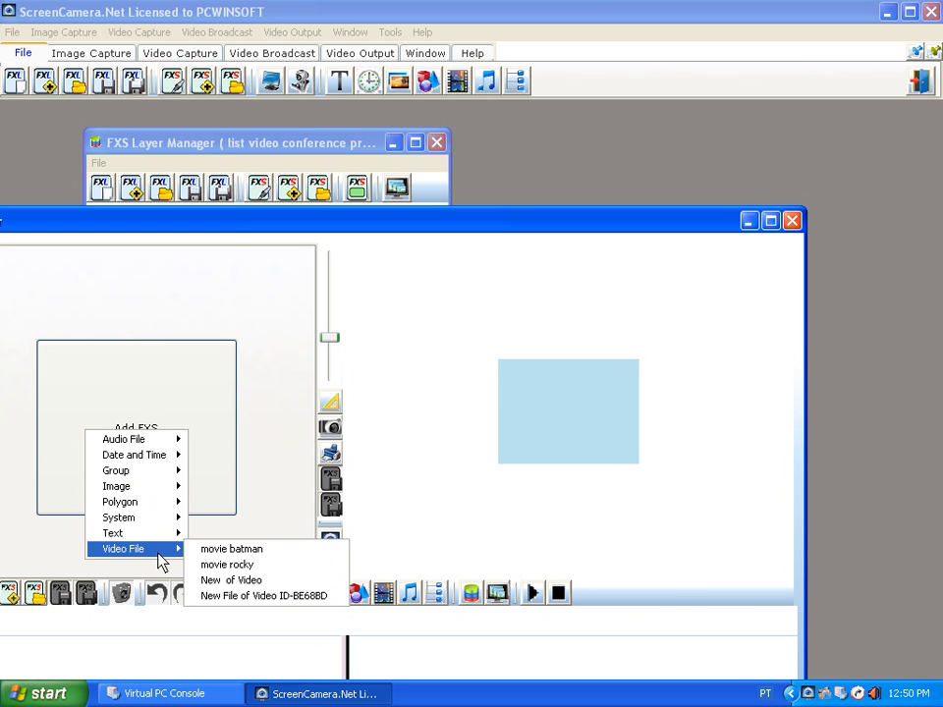
pyautogui.moveTo(232, 550)
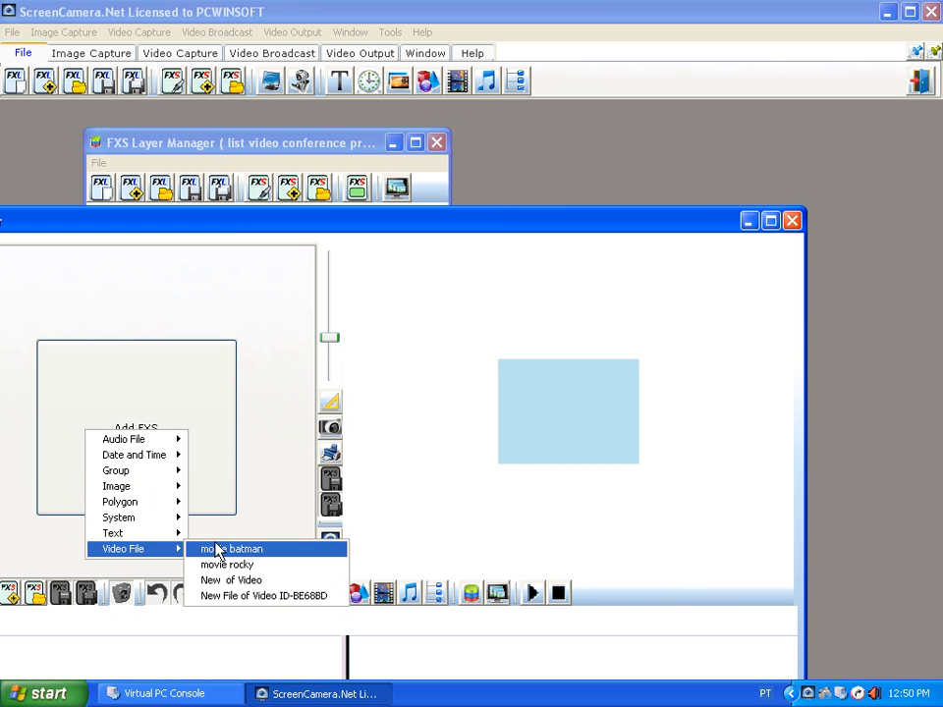
pyautogui.moveTo(232, 580)
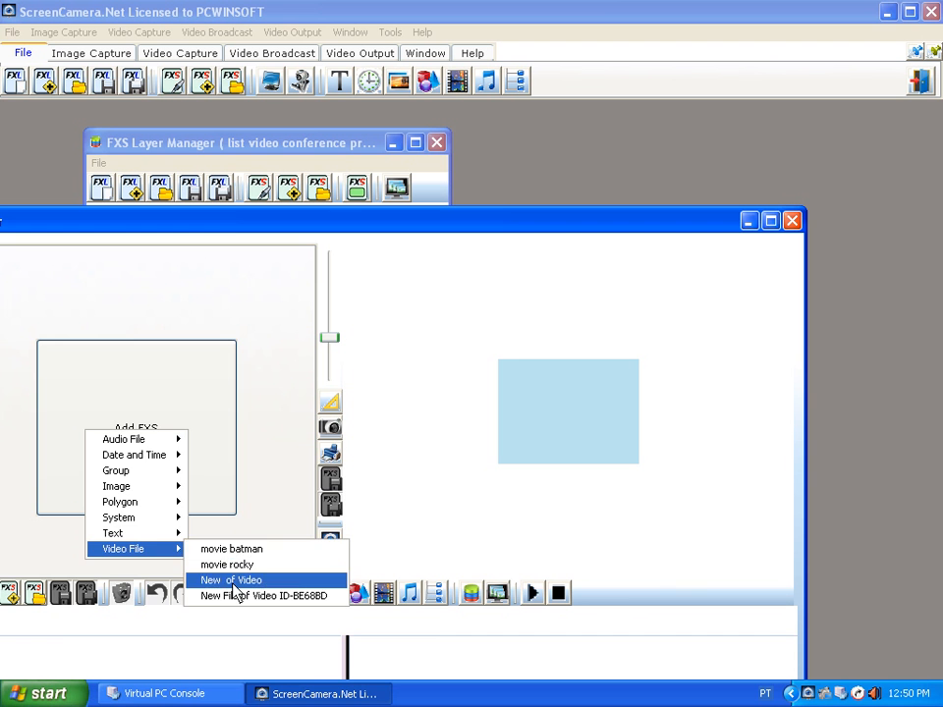
# Add a new video layer and browse to D:\TEMP\1avcenter\samples in the Open dialog
pyautogui.click(230, 580)
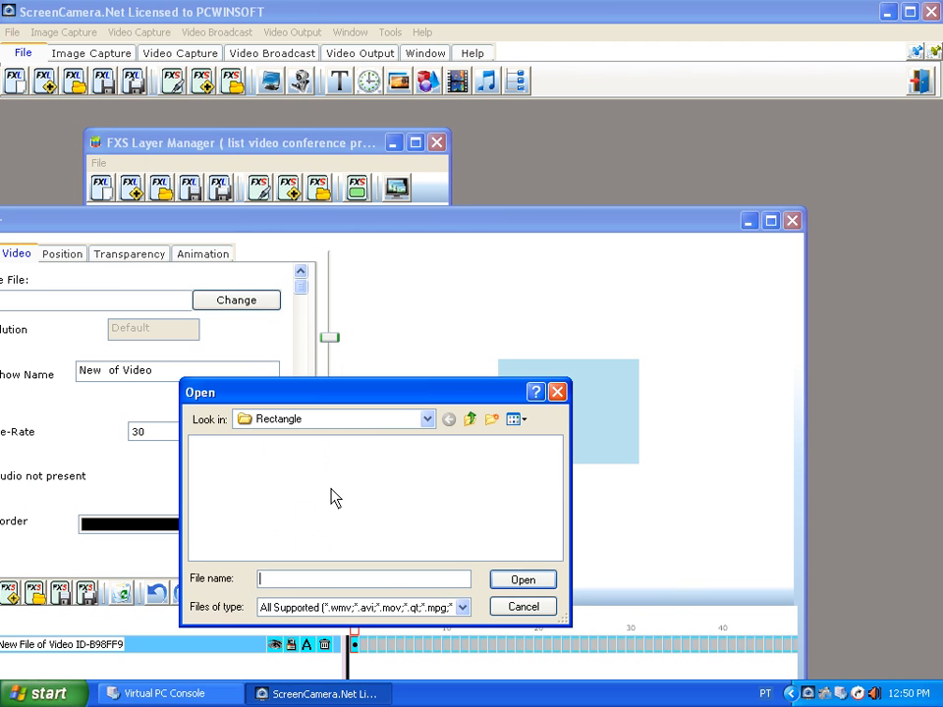
pyautogui.click(426, 419)
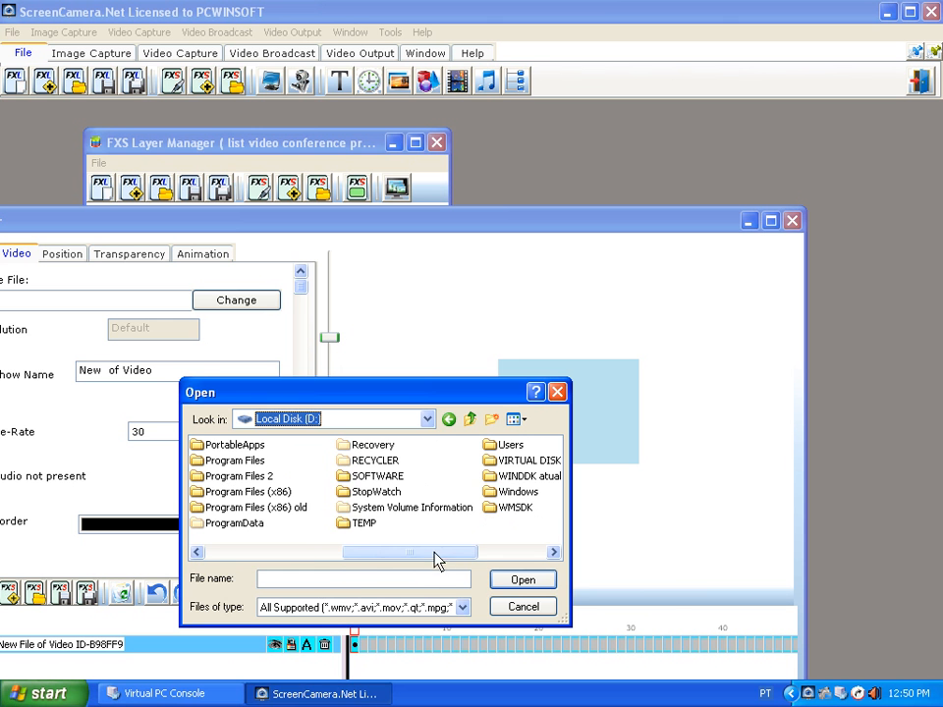
pyautogui.doubleClick(362, 522)
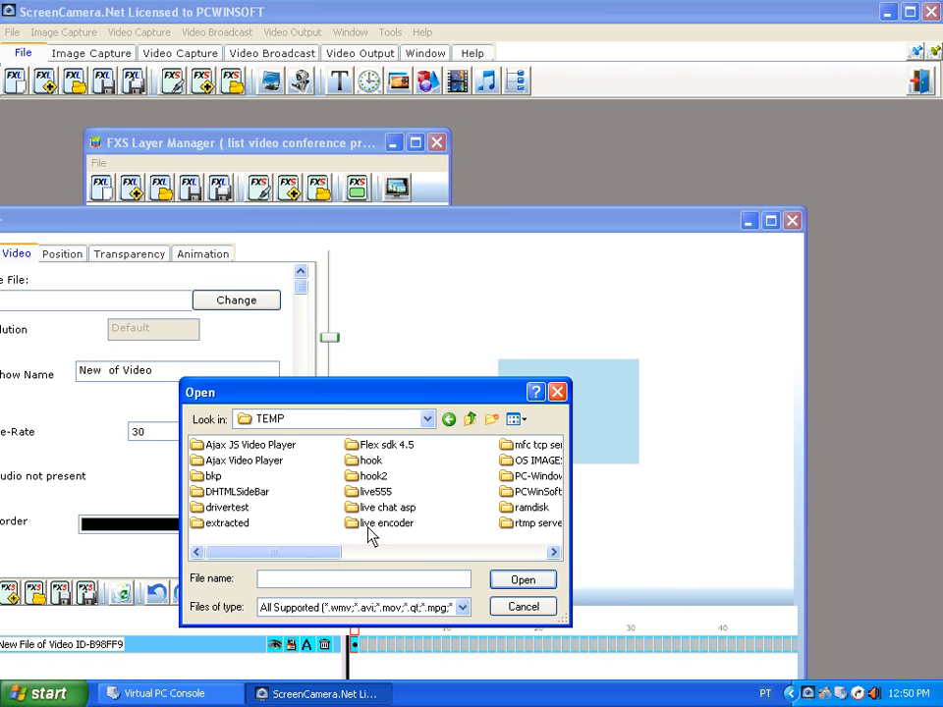
pyautogui.moveTo(535, 495)
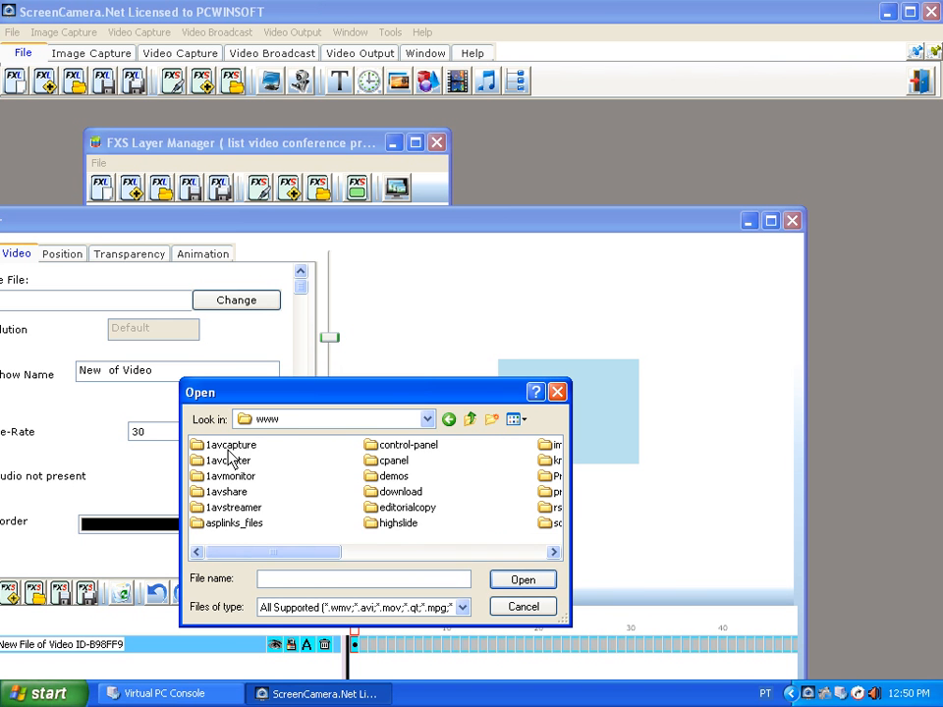
pyautogui.doubleClick(228, 444)
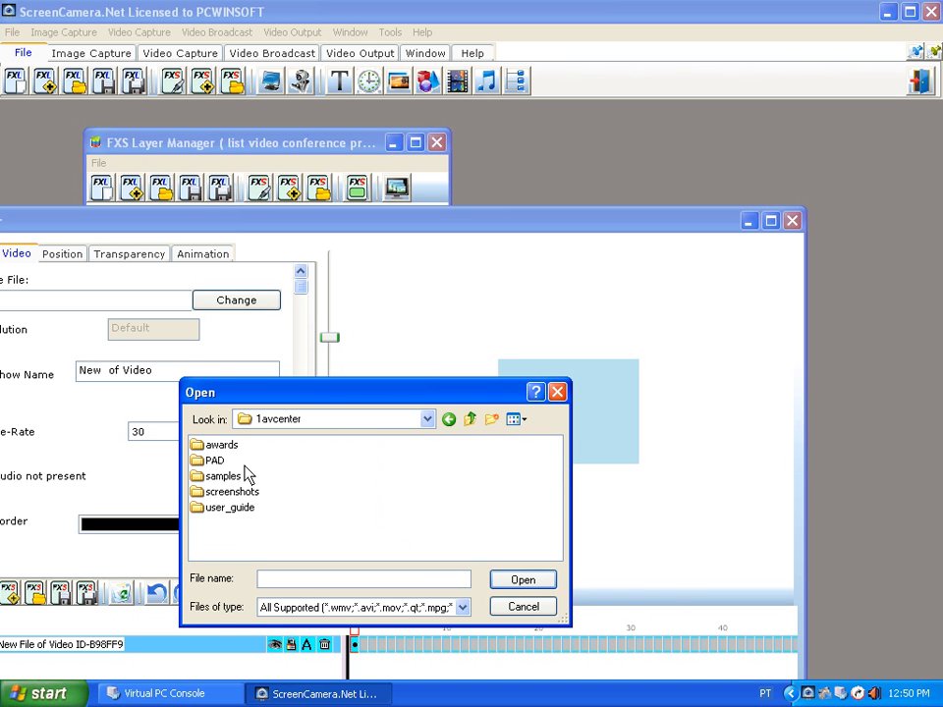
pyautogui.doubleClick(224, 476)
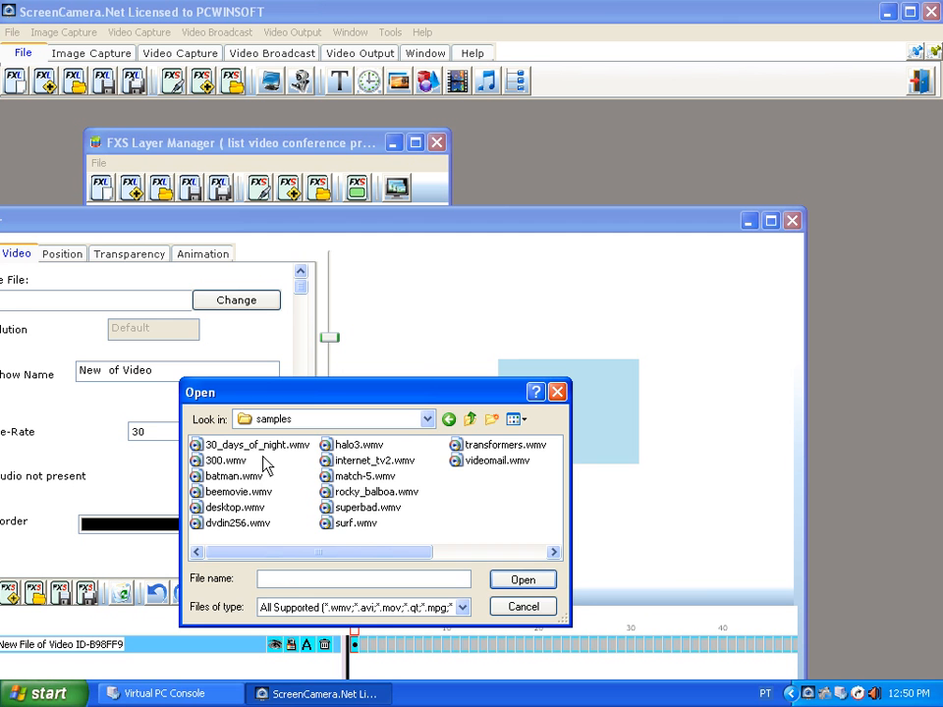
pyautogui.moveTo(242, 471)
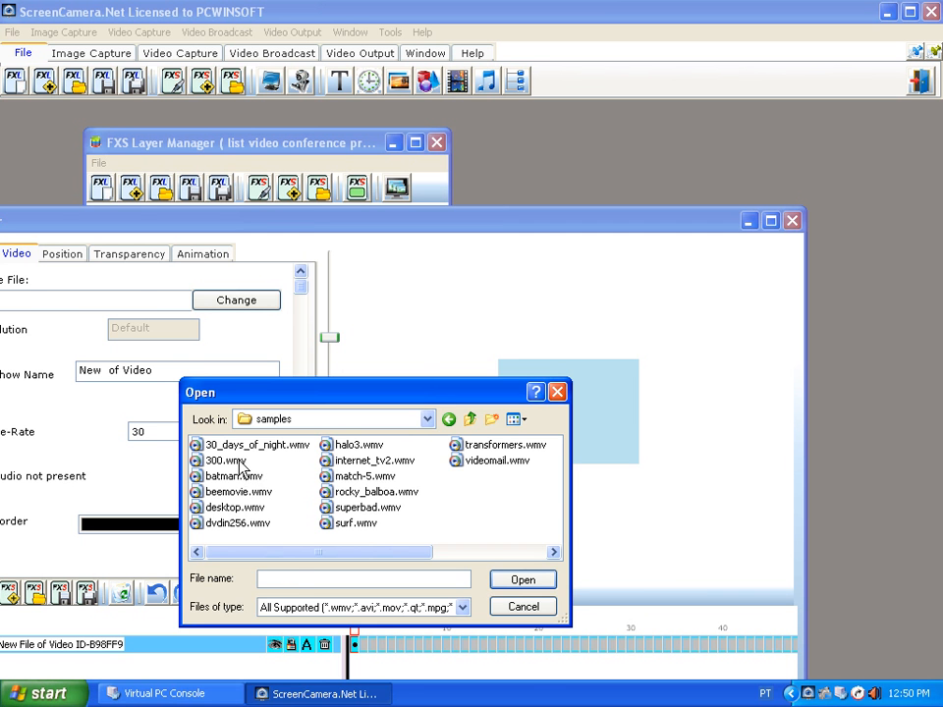
# Load batman.wmv into the layer and place it inside the light-blue rectangle
pyautogui.click(522, 578)
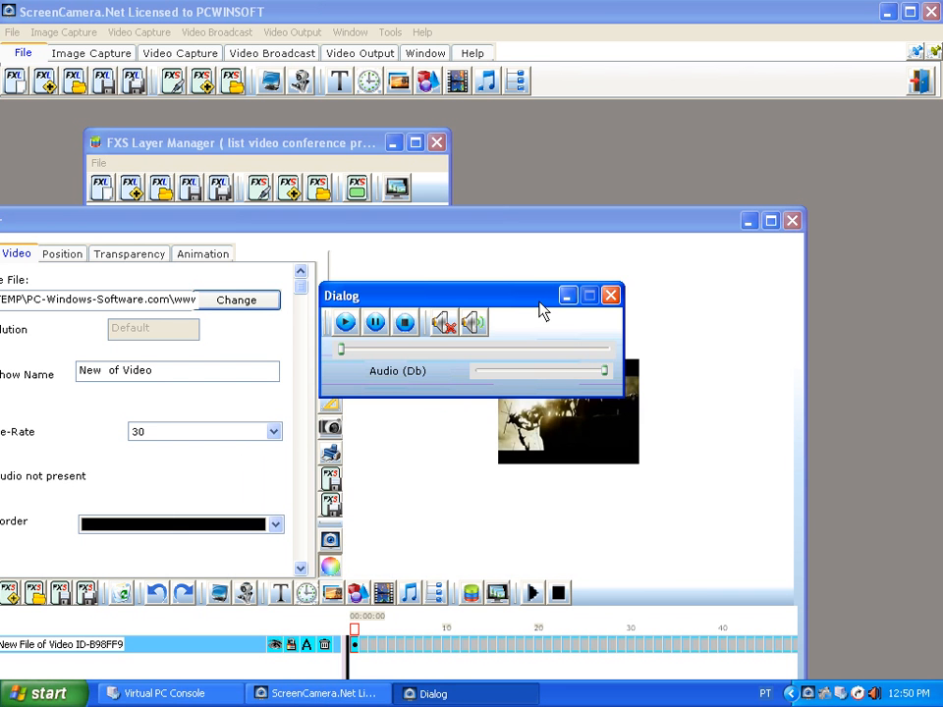
pyautogui.moveTo(472, 295); pyautogui.dragTo(540, 530)
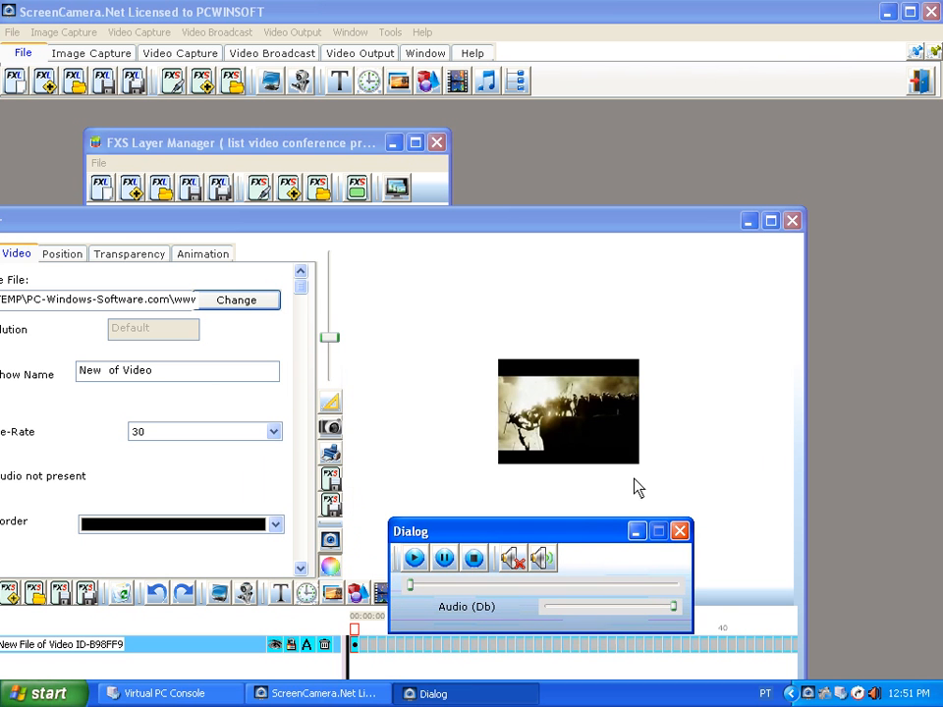
pyautogui.click(568, 413)
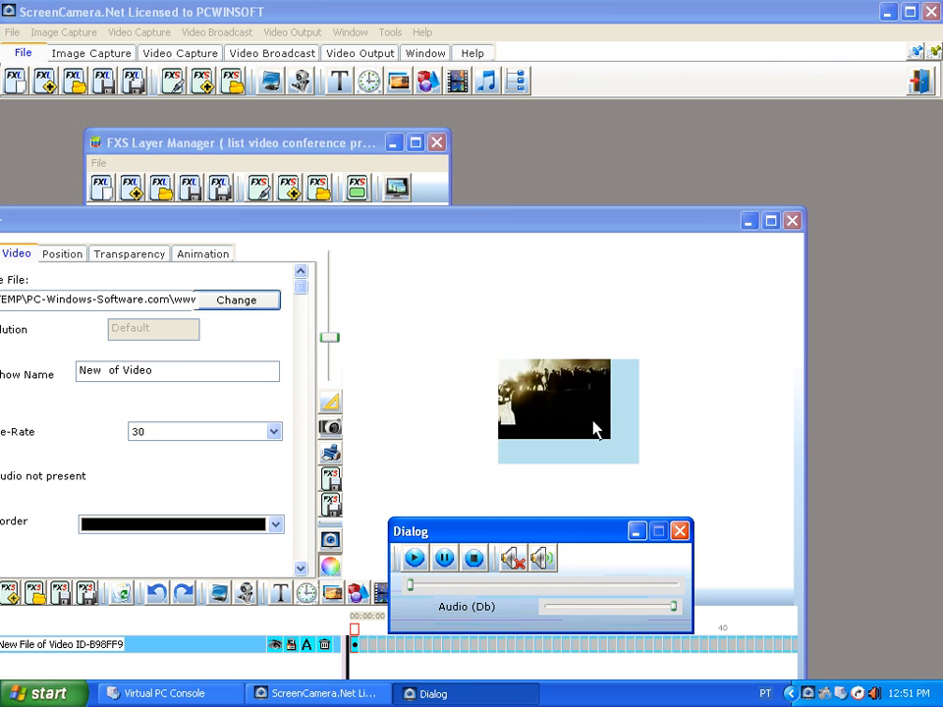
pyautogui.click(555, 405)
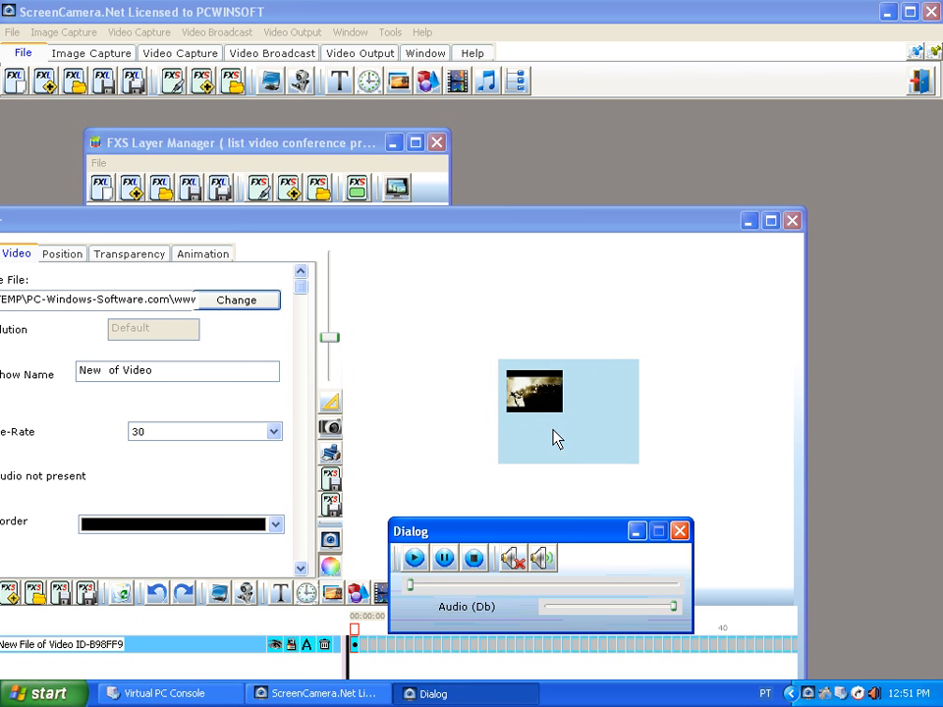
pyautogui.moveTo(549, 405)
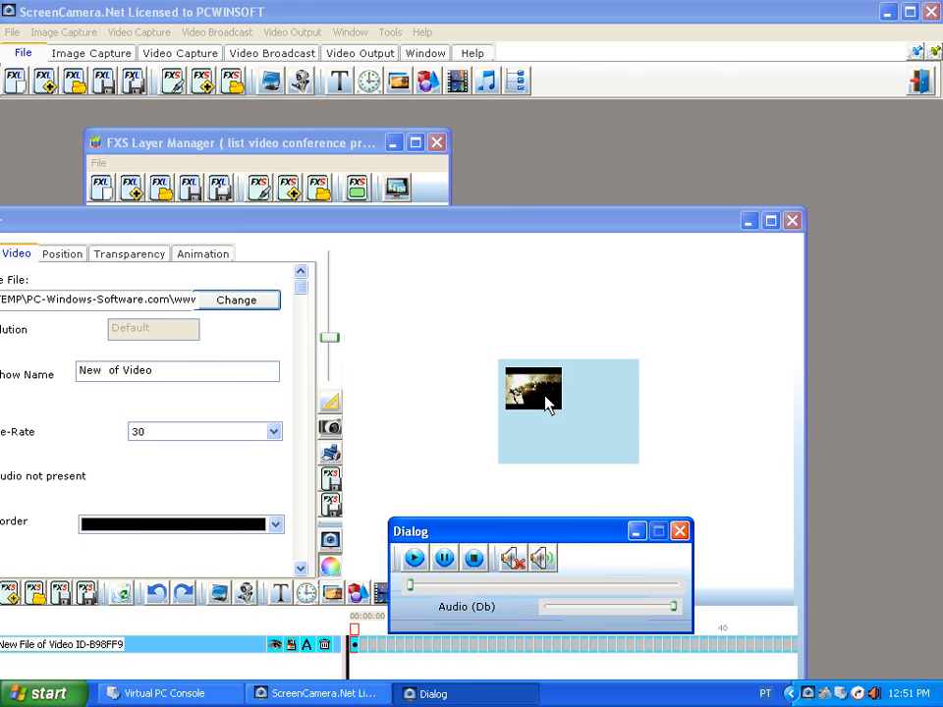
pyautogui.moveTo(578, 535)
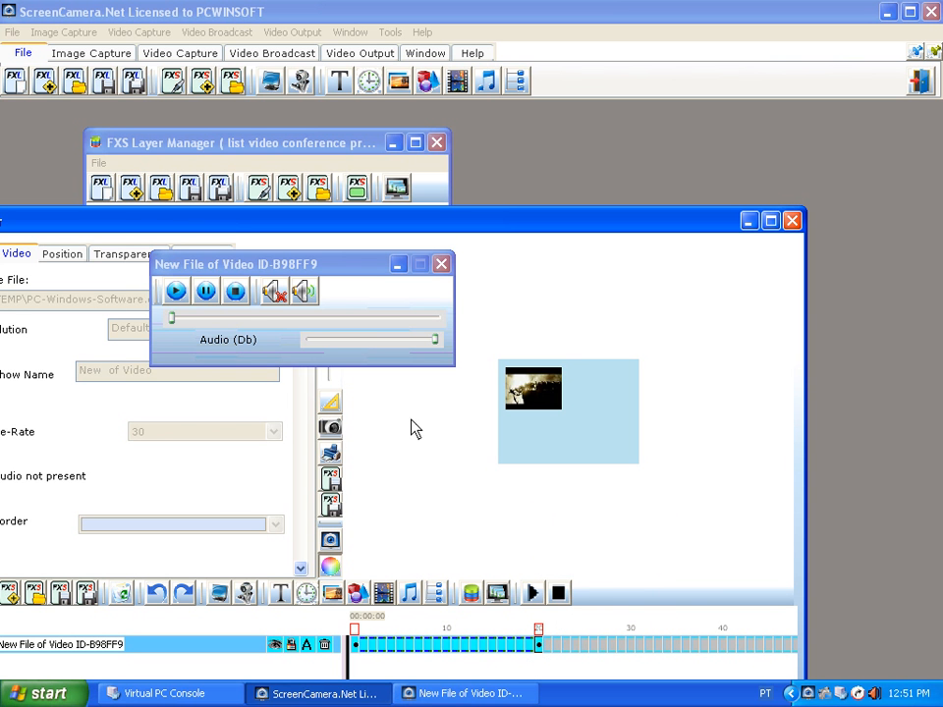
# On the Position tab, shift the movie, centre it and enlarge it to fill the output
pyautogui.click(440, 263)
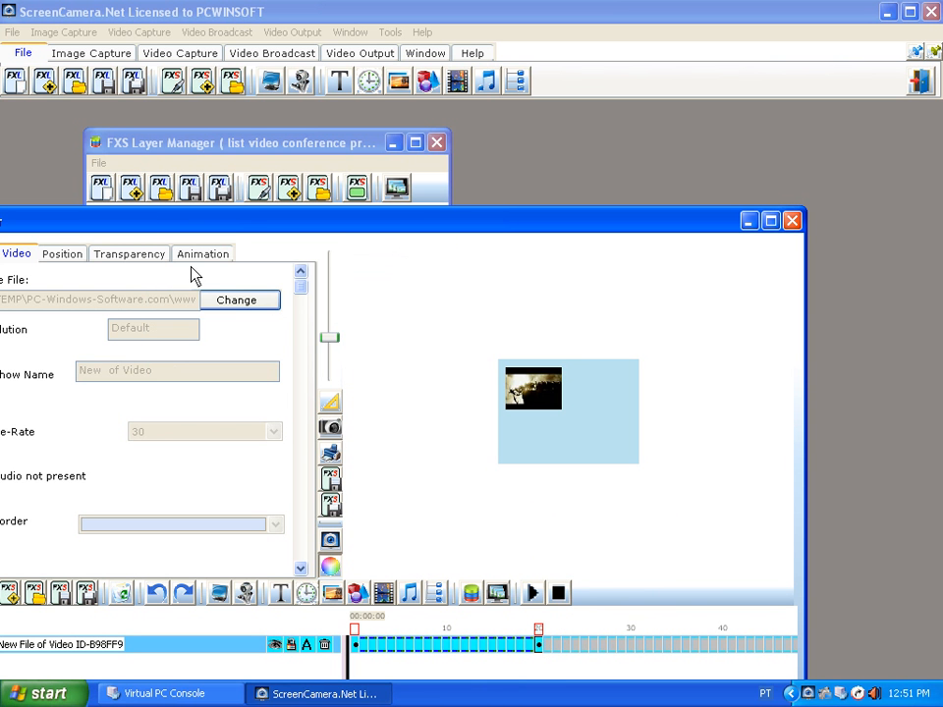
pyautogui.click(61, 254)
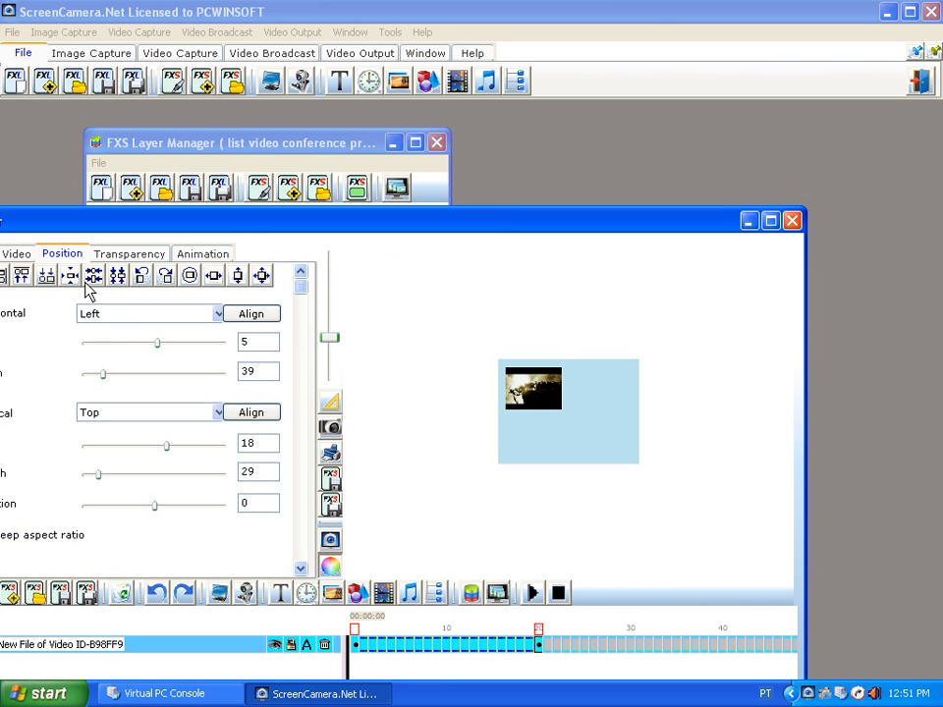
pyautogui.moveTo(157, 342); pyautogui.dragTo(175, 342)
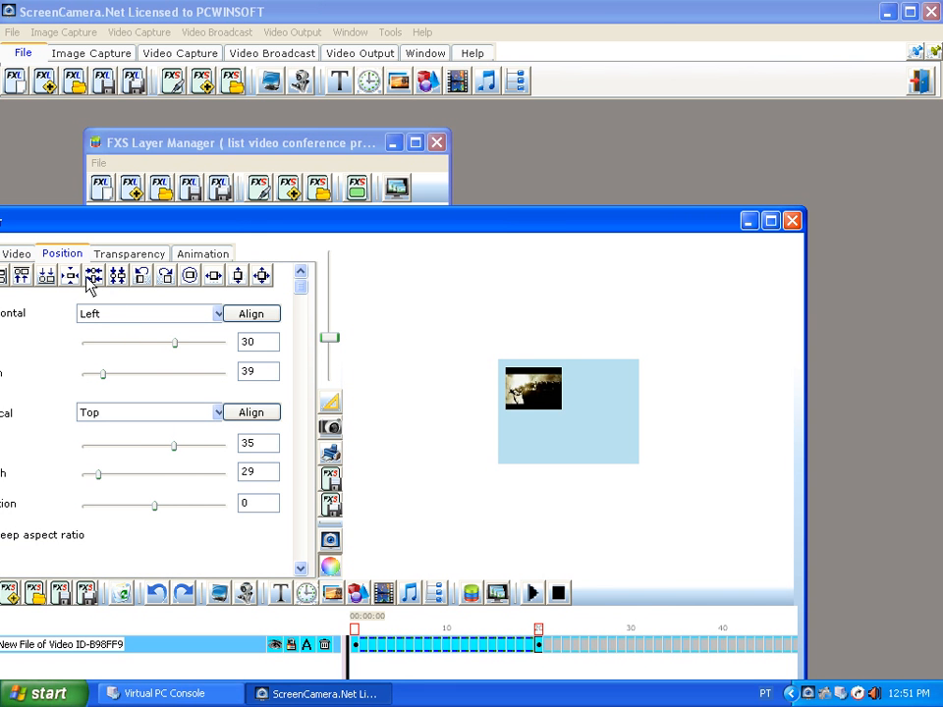
pyautogui.click(261, 275)
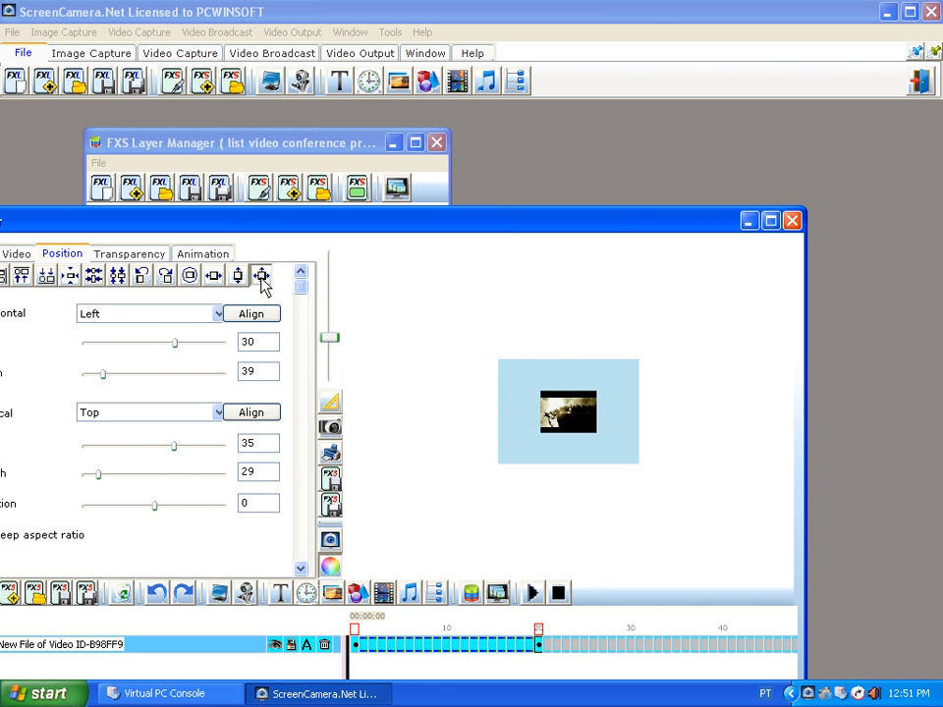
pyautogui.click(71, 275)
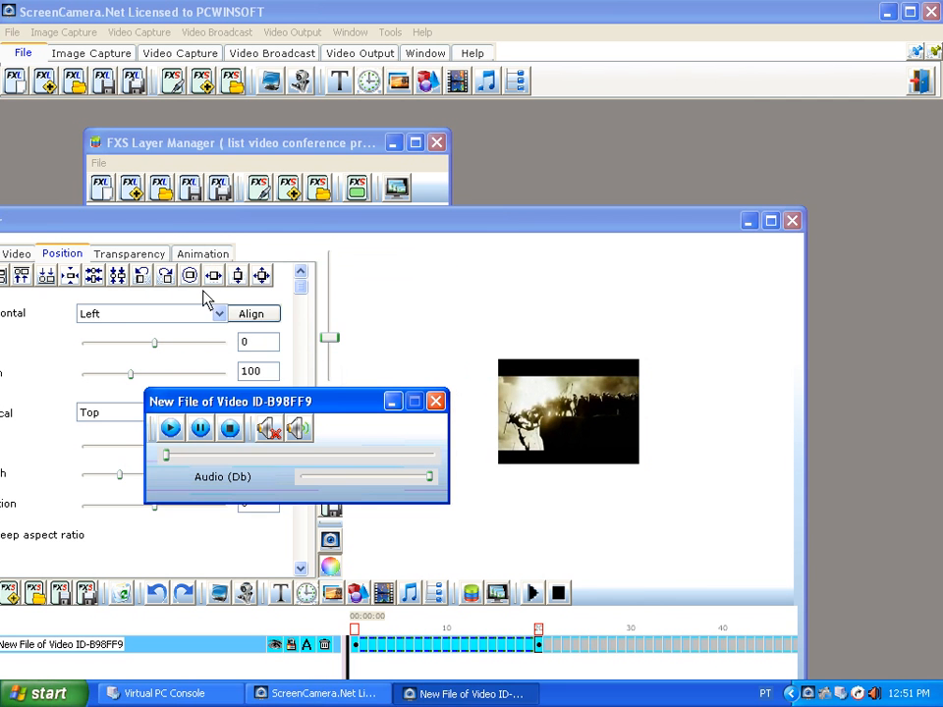
pyautogui.click(220, 252)
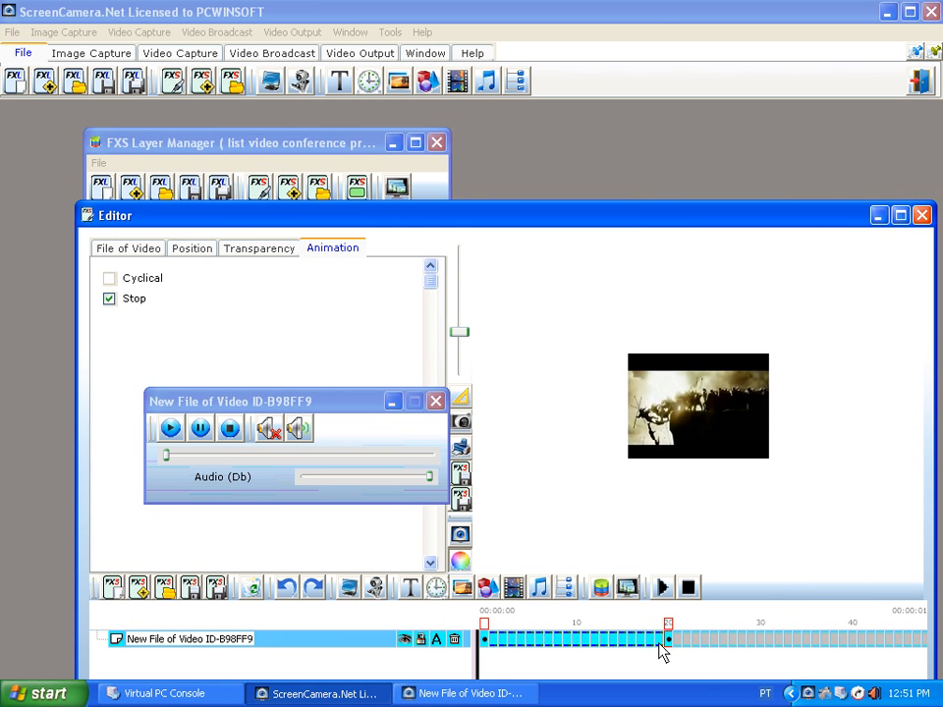
pyautogui.moveTo(767, 650)
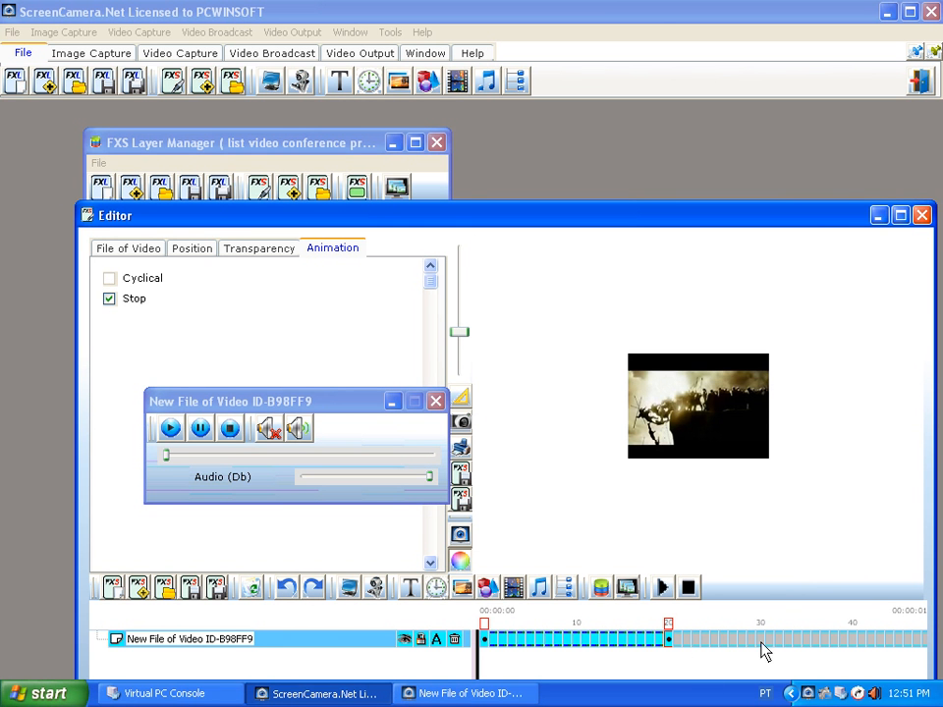
# Insert key frames on the timeline and shrink the movie to a small window at the earlier one
pyautogui.rightClick(766, 644)
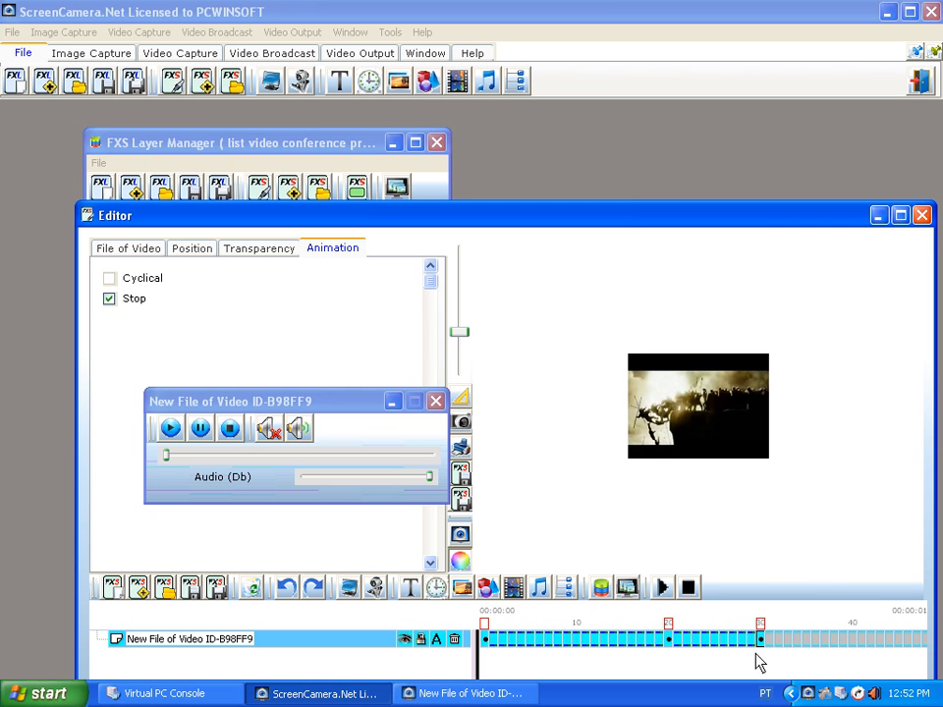
pyautogui.click(698, 405)
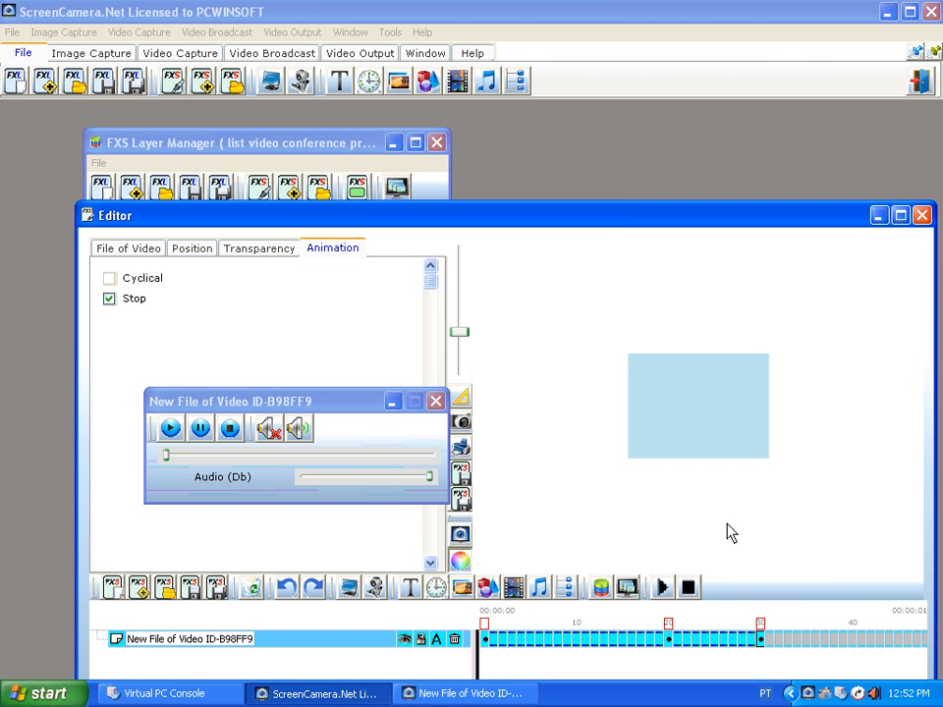
pyautogui.click(698, 530)
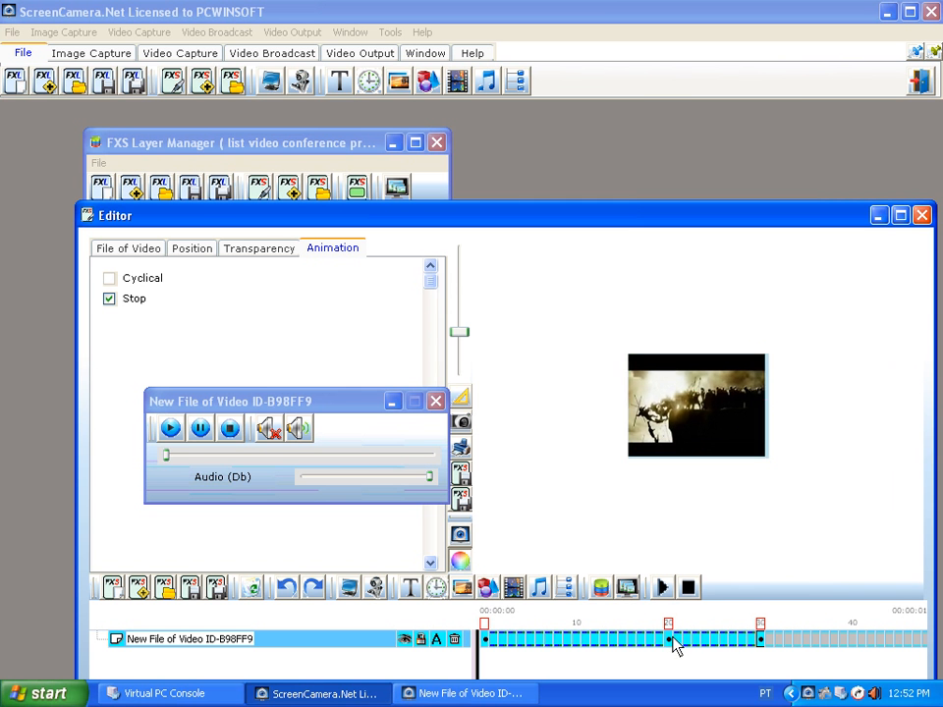
pyautogui.click(695, 404)
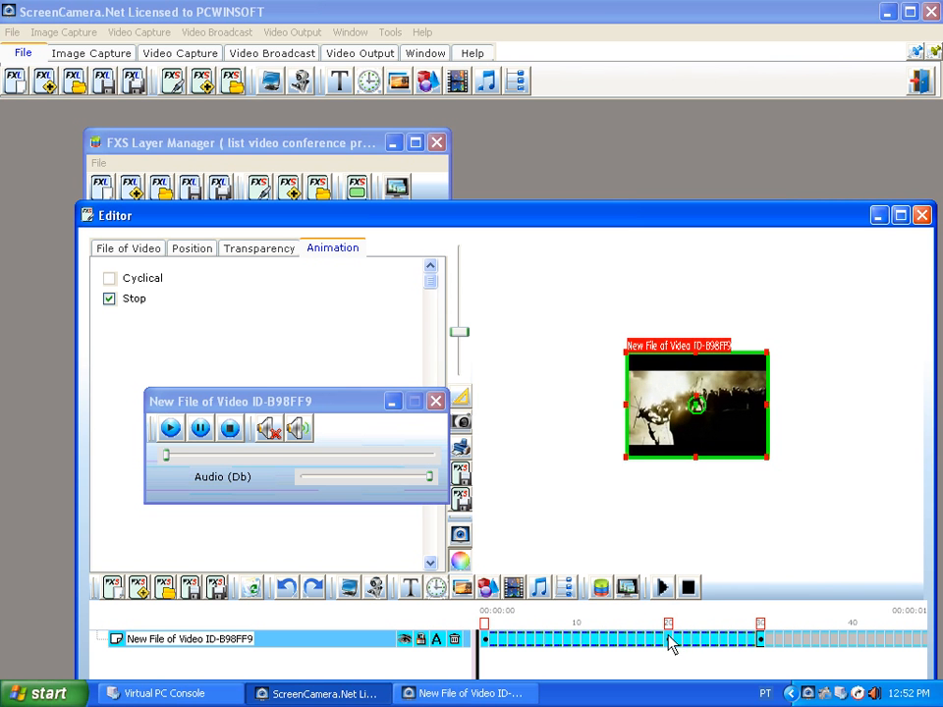
pyautogui.click(483, 641)
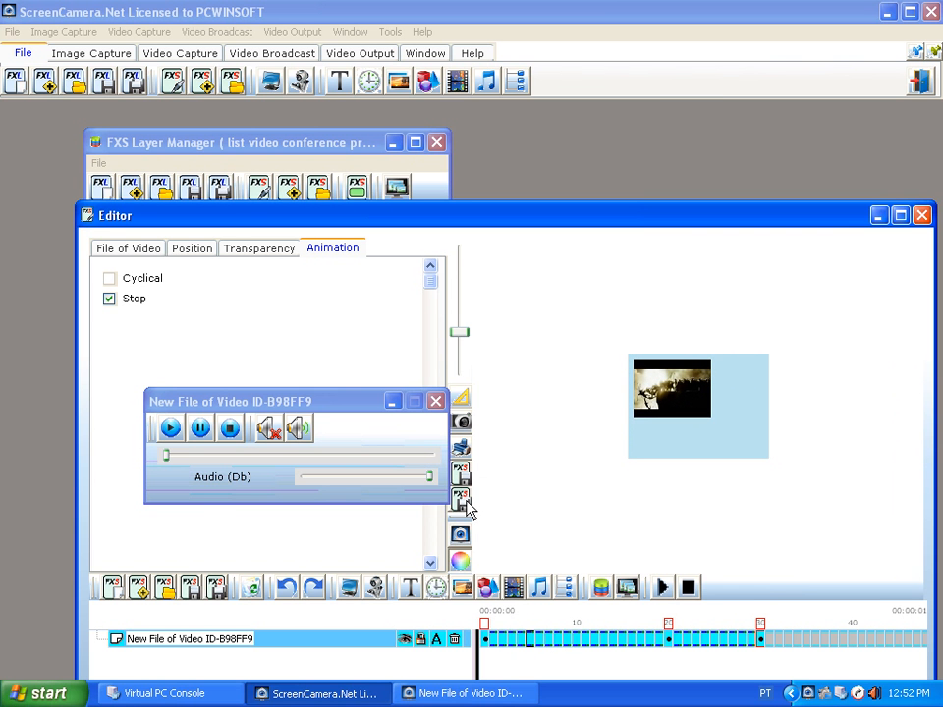
pyautogui.click(460, 495)
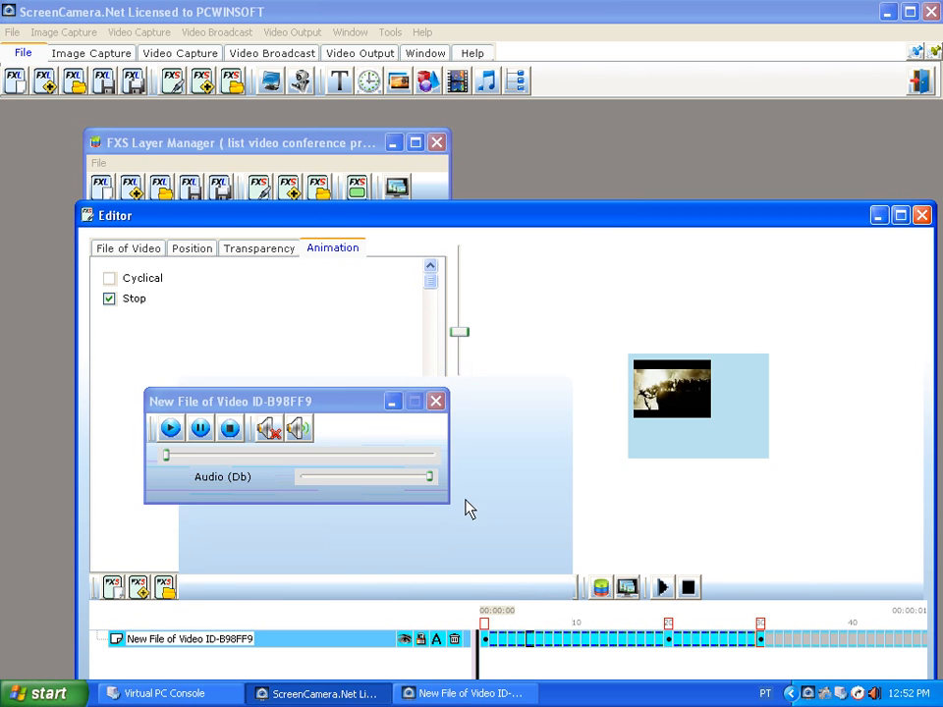
# Answer No to deleting FXS movie 1 and add a second movie layer
pyautogui.click(452, 639)
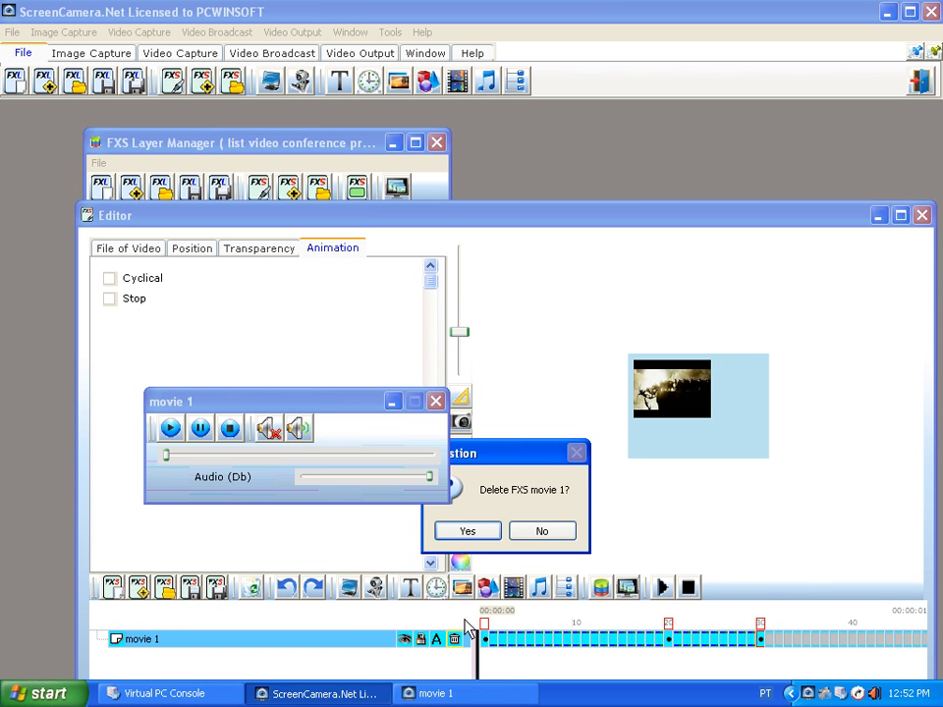
pyautogui.click(468, 531)
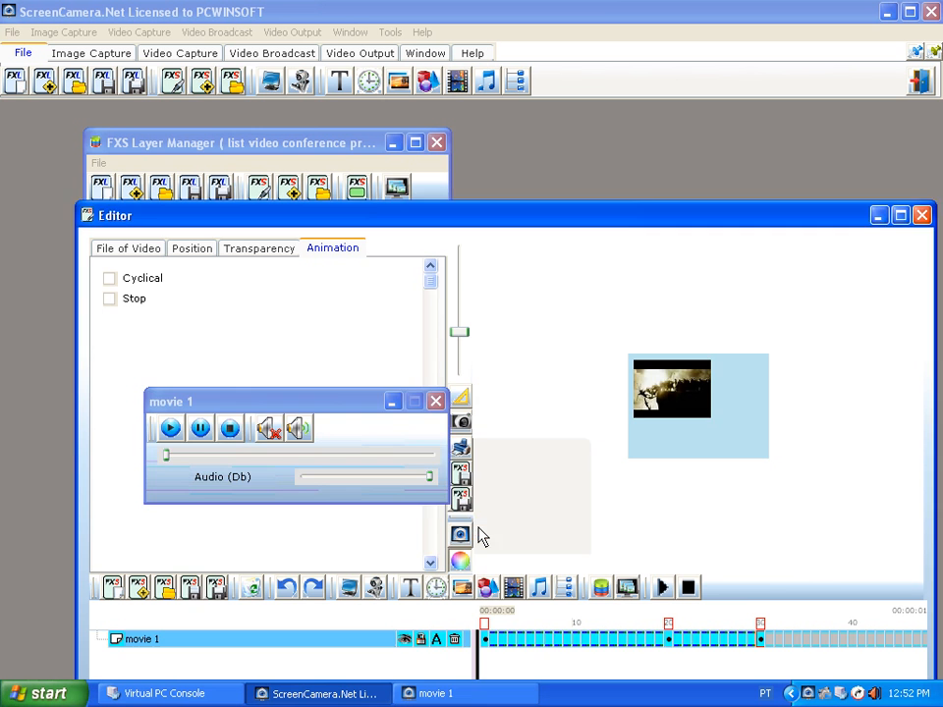
pyautogui.click(436, 401)
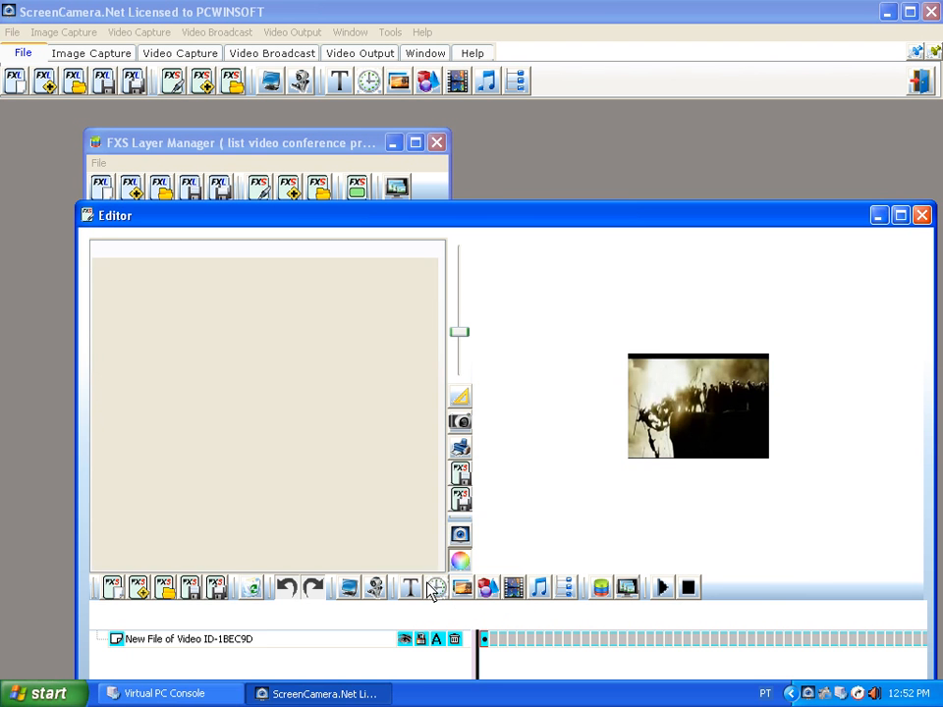
# Change the layer's video to a movie from D:\TEMP\...\www\1avcenter\samples
pyautogui.click(370, 294)
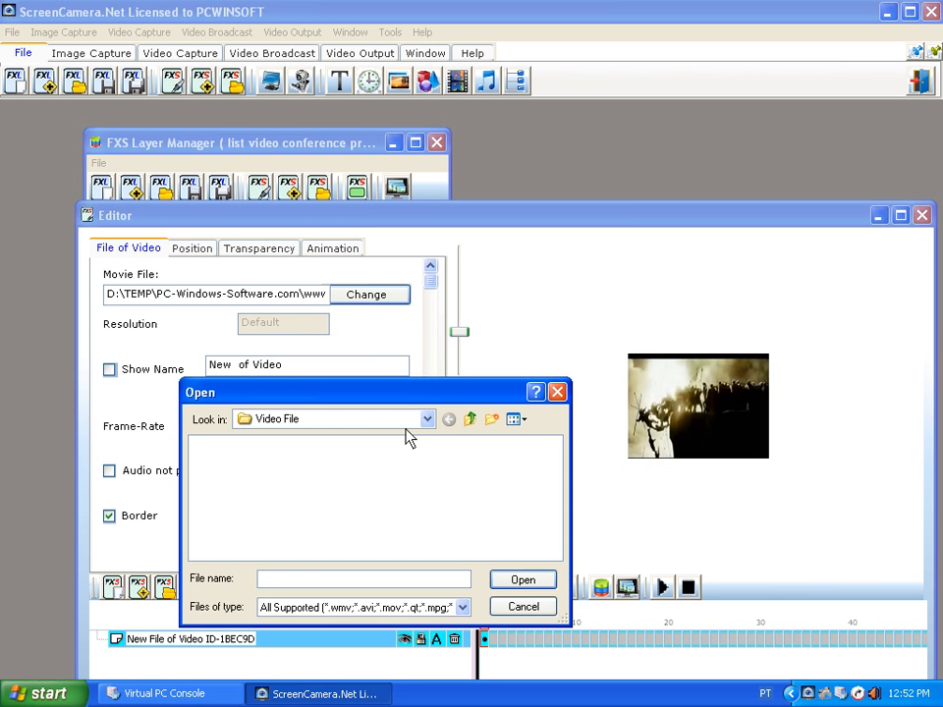
pyautogui.click(426, 419)
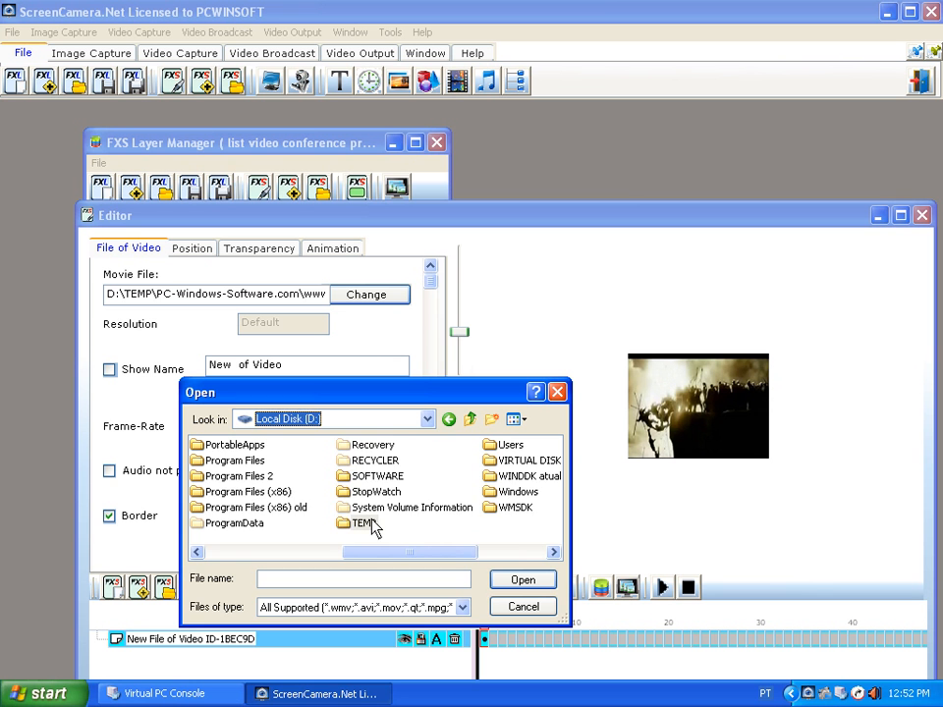
pyautogui.doubleClick(362, 523)
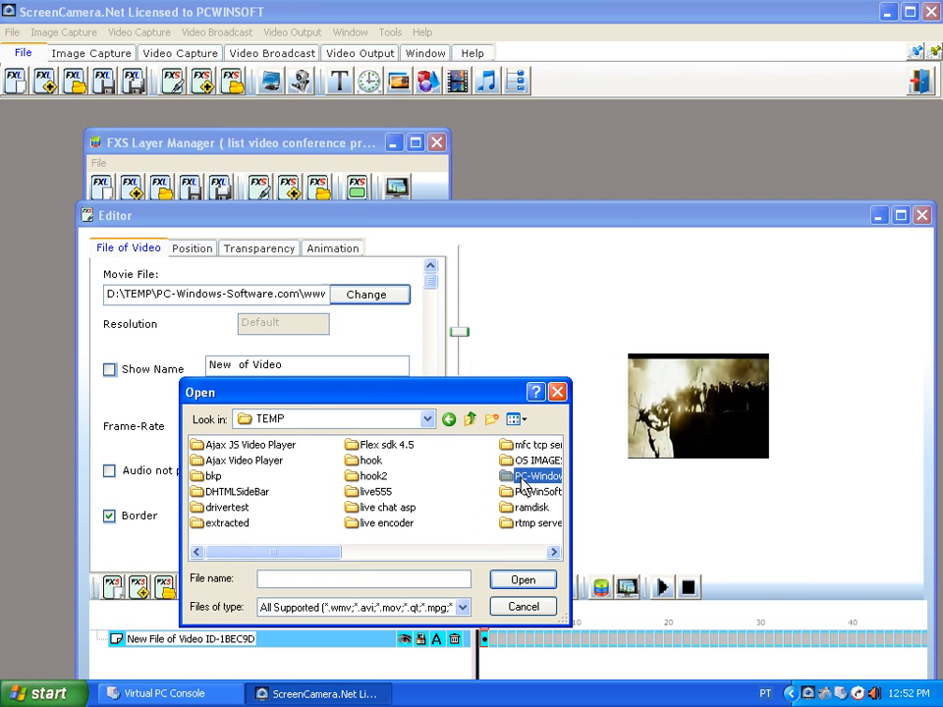
pyautogui.doubleClick(534, 475)
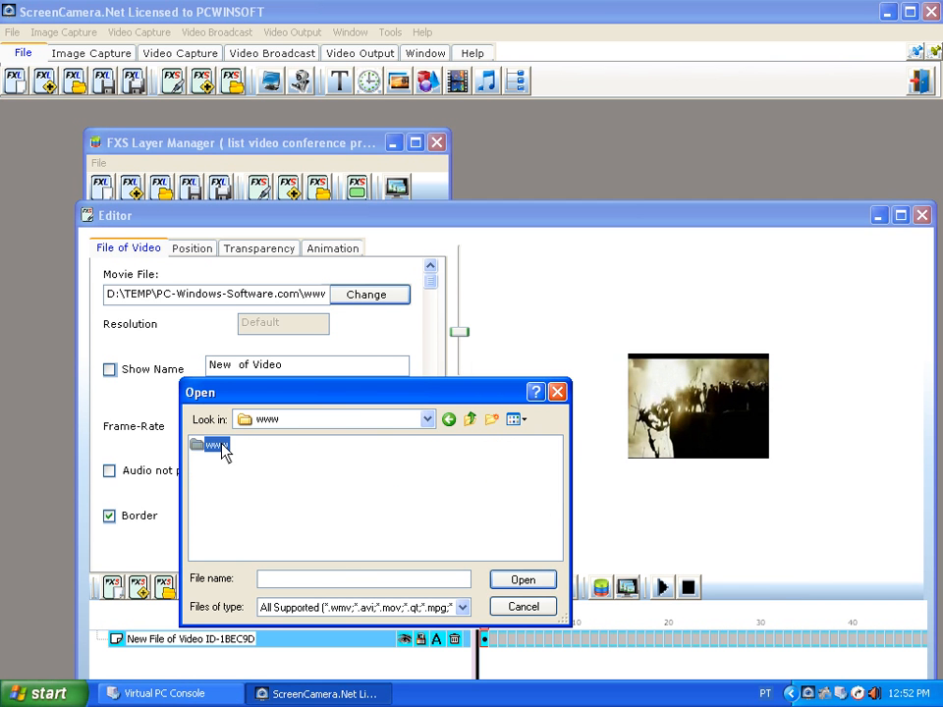
pyautogui.doubleClick(213, 444)
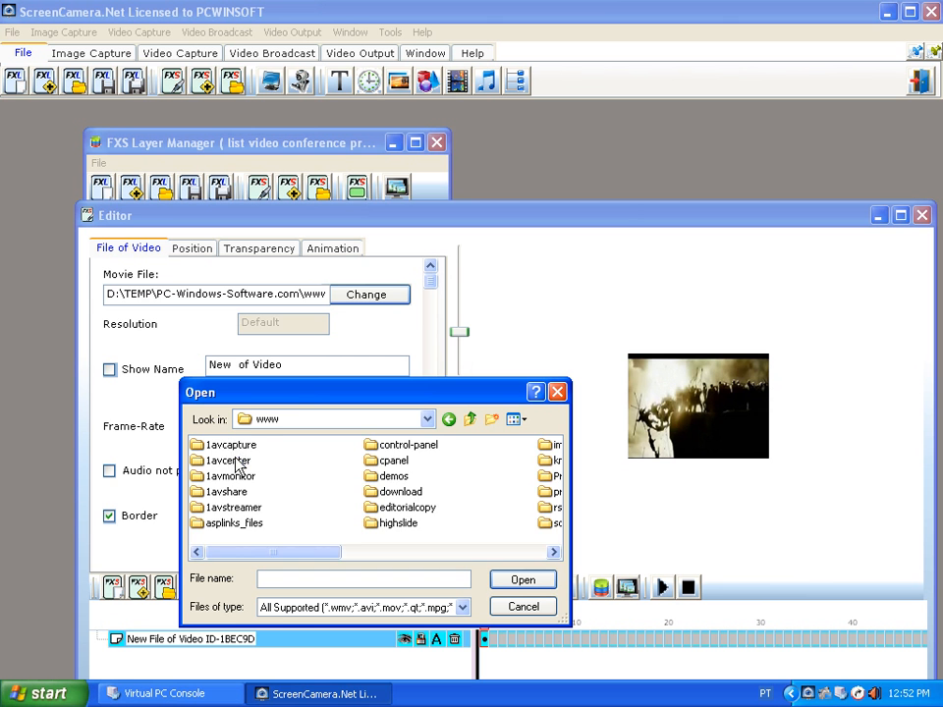
pyautogui.doubleClick(228, 460)
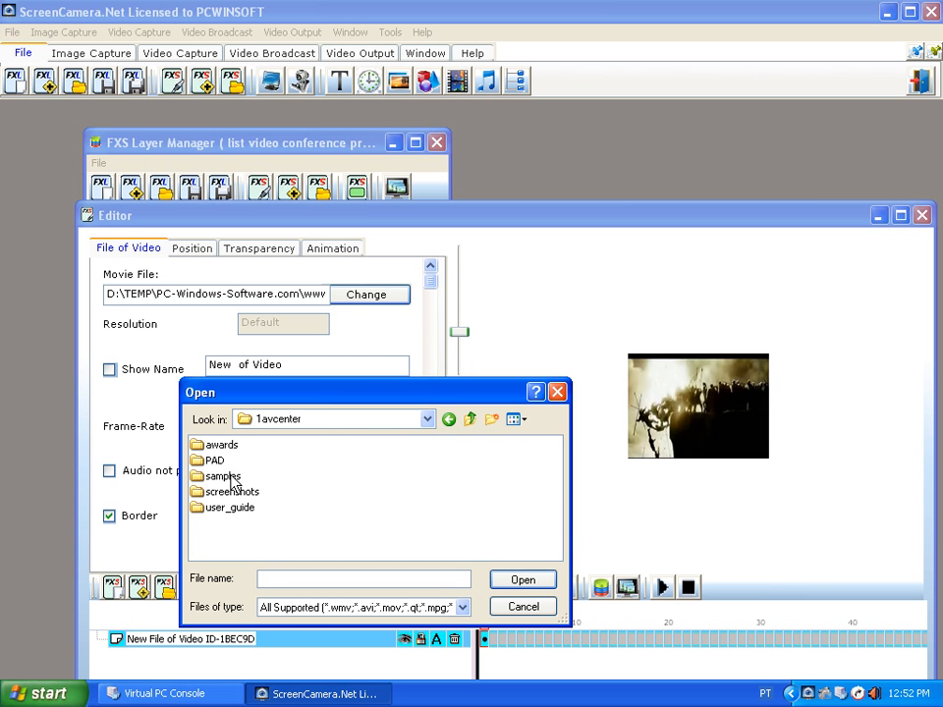
pyautogui.doubleClick(220, 475)
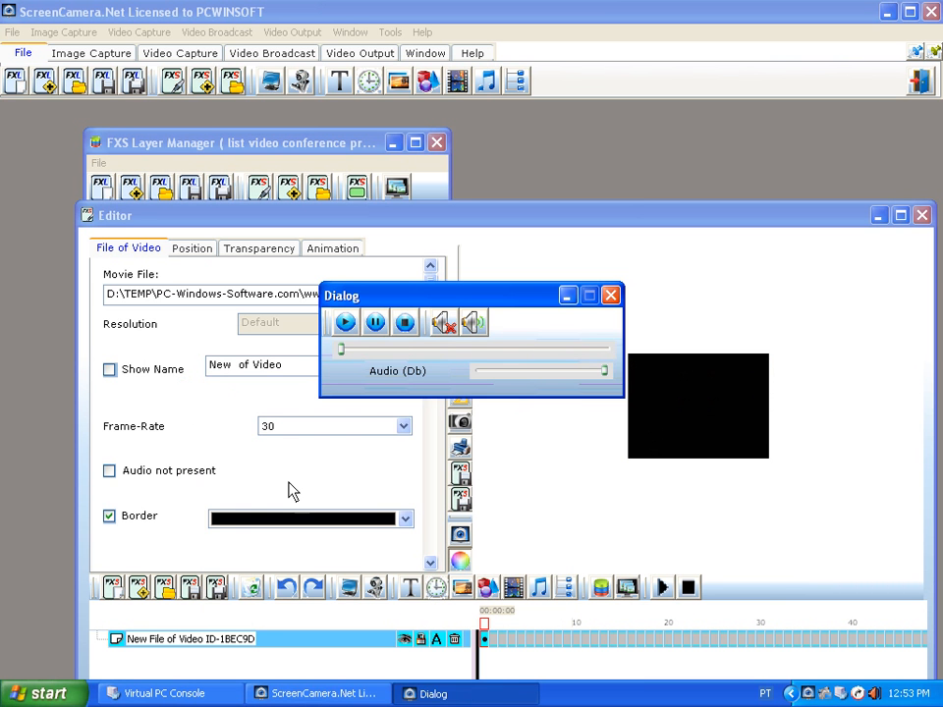
pyautogui.moveTo(633, 468)
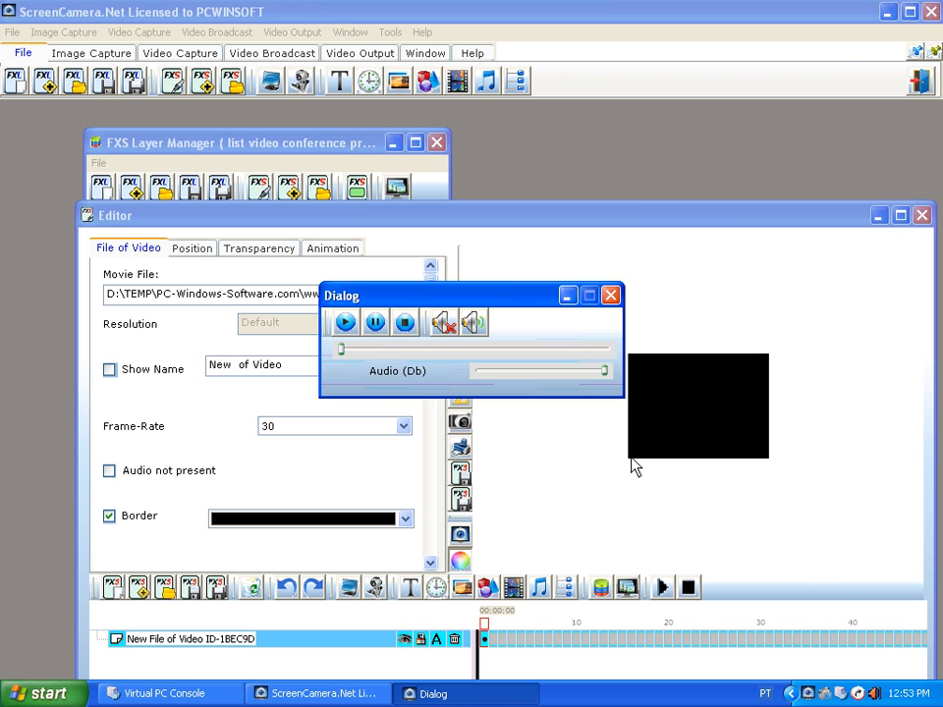
# Shrink the second movie to a small window in the preview's upper right
pyautogui.click(698, 405)
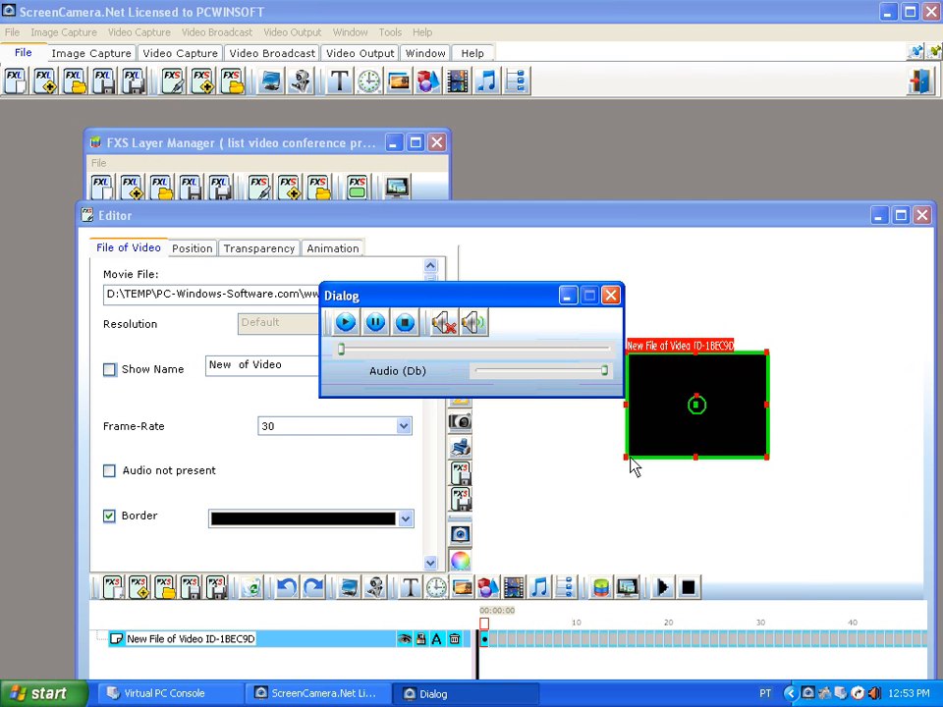
pyautogui.click(639, 462)
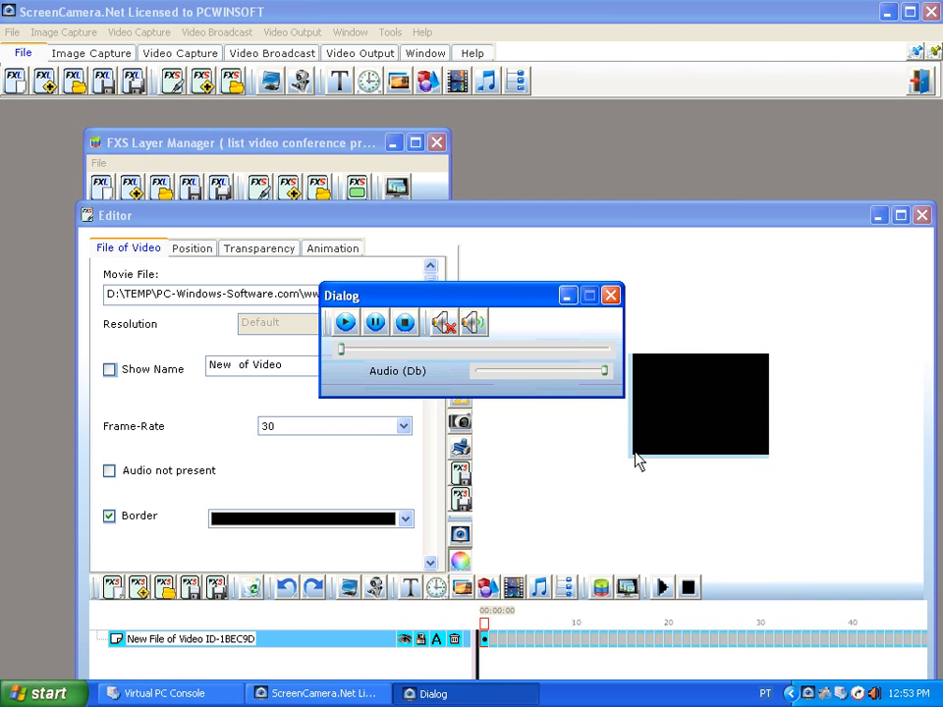
pyautogui.click(700, 405)
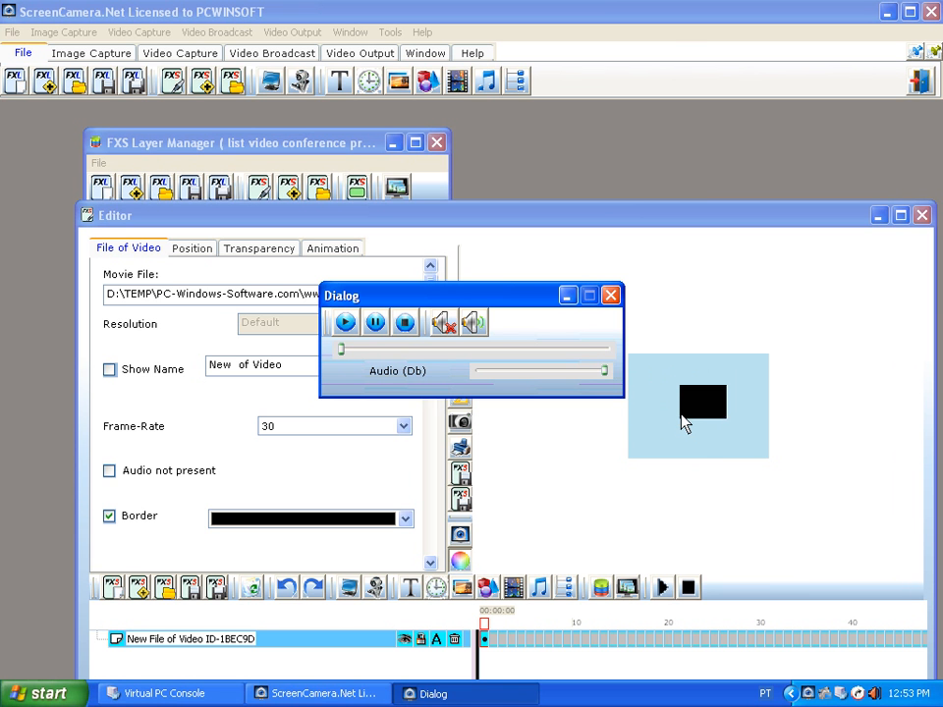
pyautogui.click(703, 403)
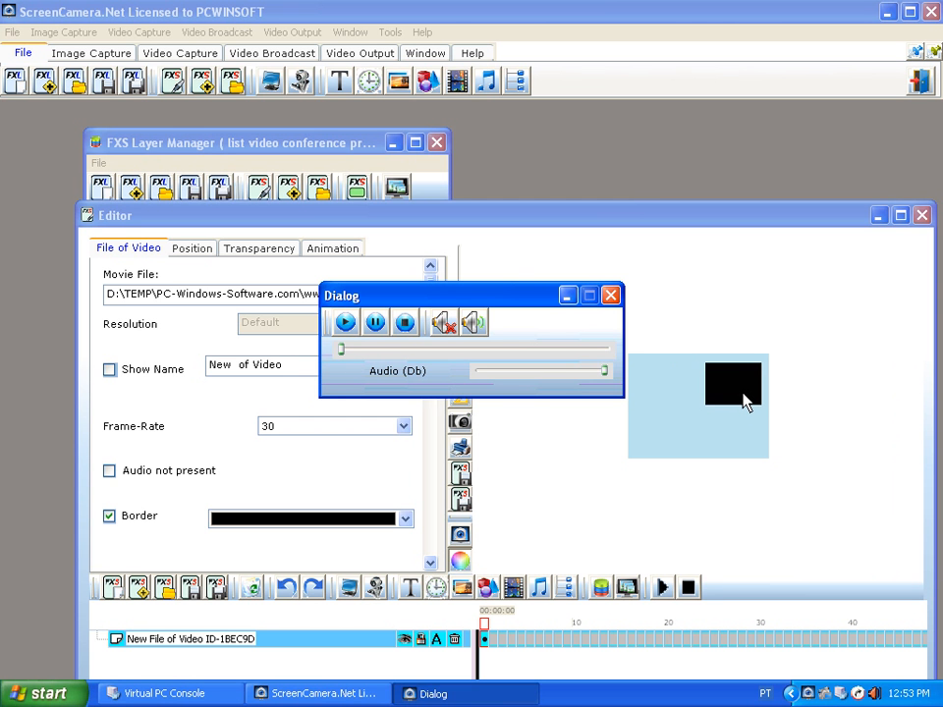
pyautogui.moveTo(625, 641)
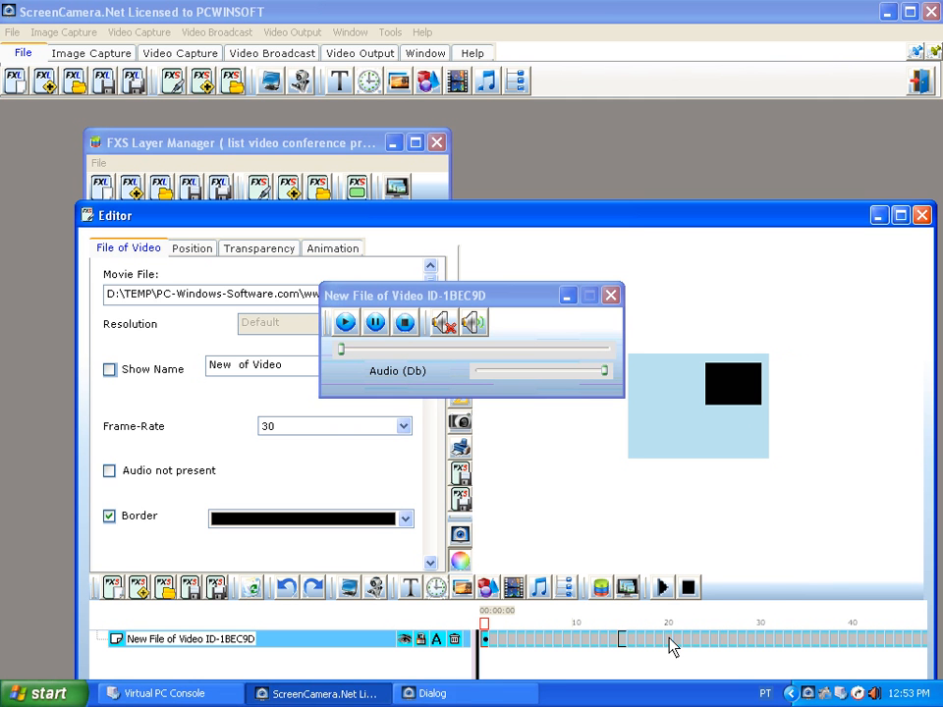
# Insert a second keyframe on the movie 2 timeline where the video is enlarged
pyautogui.rightClick(672, 646)
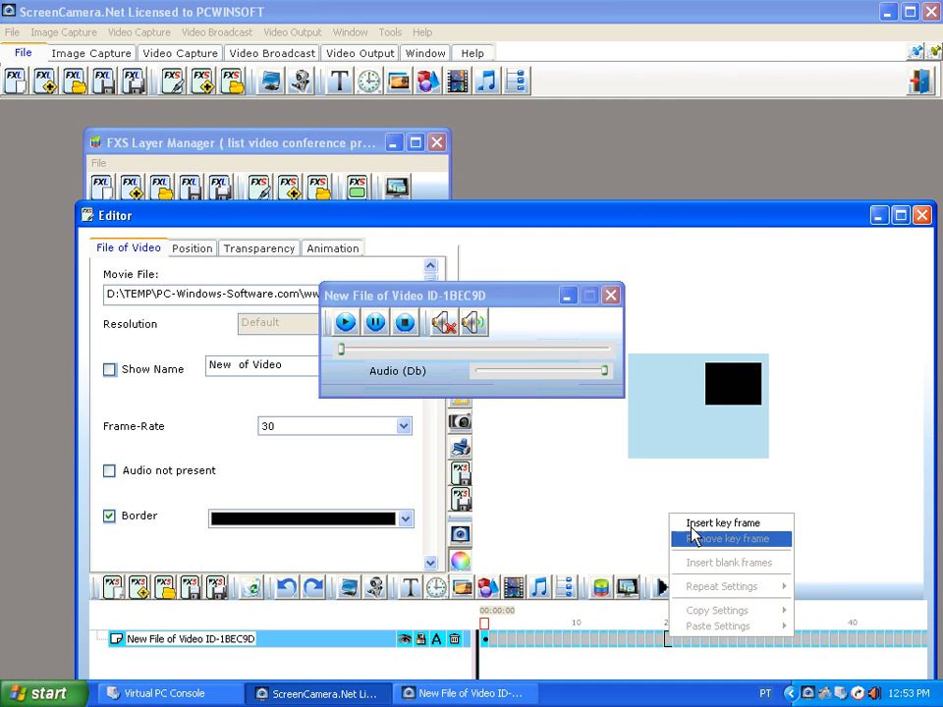
pyautogui.click(724, 522)
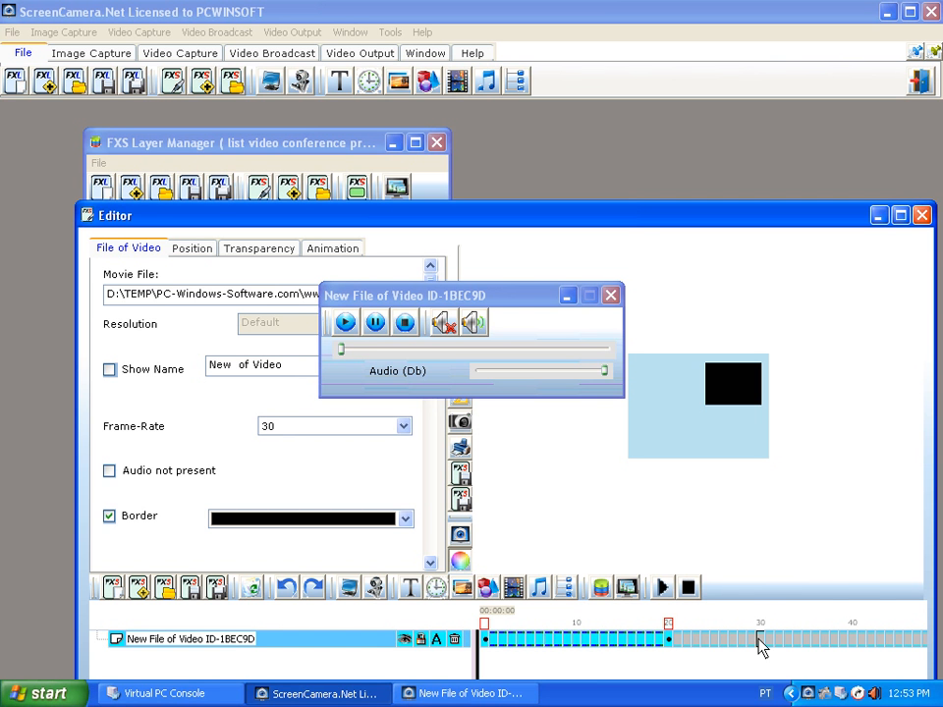
pyautogui.rightClick(672, 649)
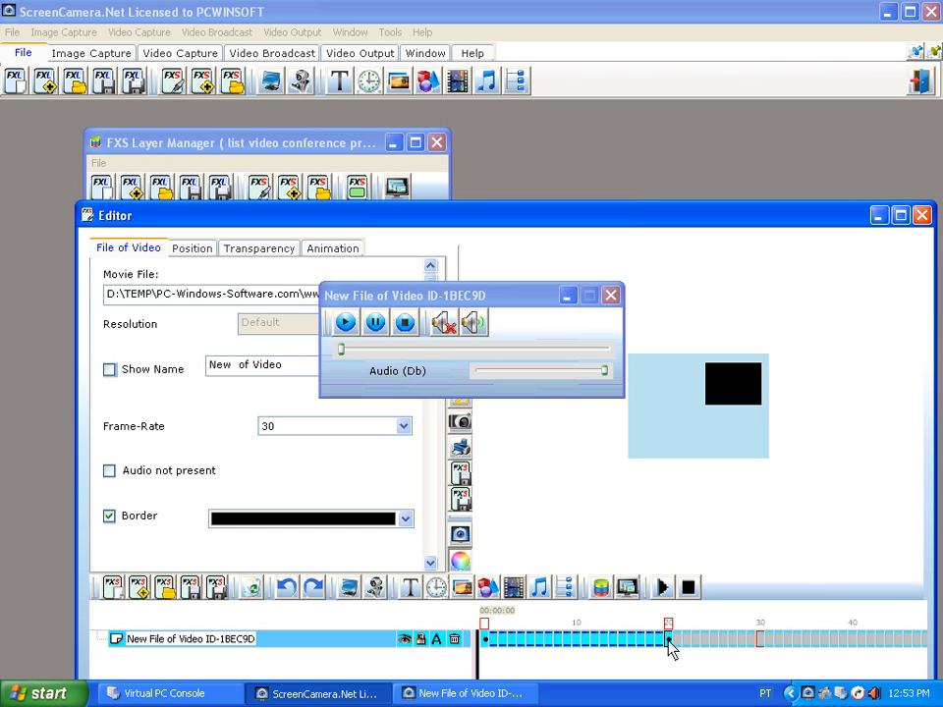
pyautogui.click(193, 248)
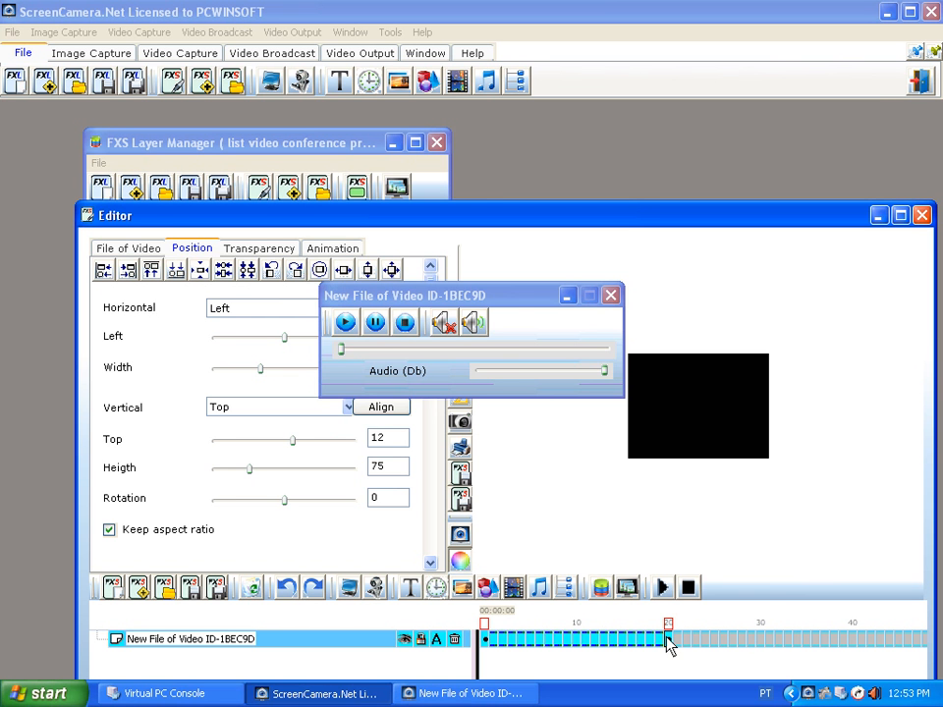
# Add a third keyframe with Stop ticked where the video vanishes, then begin saving the layer
pyautogui.click(332, 248)
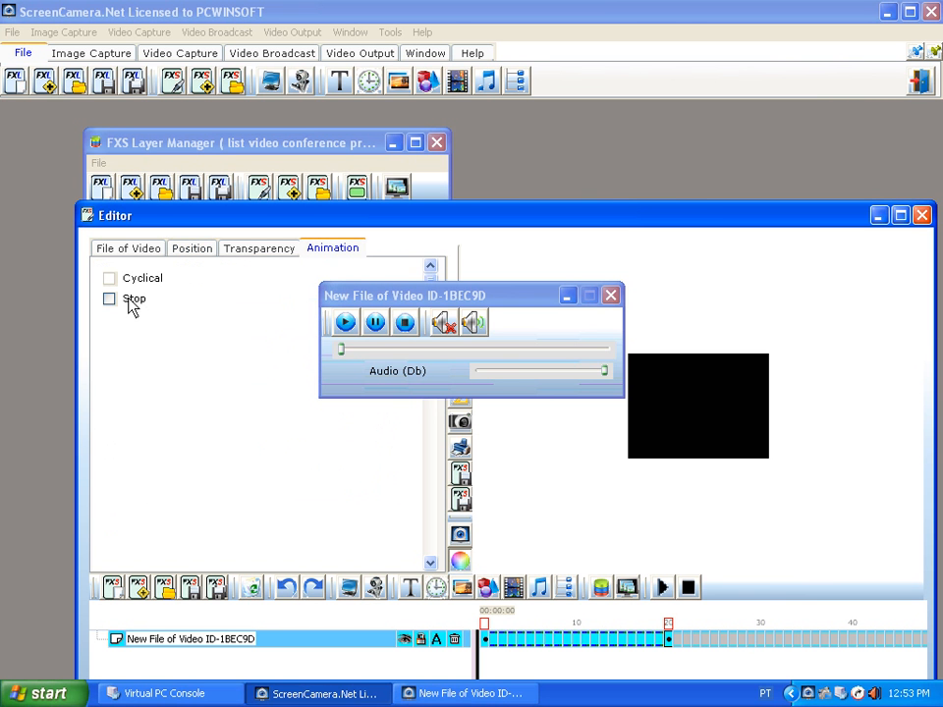
pyautogui.click(110, 299)
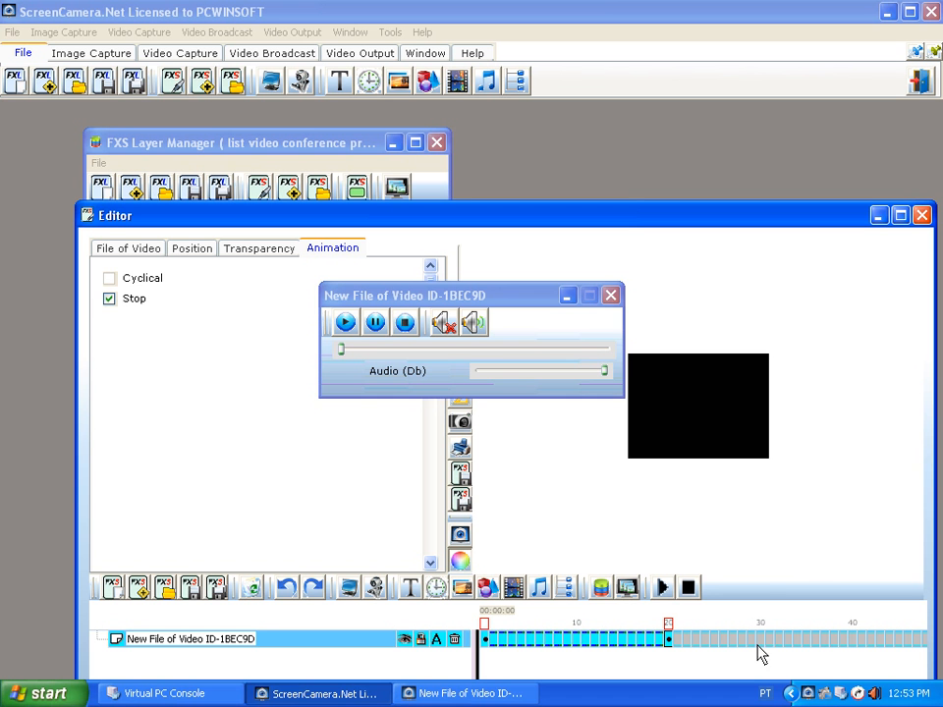
pyautogui.click(110, 298)
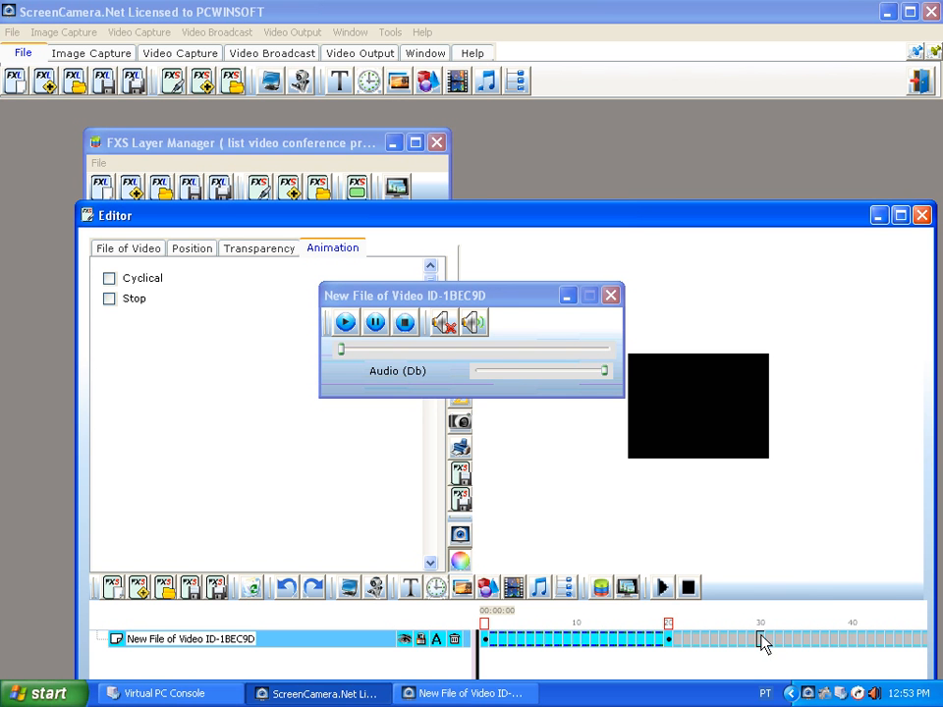
pyautogui.click(110, 299)
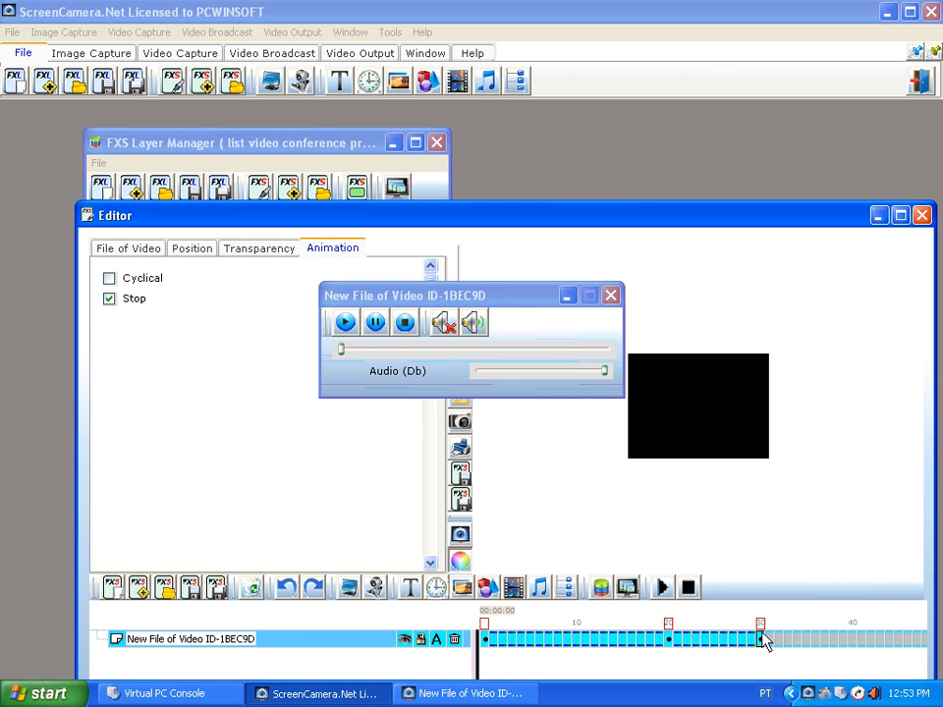
pyautogui.click(697, 405)
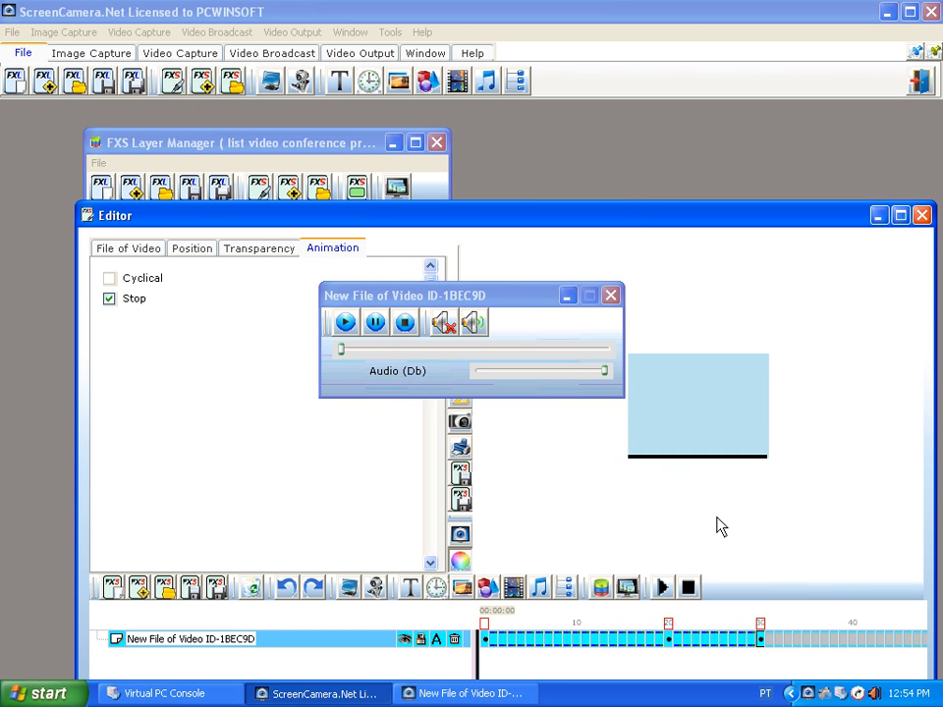
pyautogui.click(695, 515)
pyautogui.write('movie')
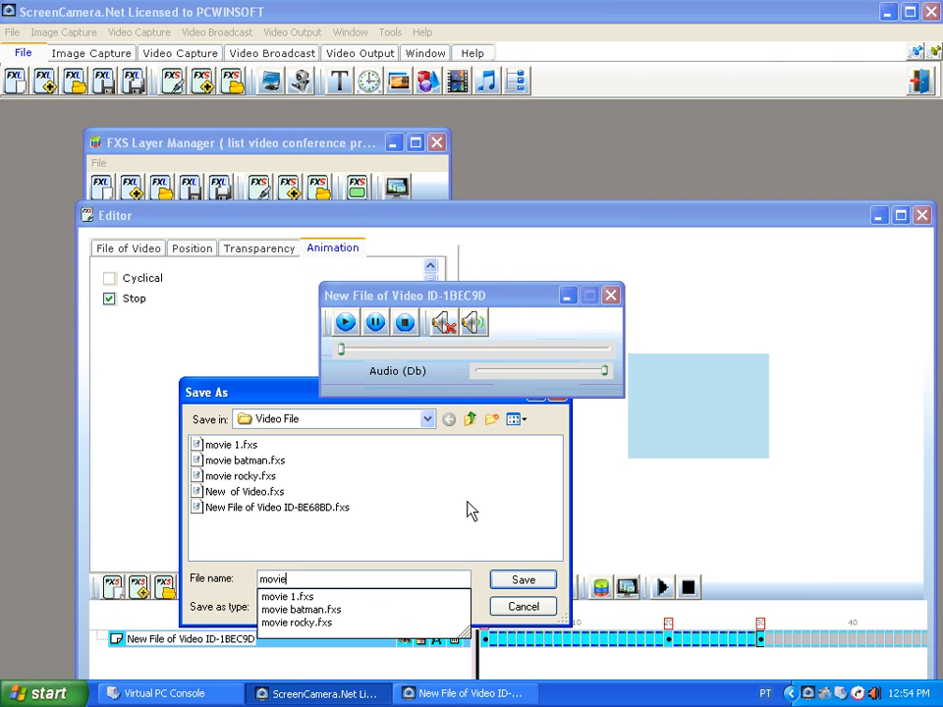
# Save the animated layer as the FXS file movie 2
pyautogui.click(523, 578)
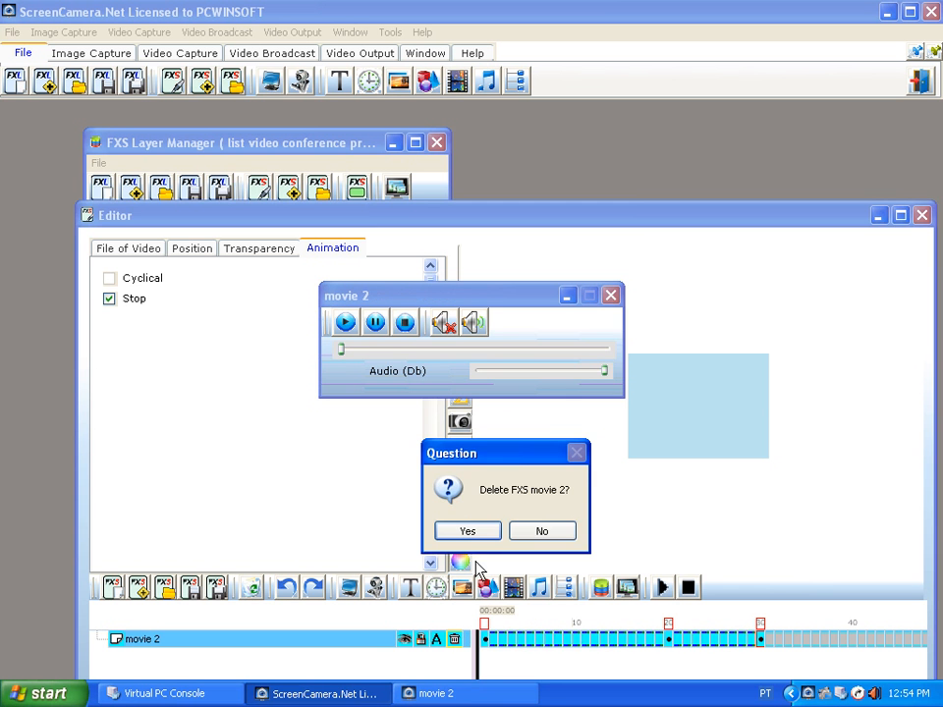
# Confirm deleting FXS movie 2 so the editor holds no layer
pyautogui.click(468, 531)
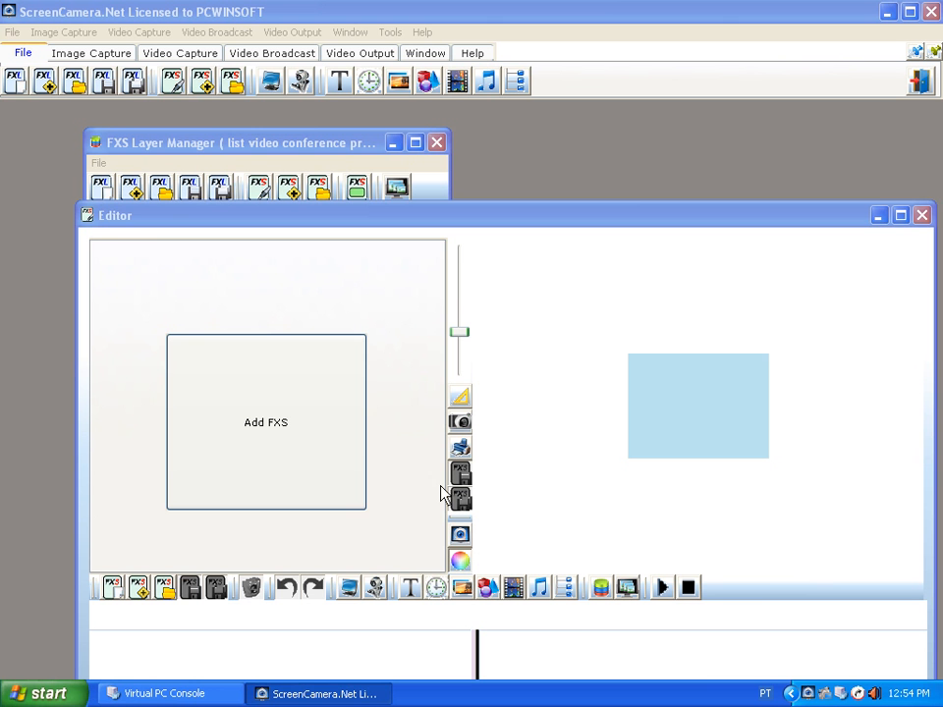
pyautogui.moveTo(365, 606)
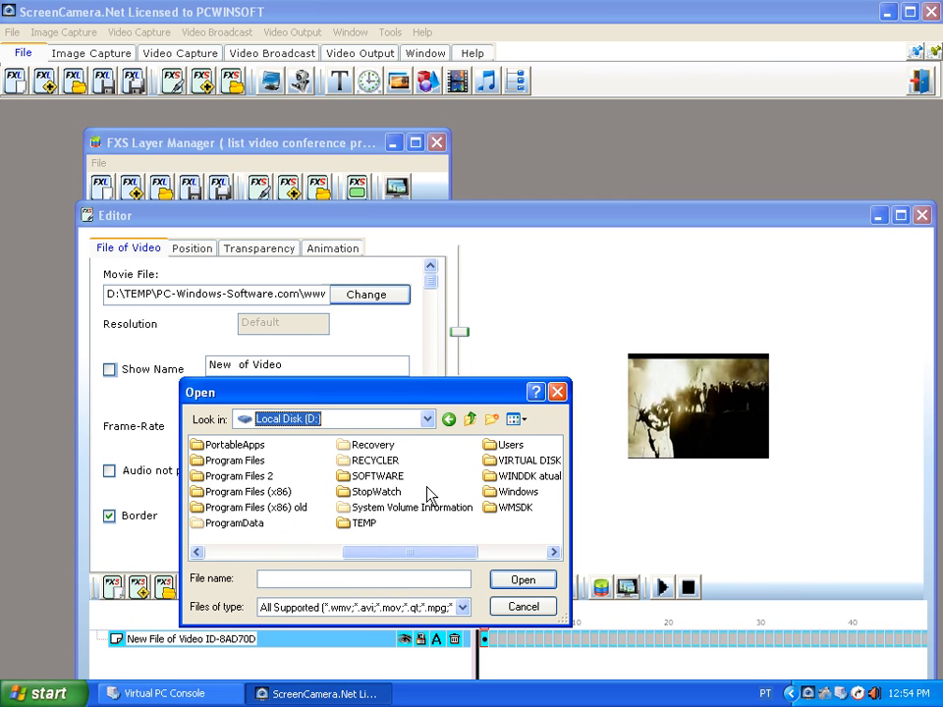
# Browse through PC-Windows-Software.com, www and 1avcenter into the subfolder holding the movie
pyautogui.doubleClick(366, 523)
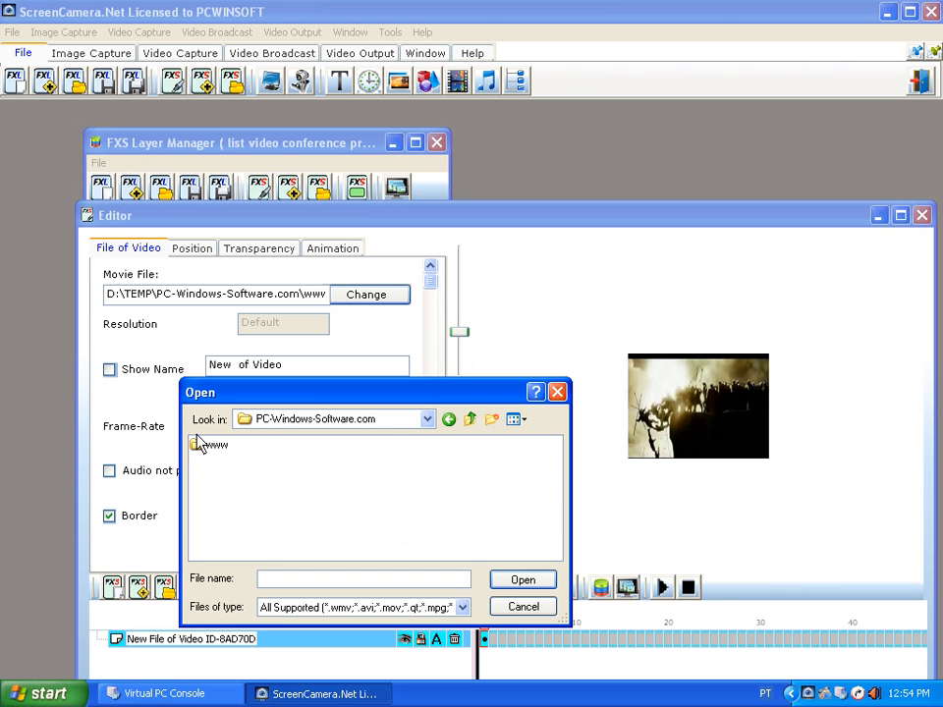
pyautogui.doubleClick(214, 444)
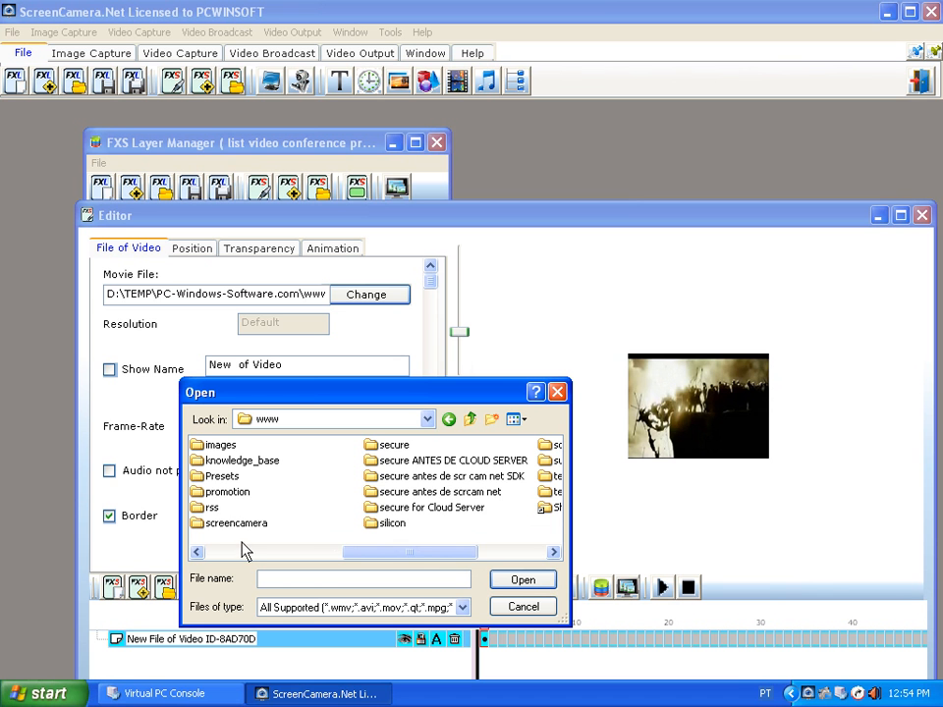
pyautogui.hscroll(-3)
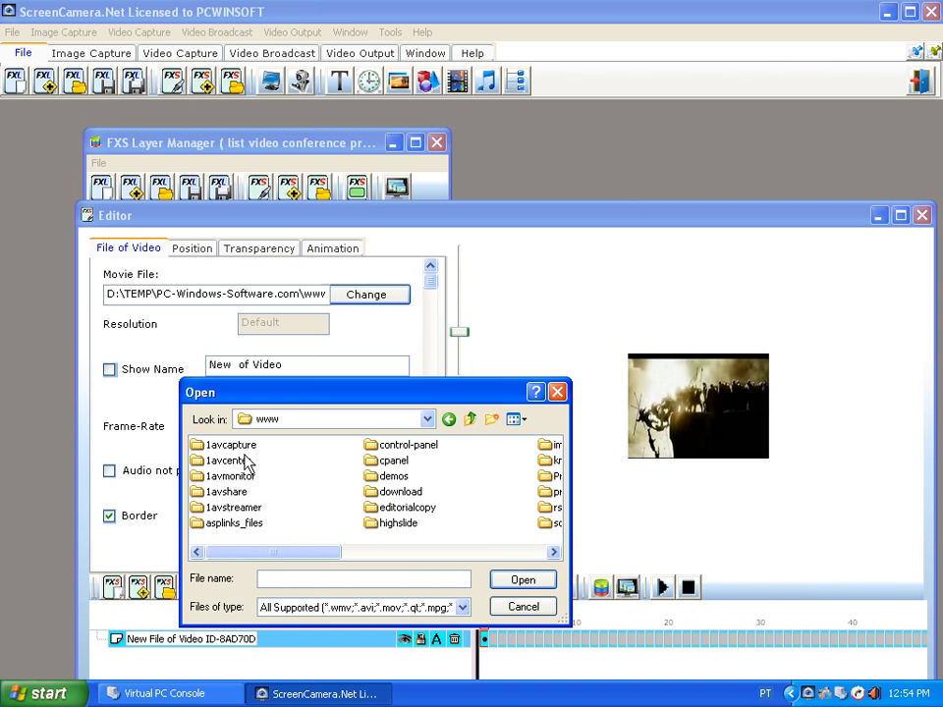
pyautogui.doubleClick(228, 459)
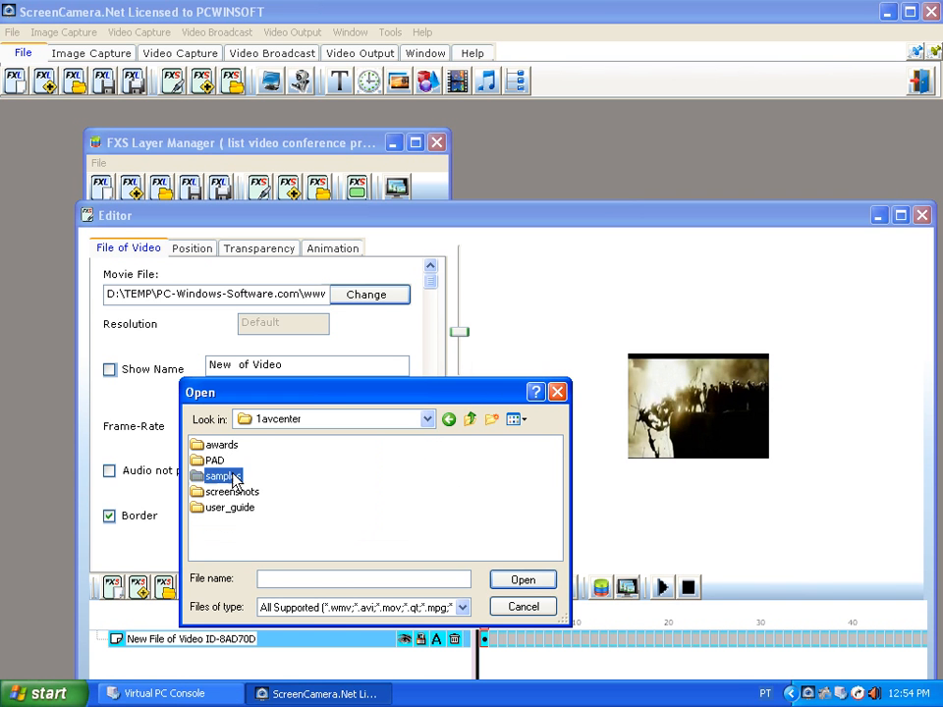
pyautogui.doubleClick(220, 477)
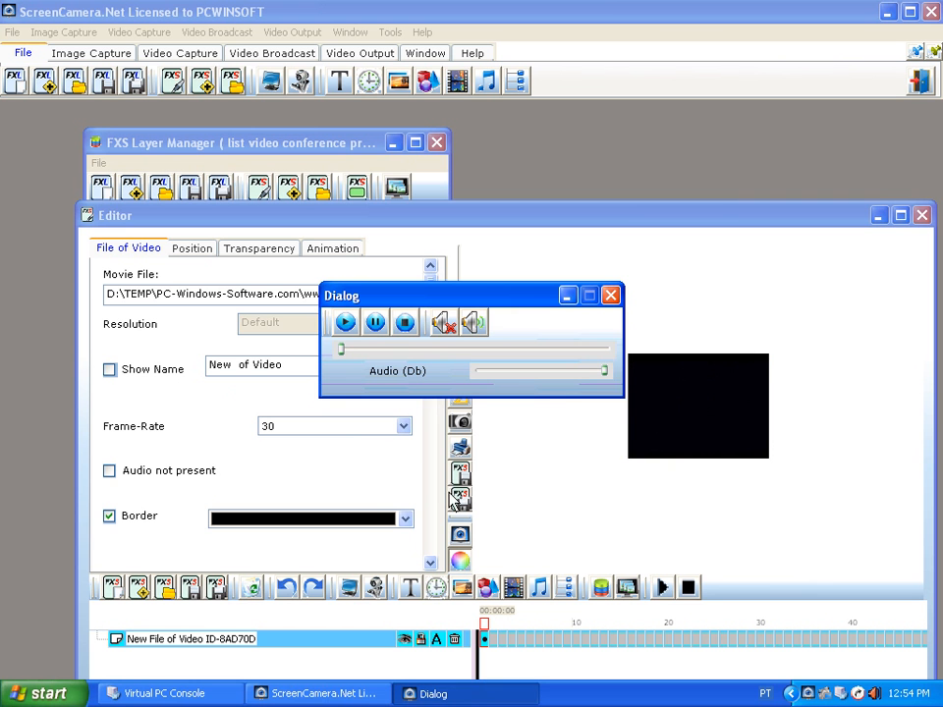
# Shrink the new video to a small box at bottom-left, then add a keyframe where it grows larger
pyautogui.click(698, 405)
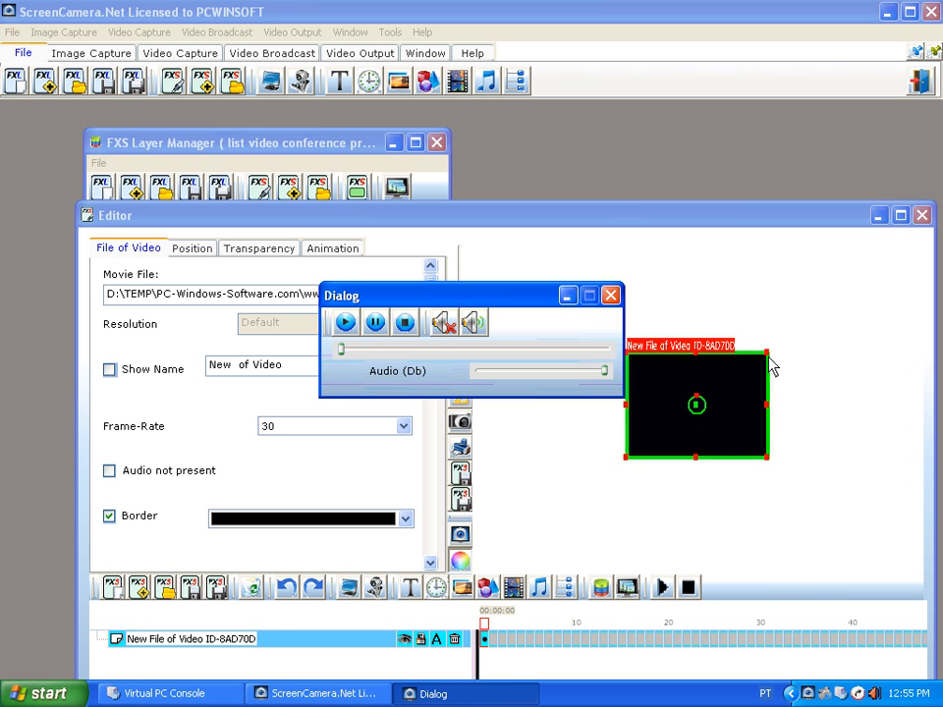
pyautogui.moveTo(705, 420)
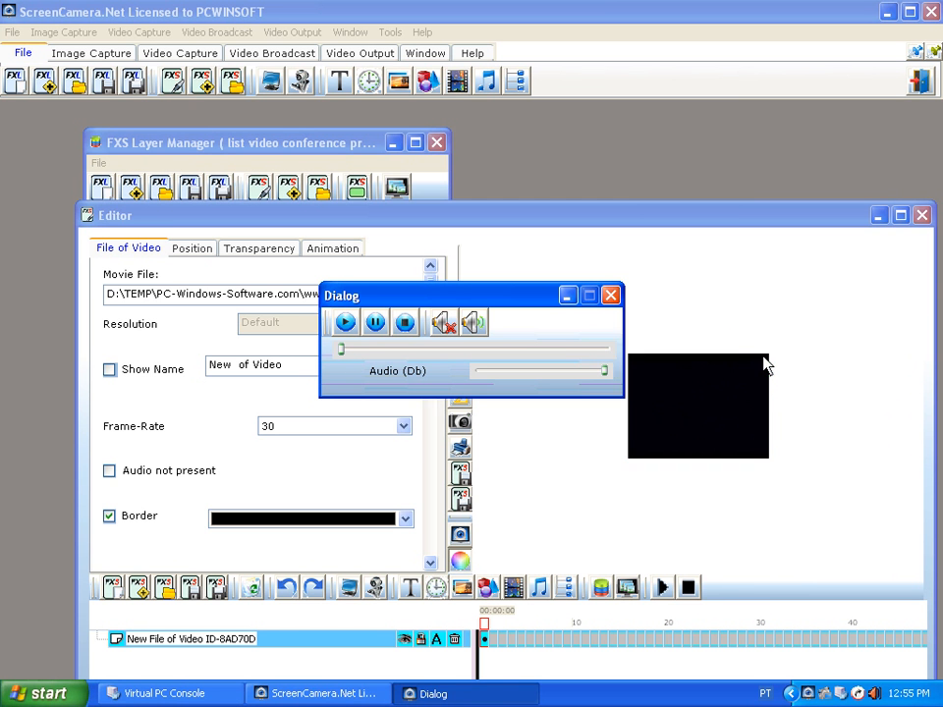
pyautogui.click(698, 407)
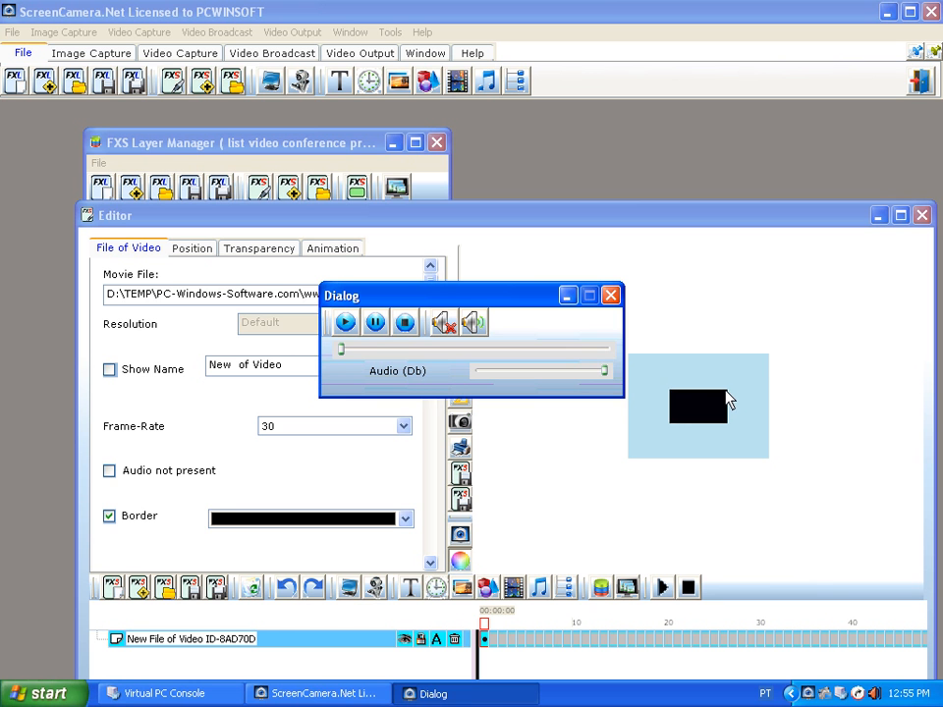
pyautogui.click(698, 407)
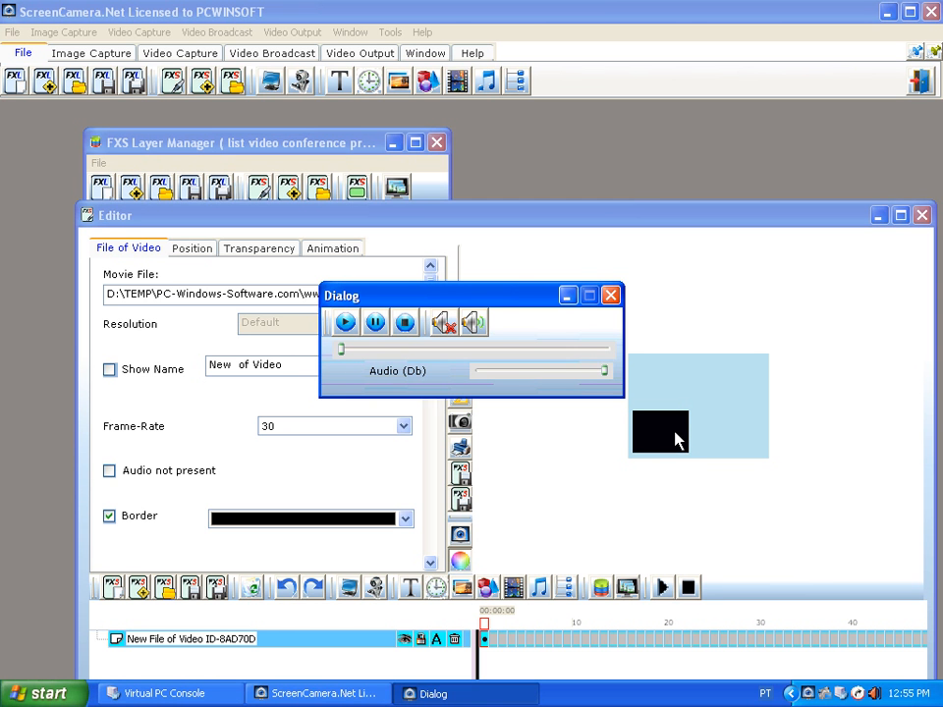
pyautogui.moveTo(619, 637)
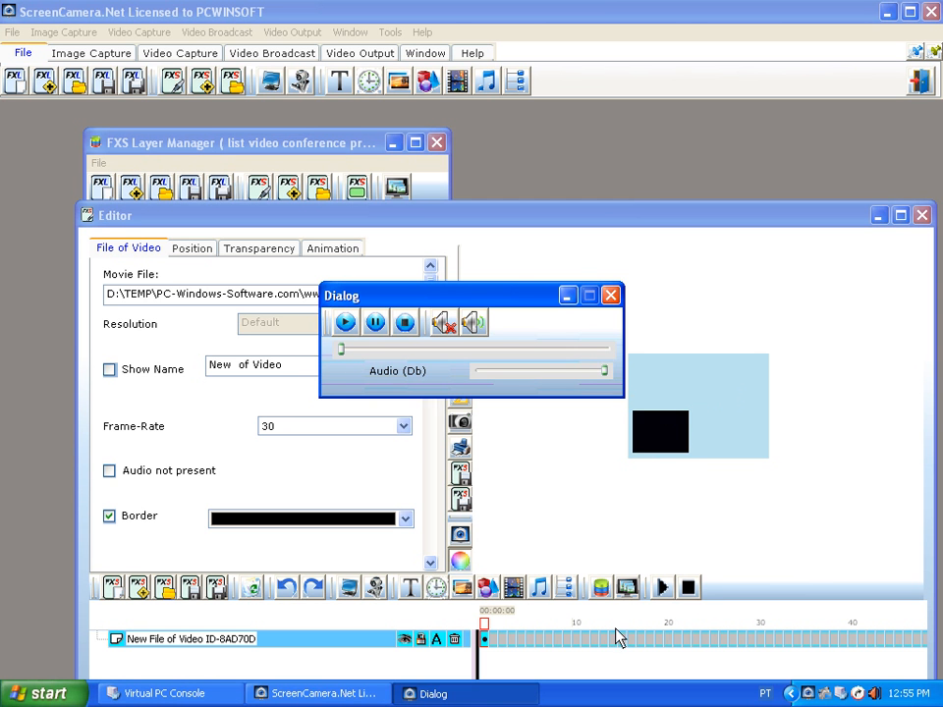
pyautogui.rightClick(672, 641)
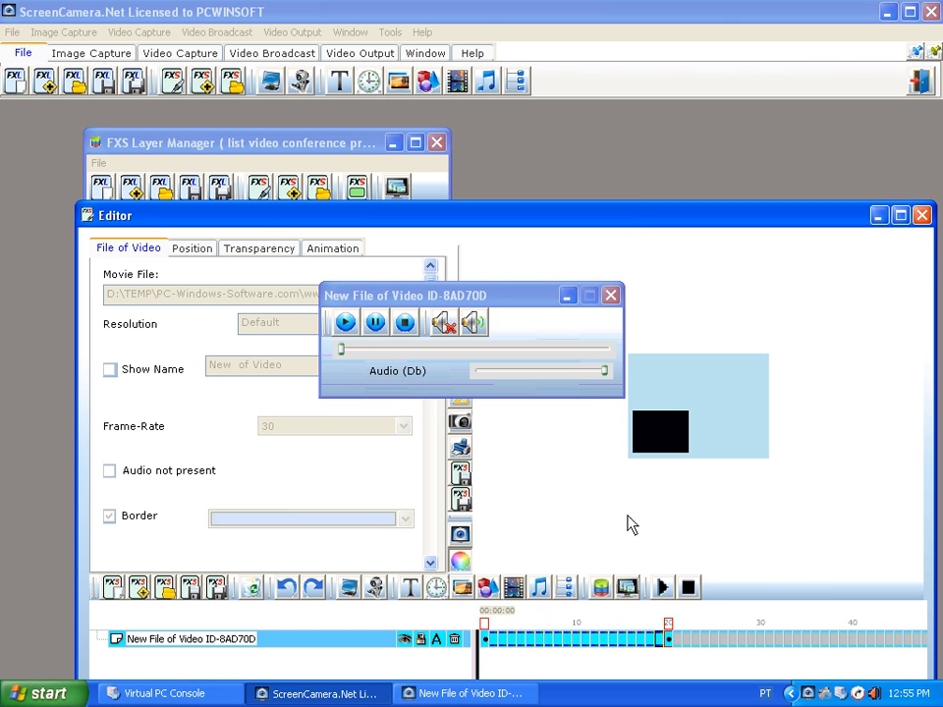
pyautogui.click(193, 248)
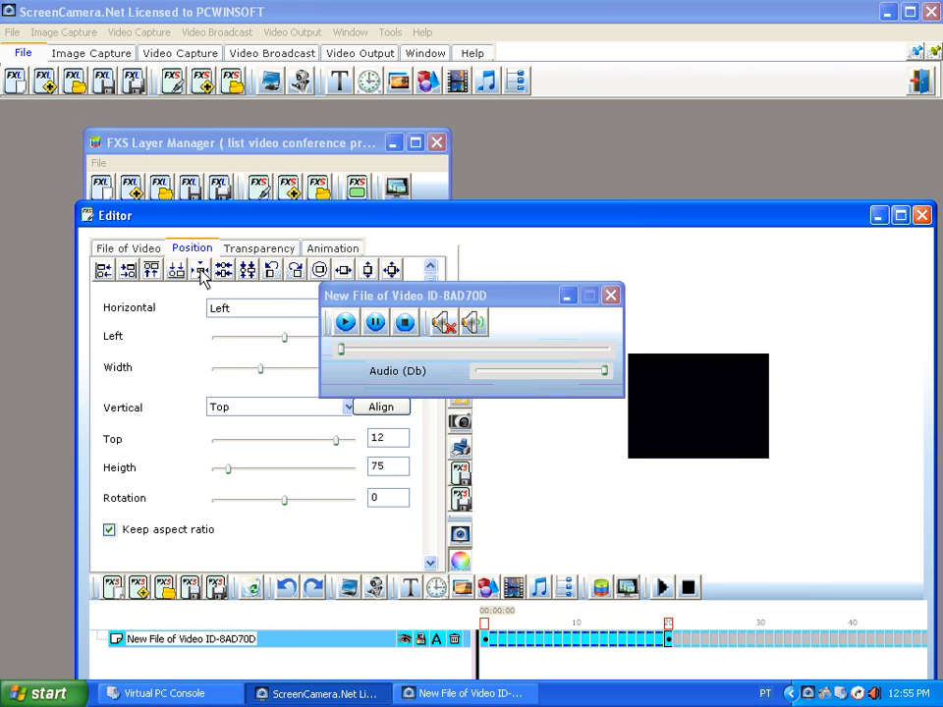
# Add a final keyframe where the video stops, and start saving the layer
pyautogui.click(332, 247)
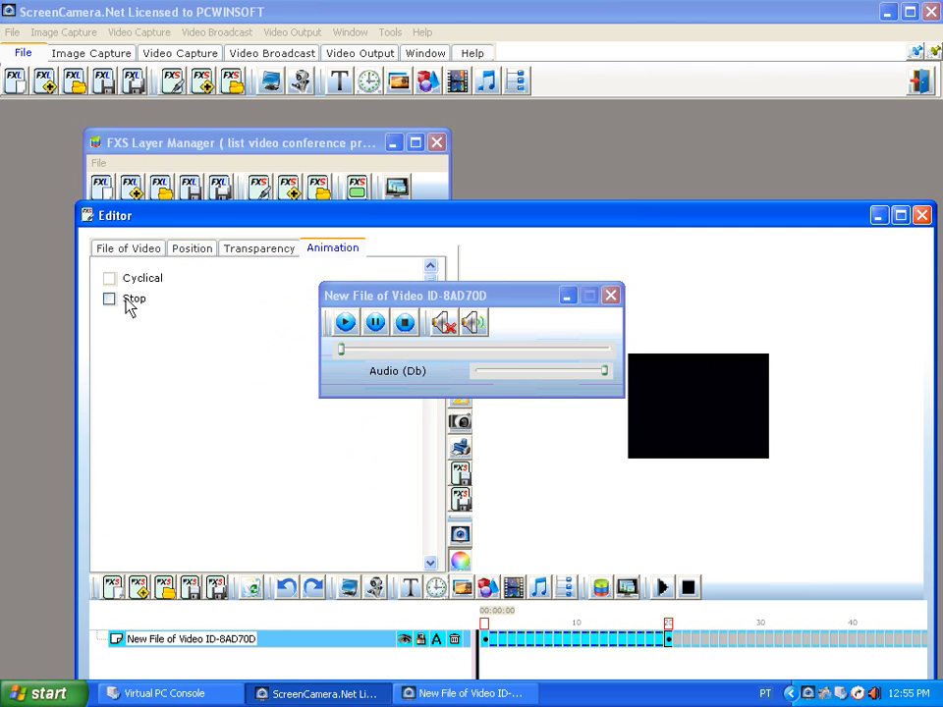
pyautogui.click(110, 299)
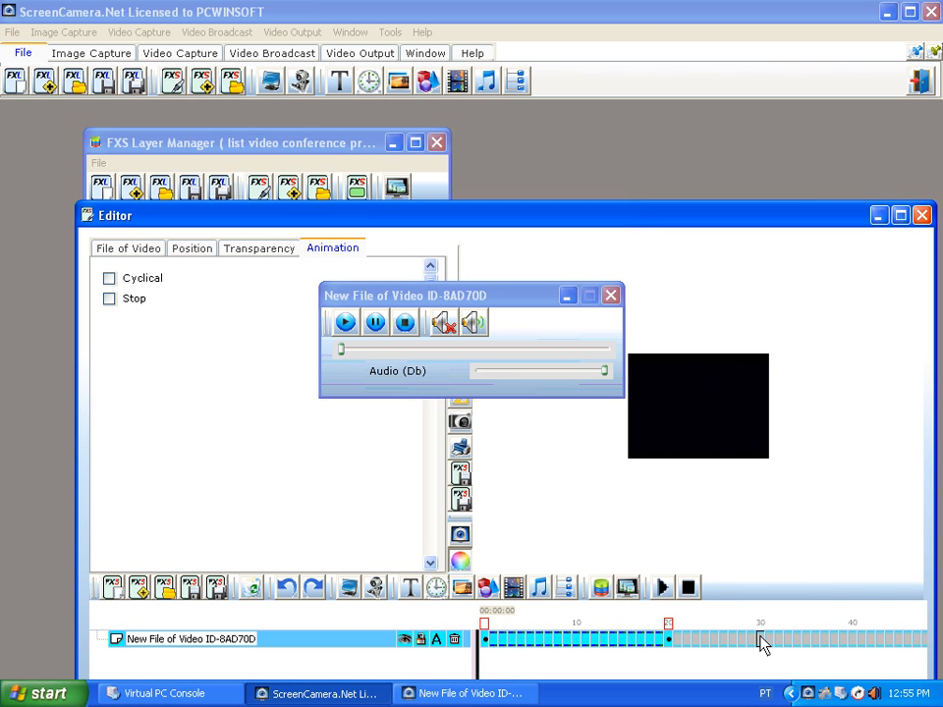
pyautogui.click(110, 299)
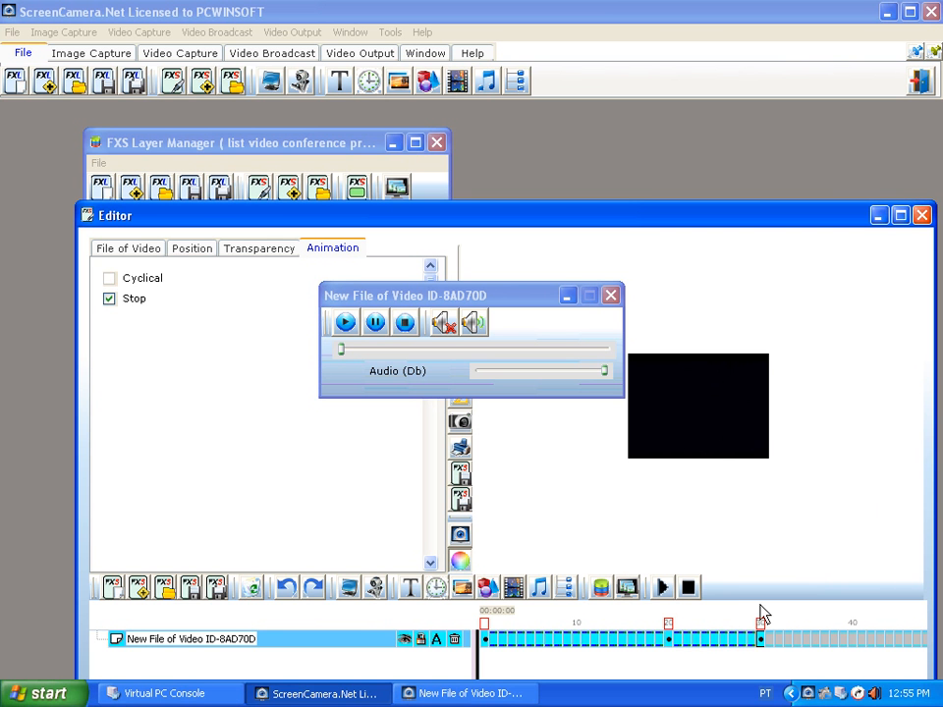
pyautogui.moveTo(717, 440)
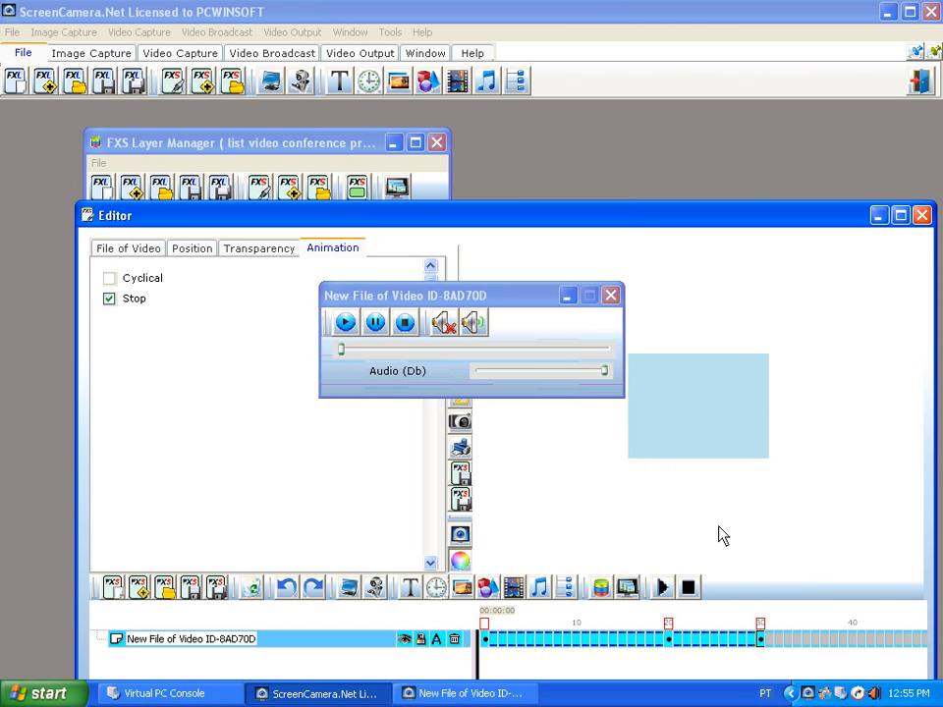
pyautogui.click(698, 507)
pyautogui.write('movie 3')
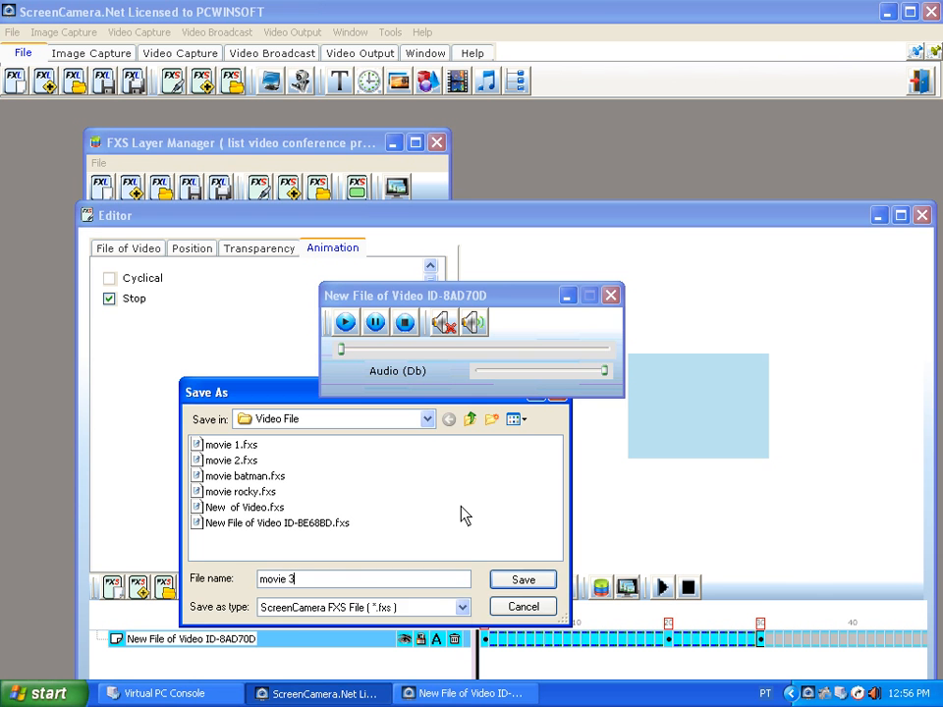
# Save the animated layer as the FXS file movie 3
pyautogui.click(523, 578)
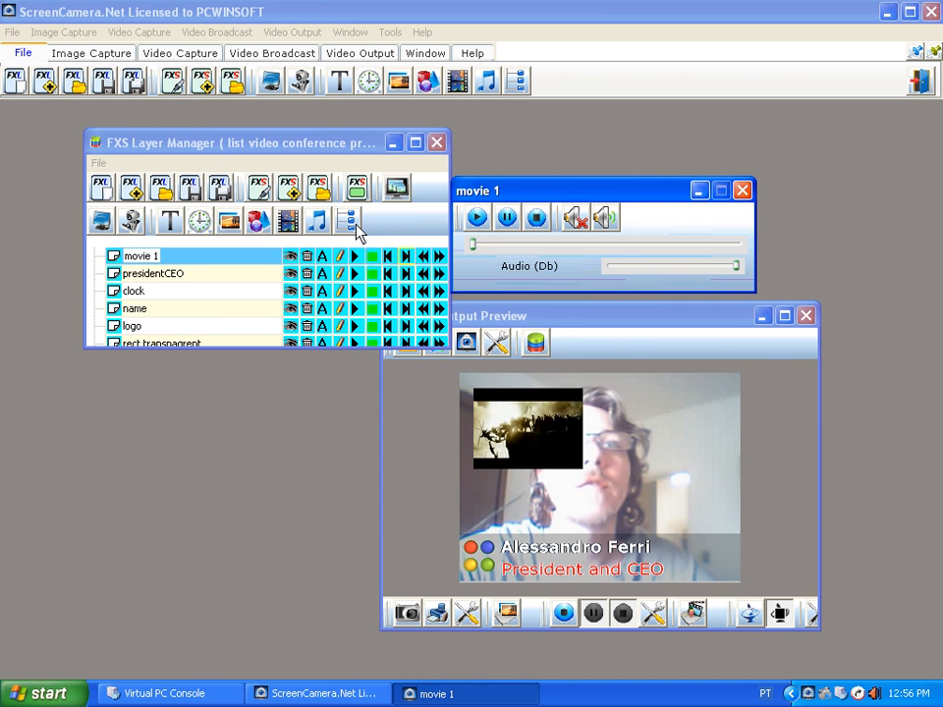
pyautogui.moveTo(287, 220)
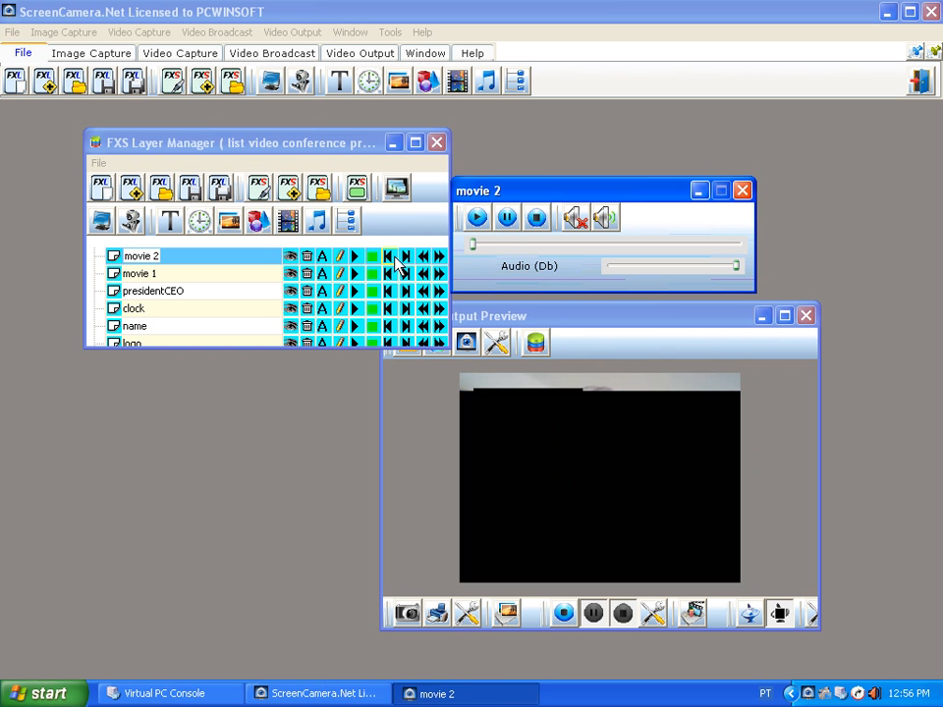
pyautogui.moveTo(462, 313)
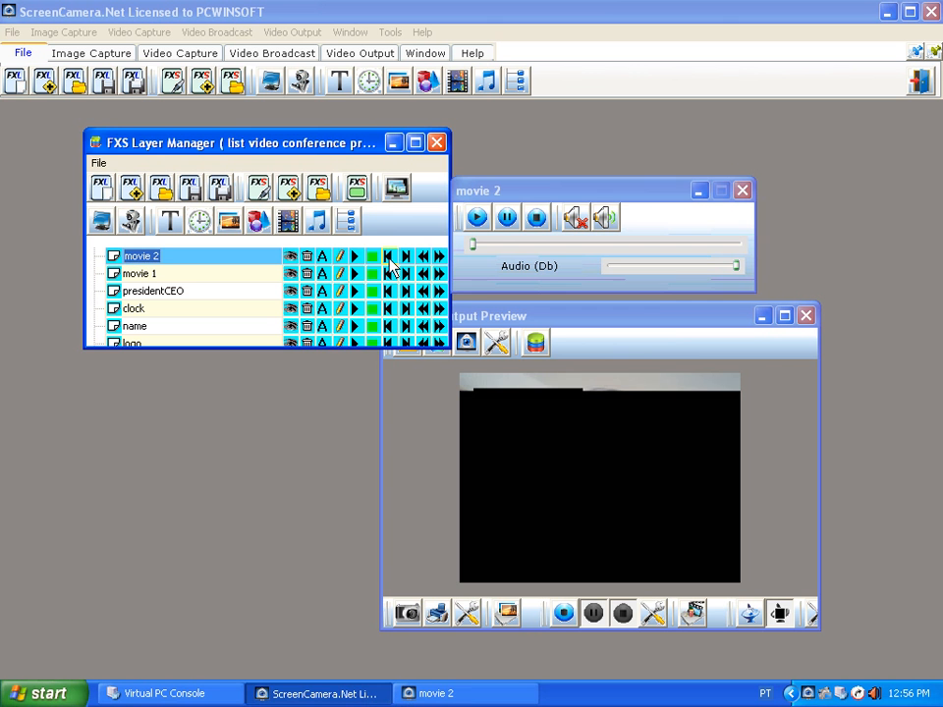
pyautogui.moveTo(310, 263)
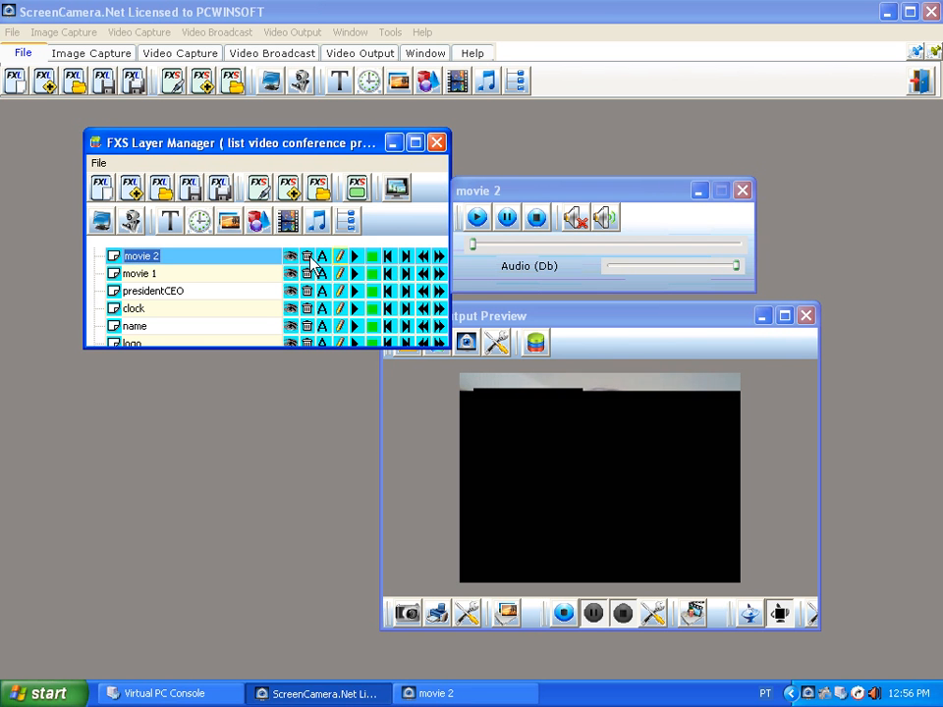
# Delete the movie 2 layer from the FXS Layer Manager and confirm
pyautogui.click(307, 255)
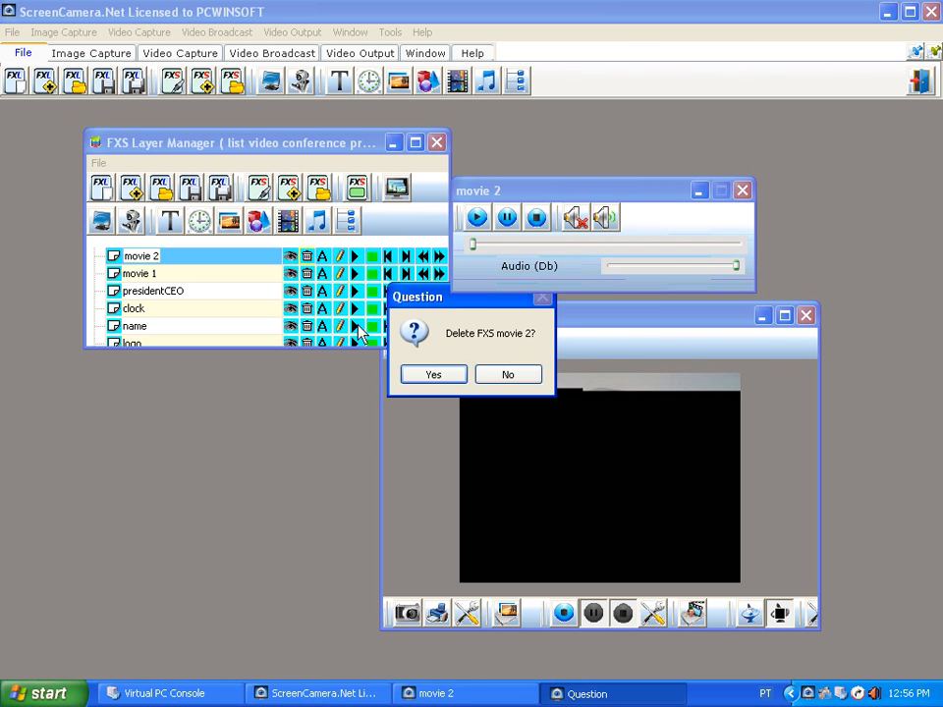
pyautogui.click(433, 373)
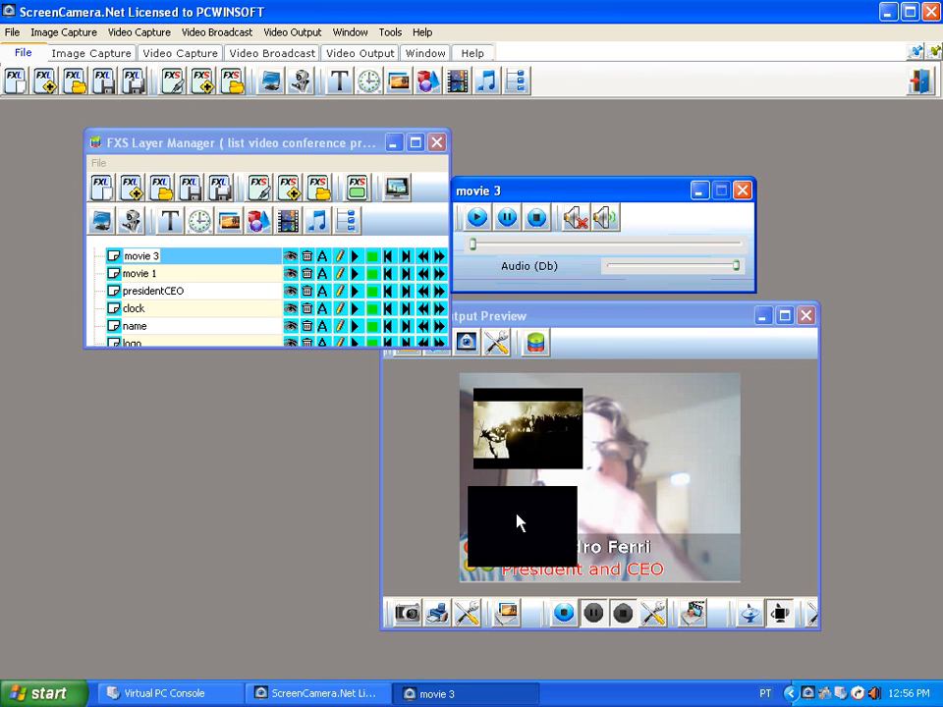
pyautogui.moveTo(570, 488)
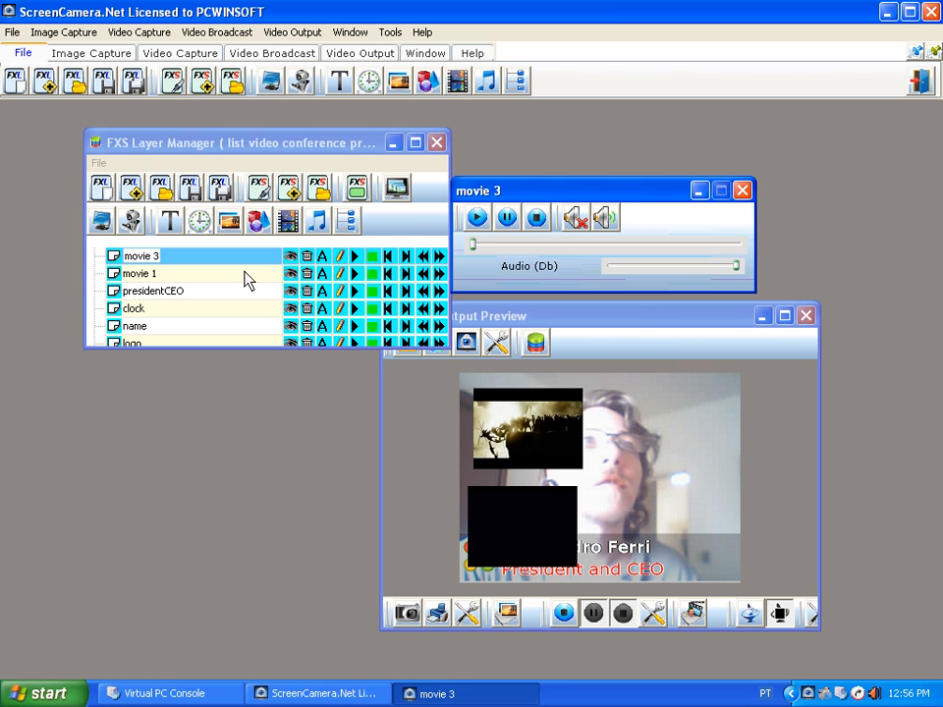
# Play movie 1, then pop up and play movie 3, and hide it so only webcam and caption remain
pyautogui.click(139, 273)
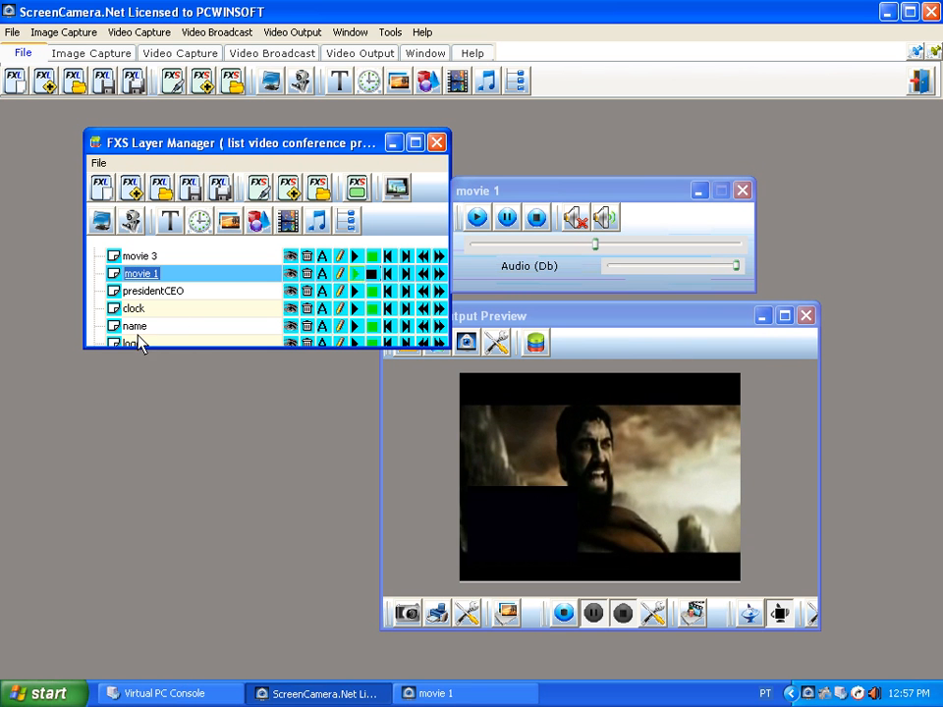
pyautogui.click(142, 256)
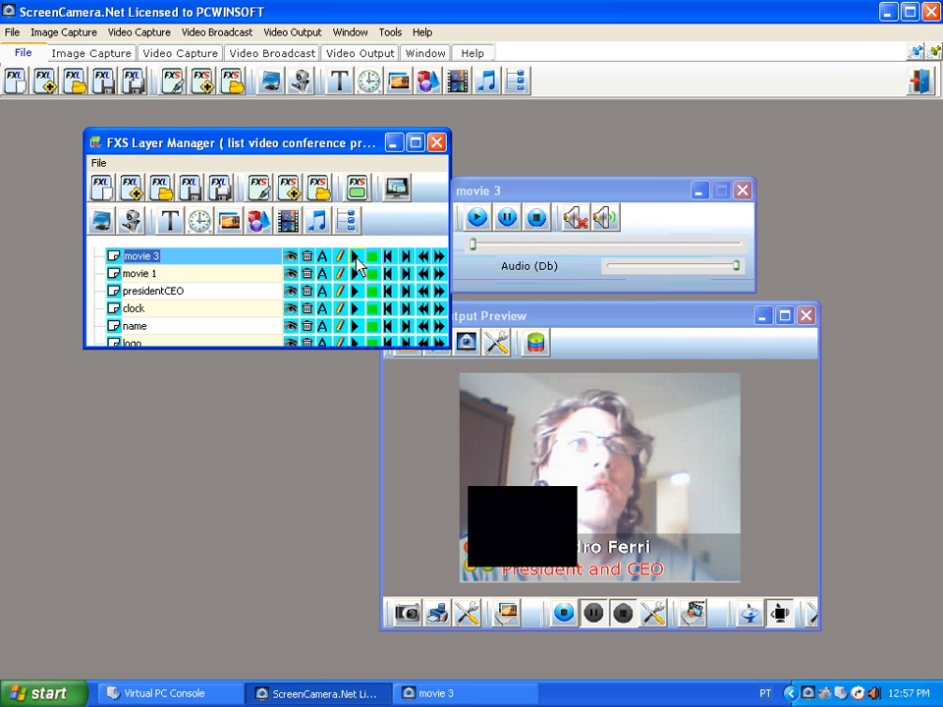
pyautogui.click(477, 216)
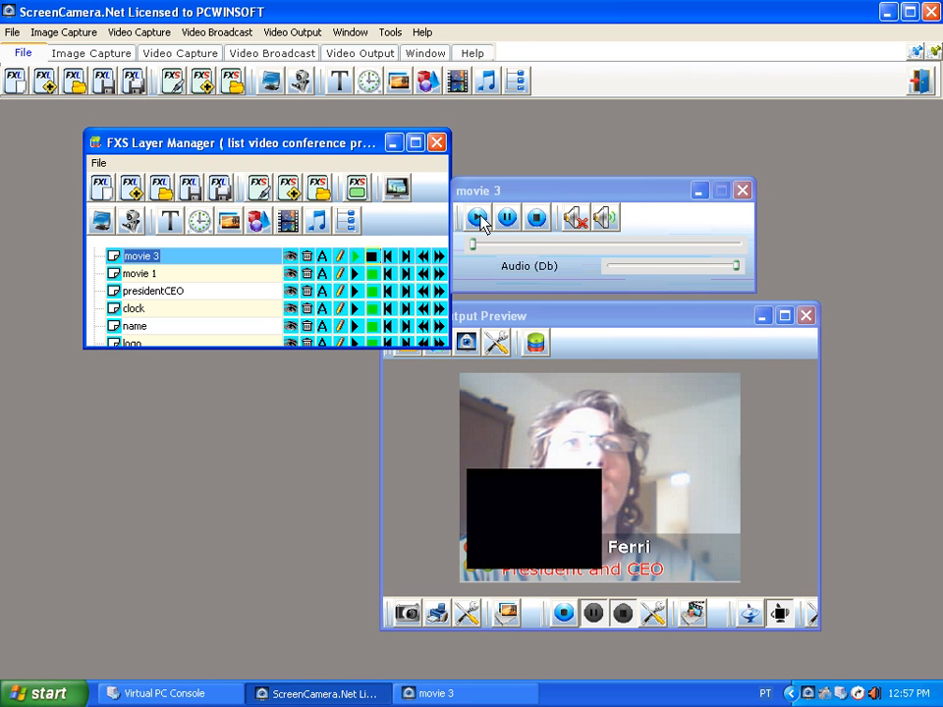
pyautogui.click(477, 218)
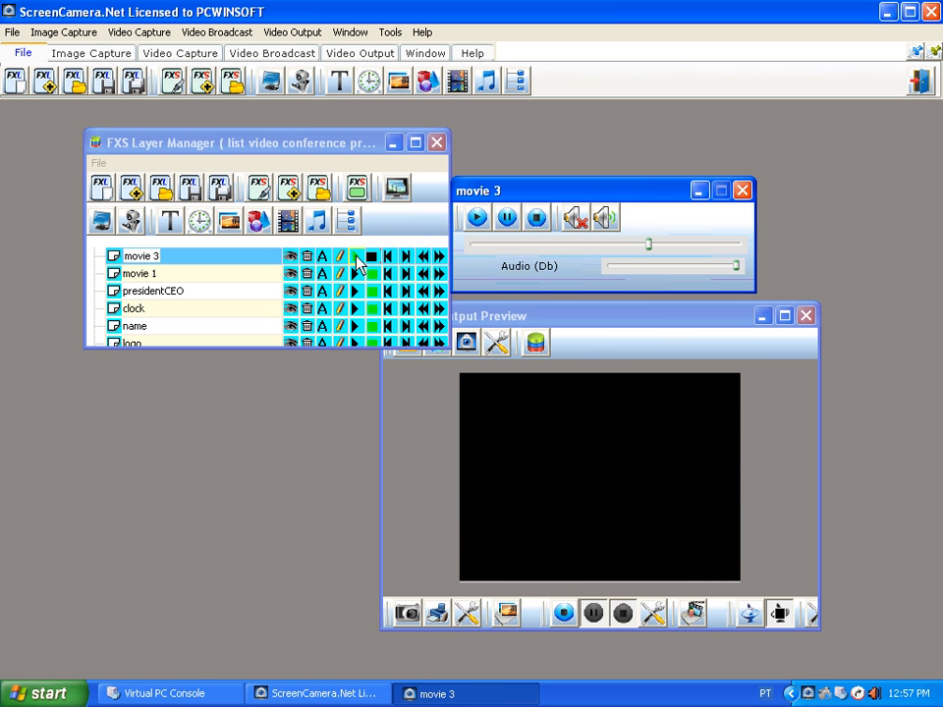
pyautogui.click(478, 216)
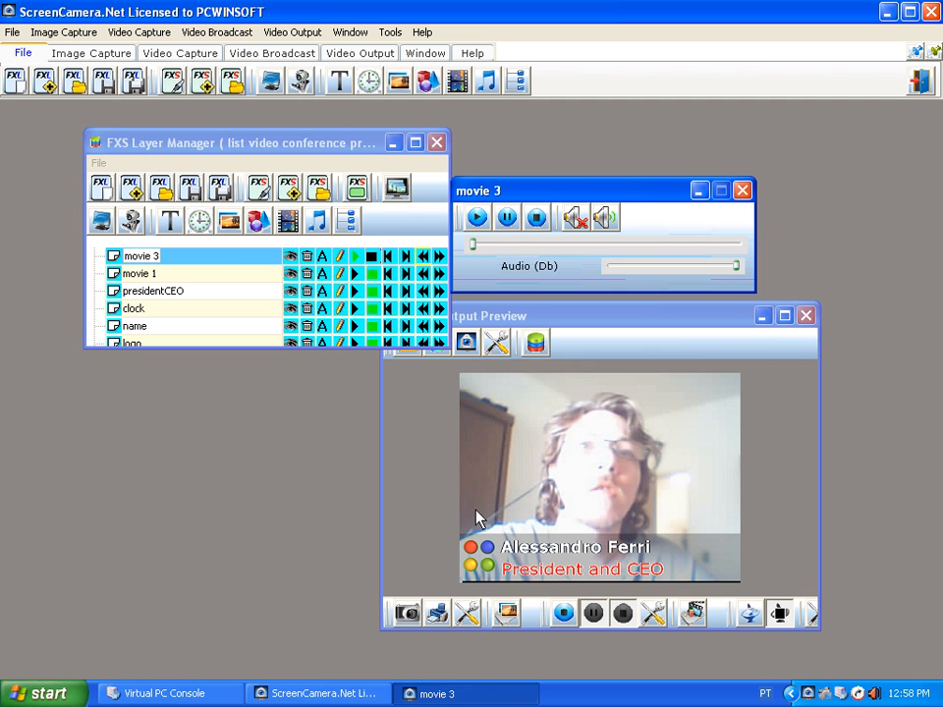
pyautogui.moveTo(226, 246)
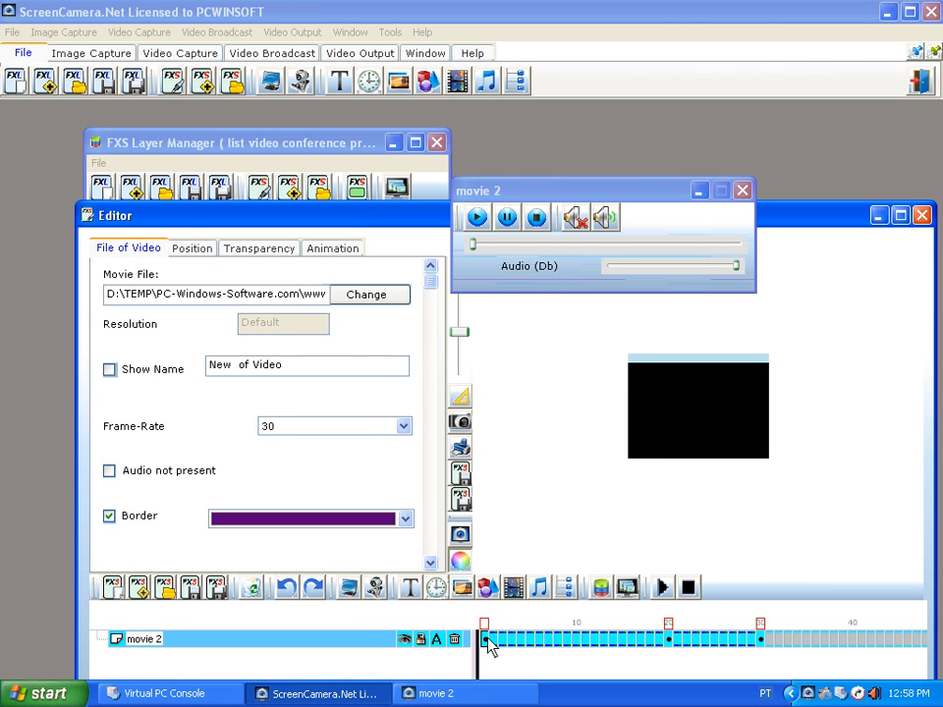
pyautogui.moveTo(776, 474)
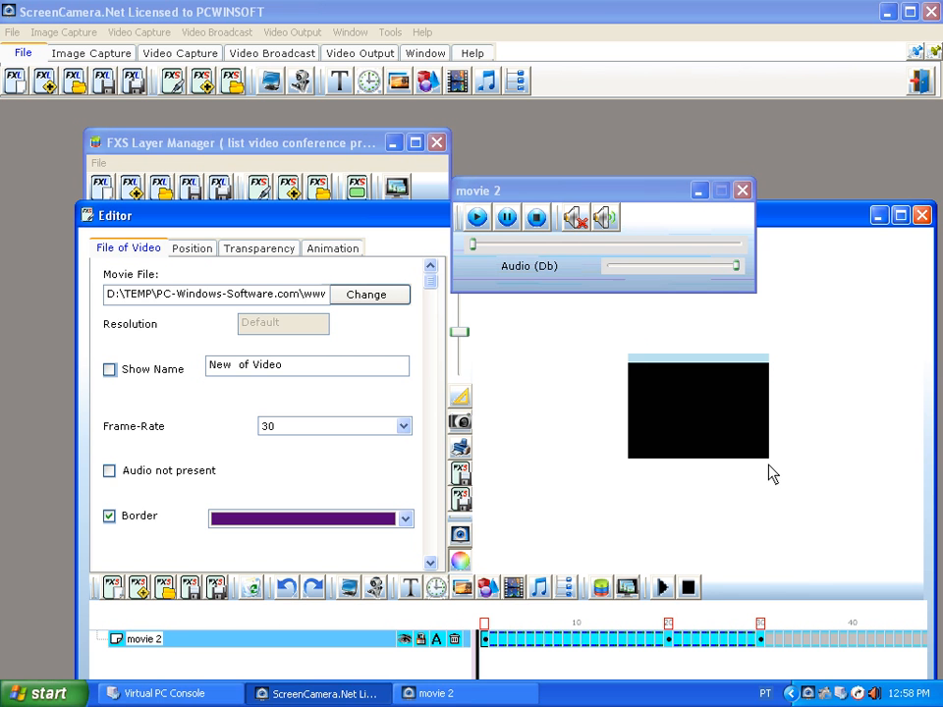
# Drag the movie 2 clip to the top-right of the frame and close the FXS Editor
pyautogui.click(698, 406)
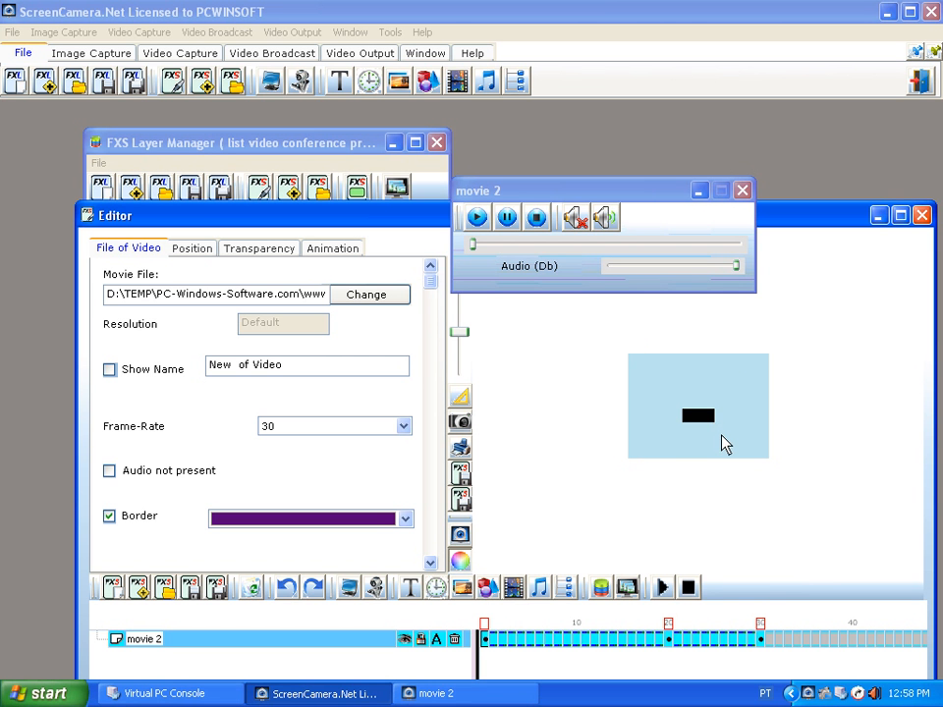
pyautogui.click(698, 417)
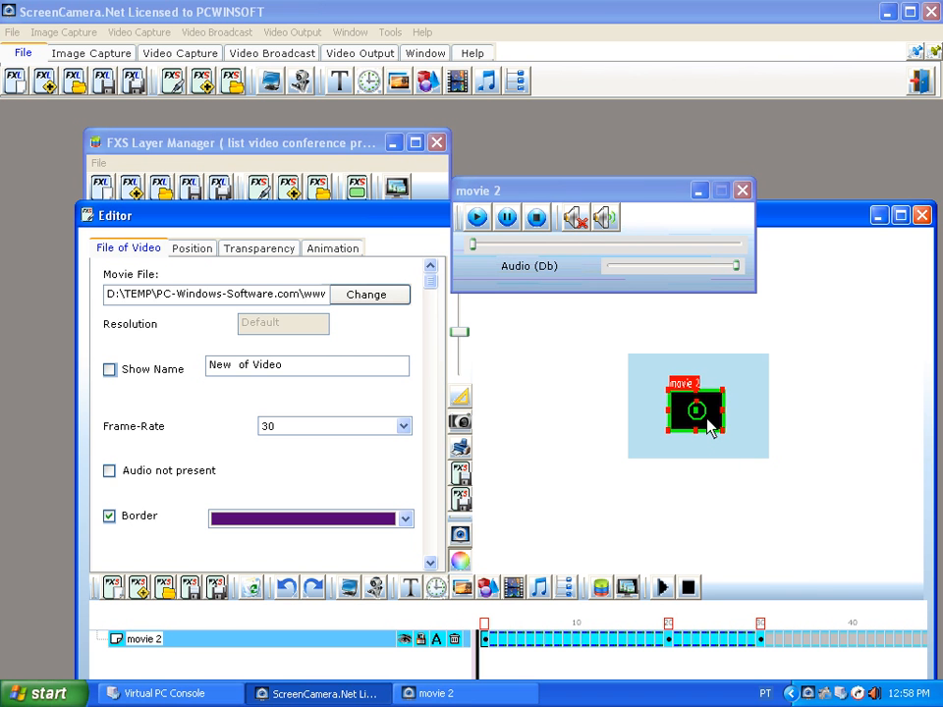
pyautogui.moveTo(696, 406); pyautogui.dragTo(735, 374)
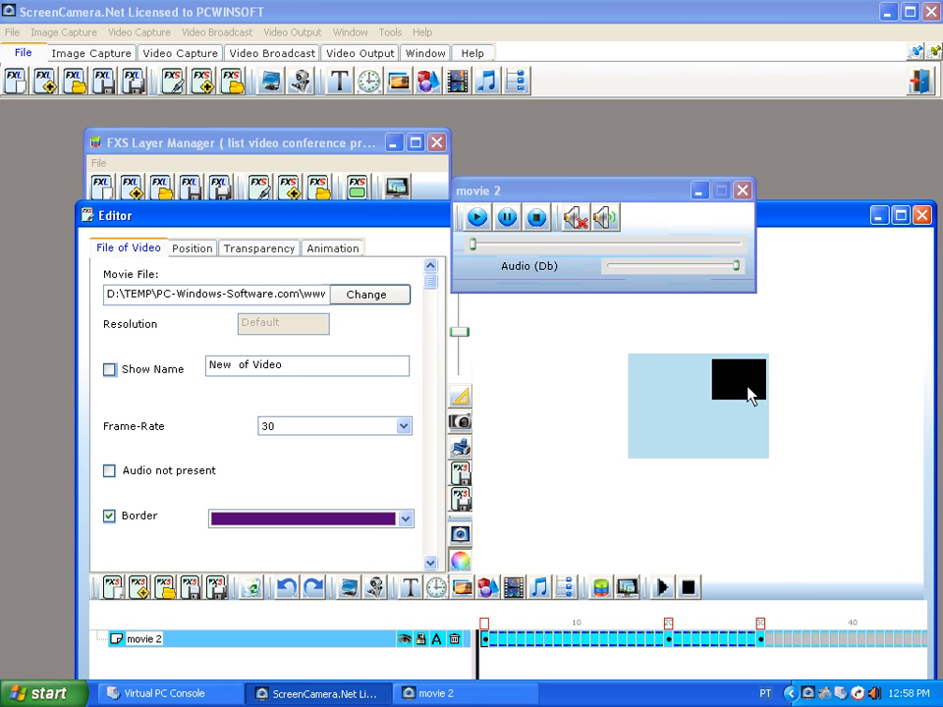
pyautogui.click(739, 381)
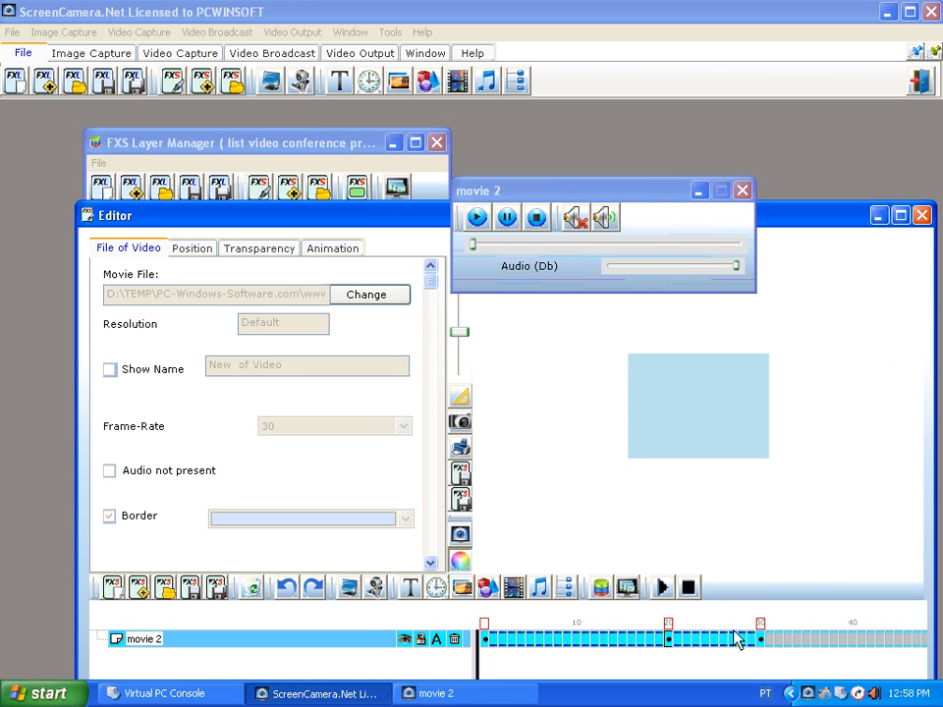
pyautogui.moveTo(470, 483)
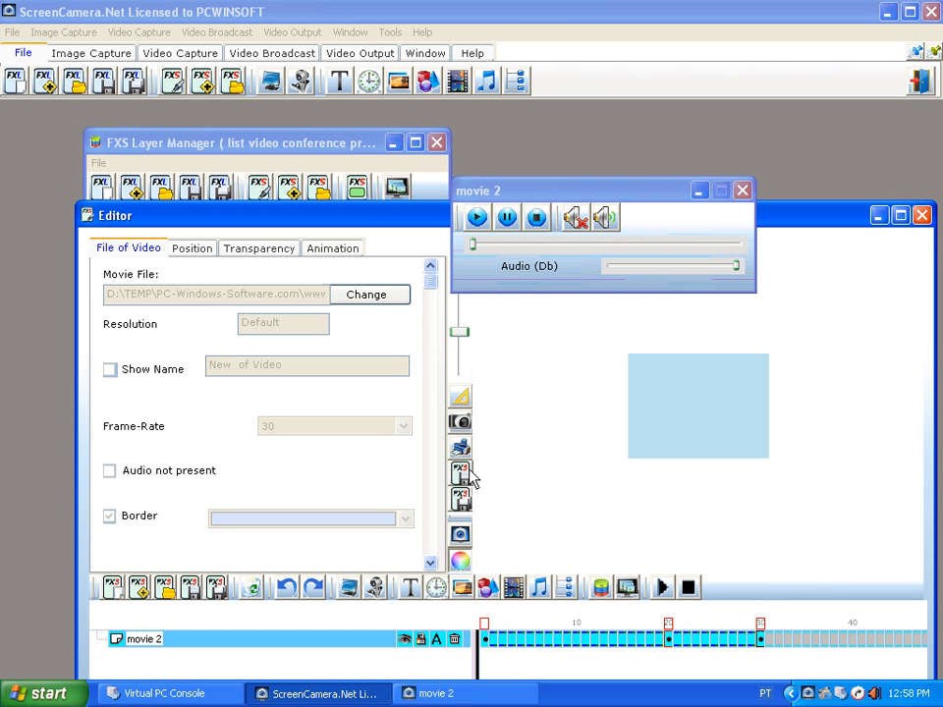
pyautogui.moveTo(770, 401)
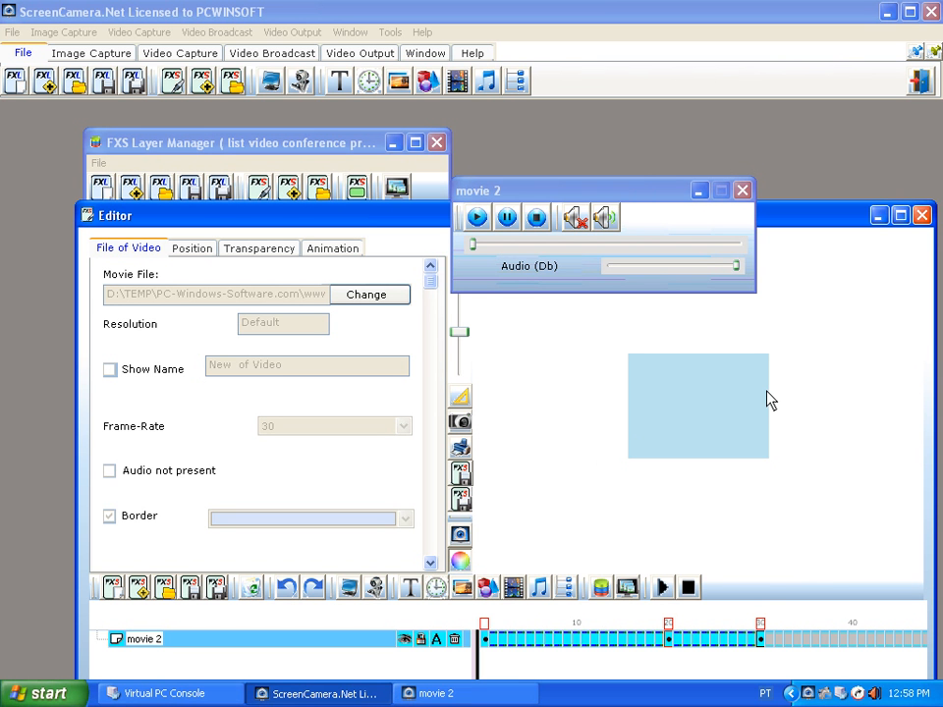
pyautogui.moveTo(902, 306)
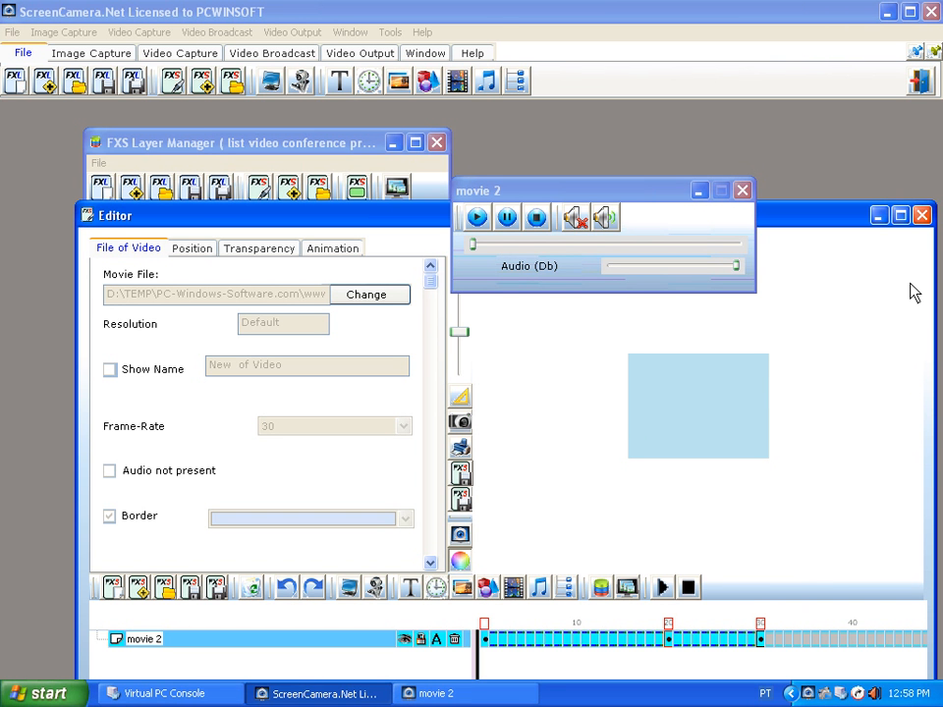
pyautogui.moveTo(922, 214)
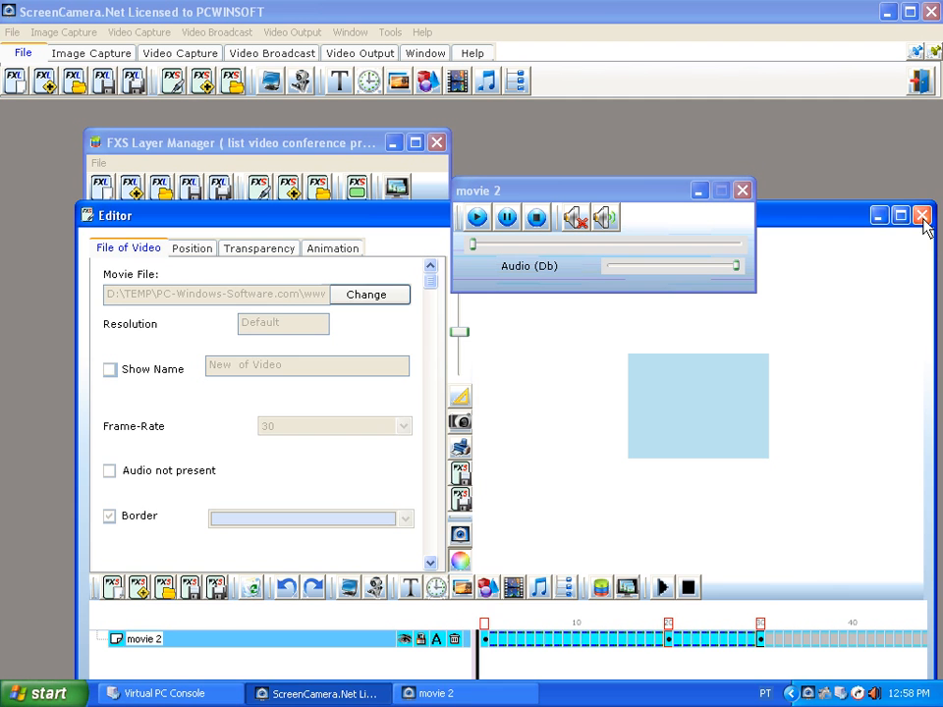
pyautogui.click(922, 215)
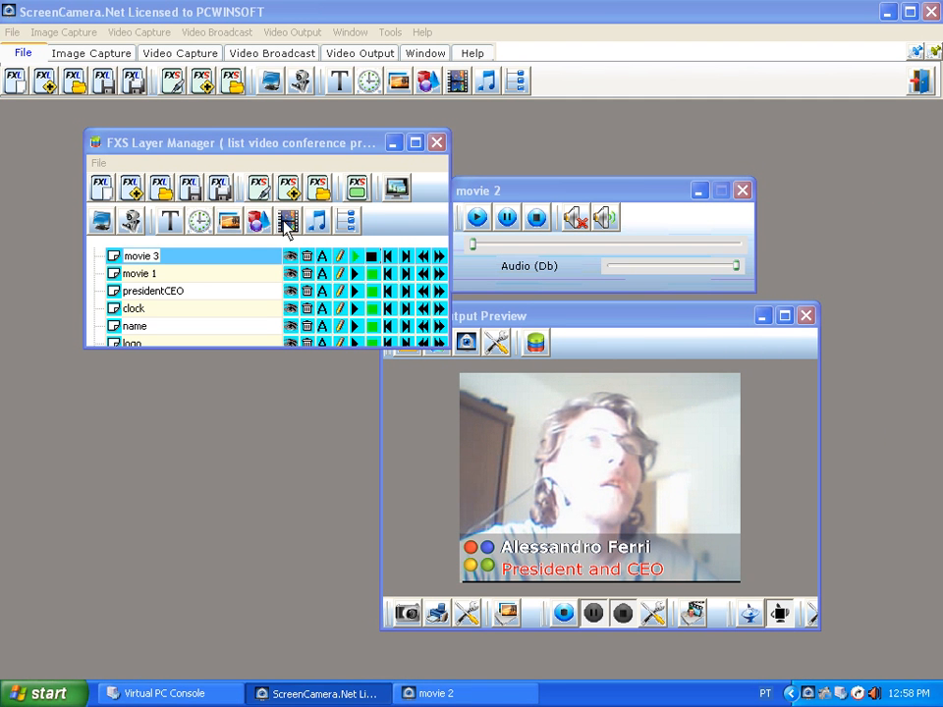
# Add the saved movie 2 video layer and play it full screen over the webcam
pyautogui.click(287, 220)
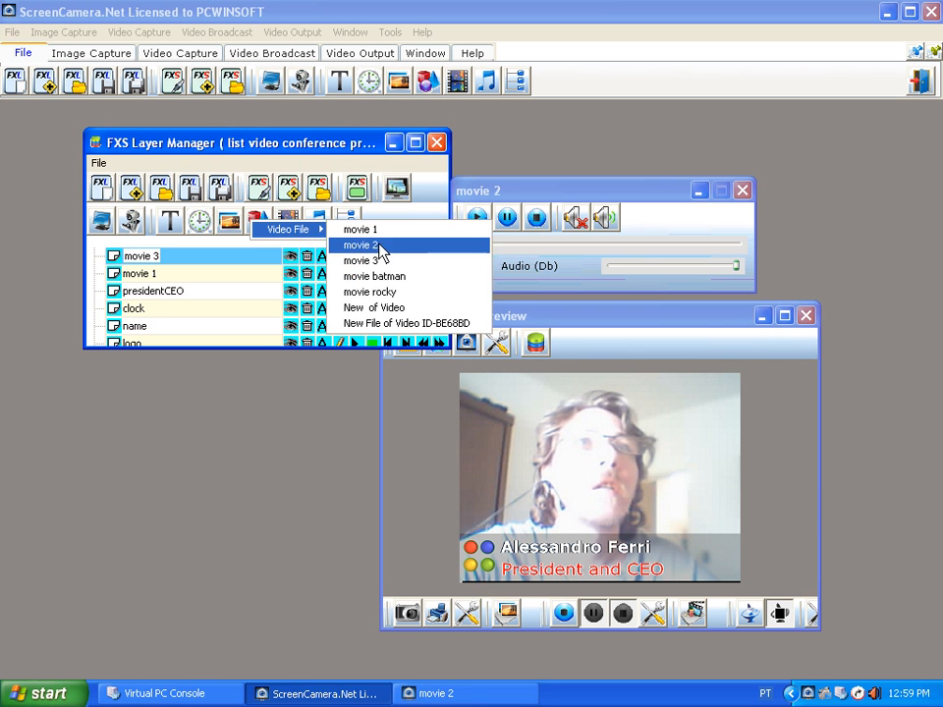
pyautogui.click(361, 244)
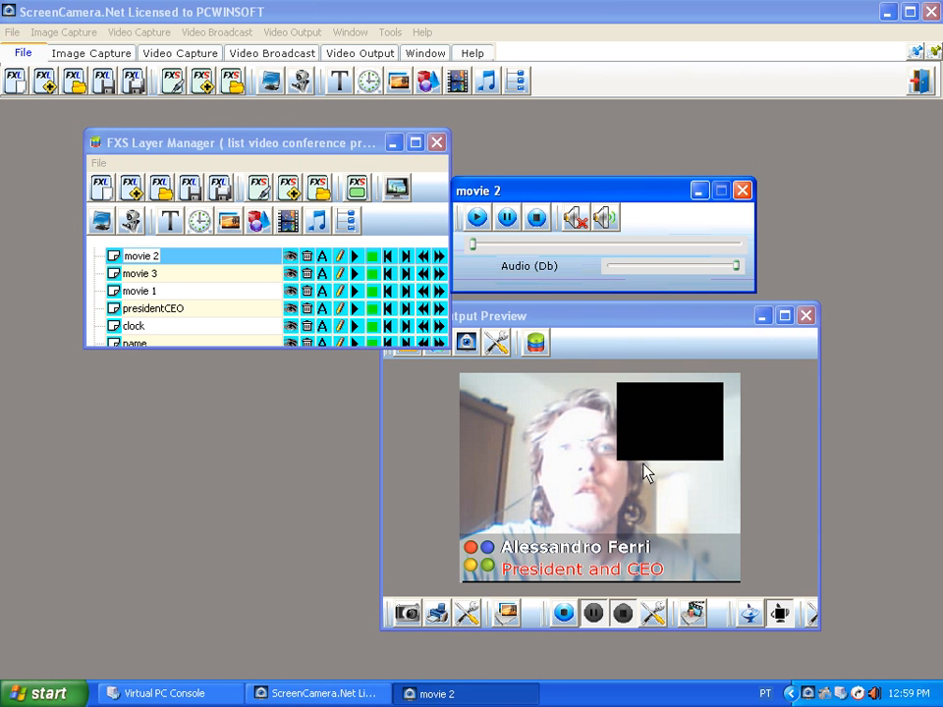
pyautogui.click(478, 216)
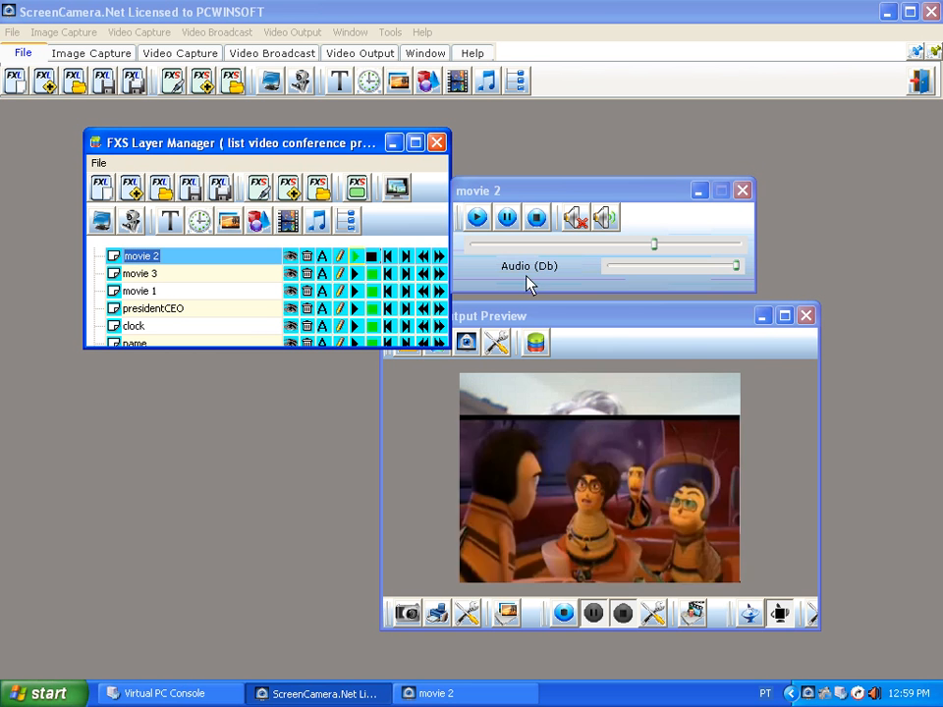
pyautogui.click(536, 216)
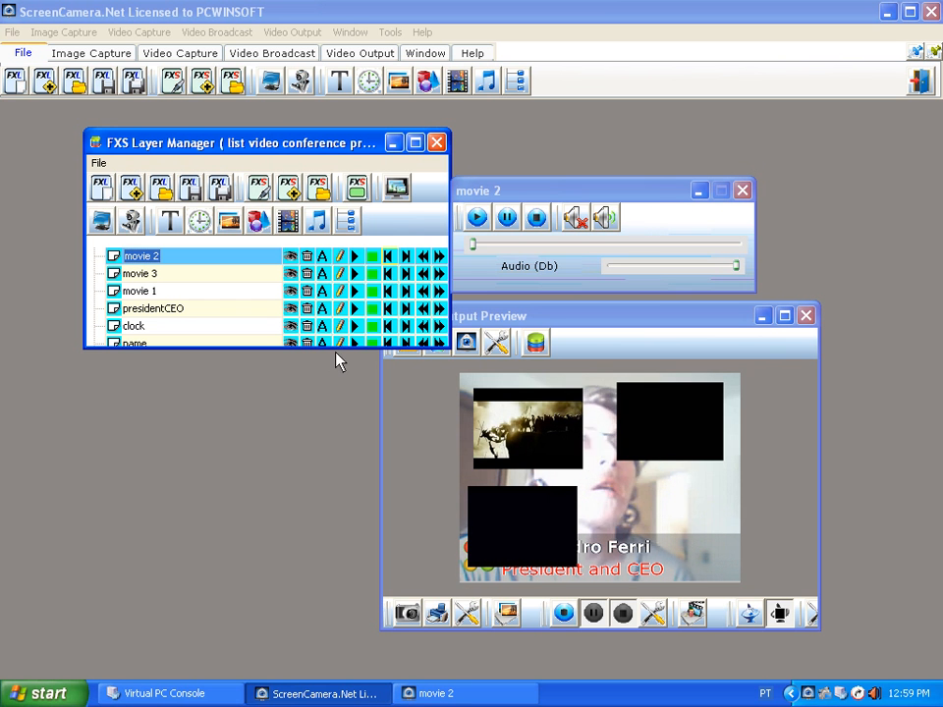
pyautogui.moveTo(352, 303)
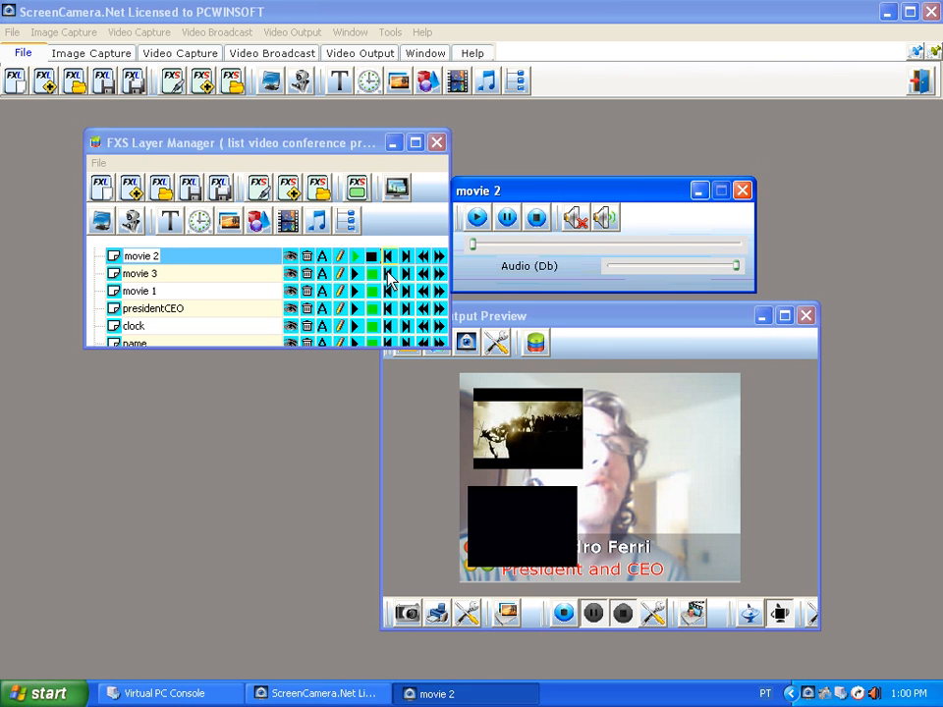
# Pop up the movie boxes over the webcam, then hide them all from the output
pyautogui.click(354, 255)
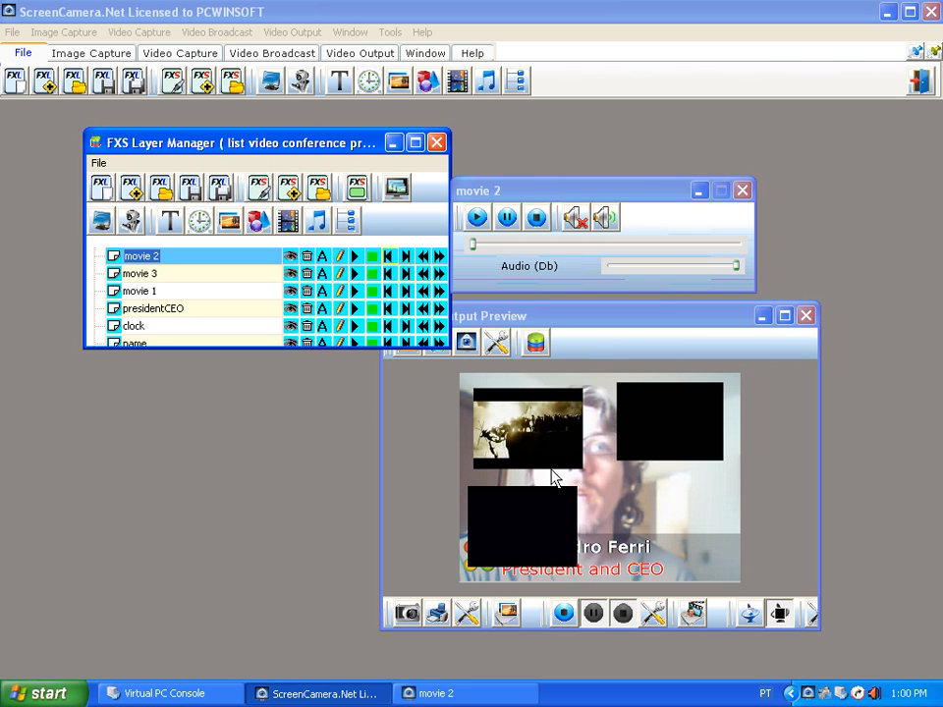
pyautogui.moveTo(619, 461)
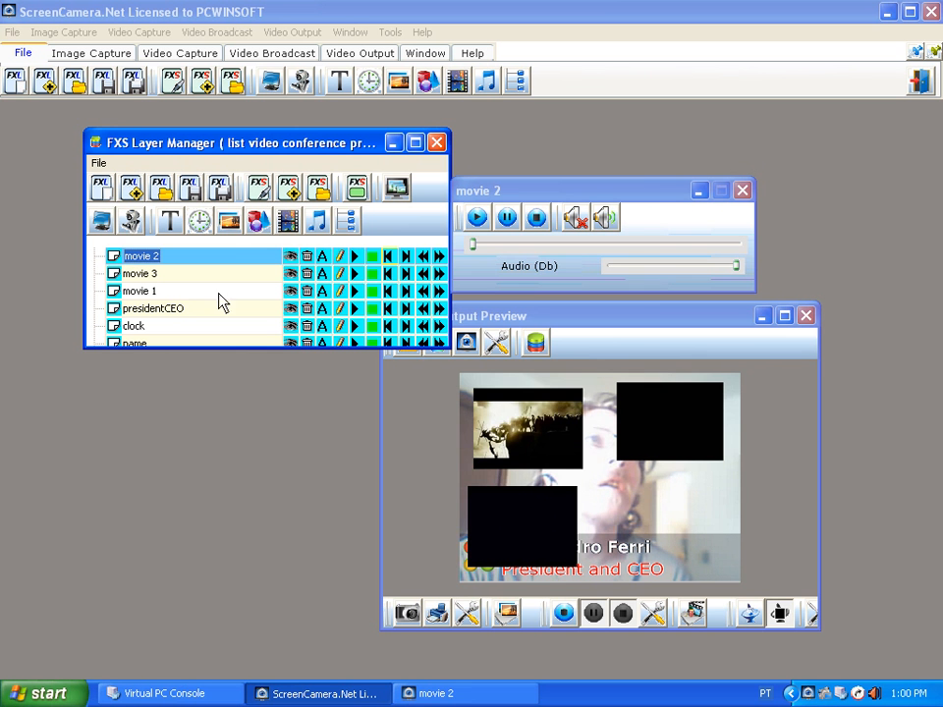
pyautogui.click(141, 291)
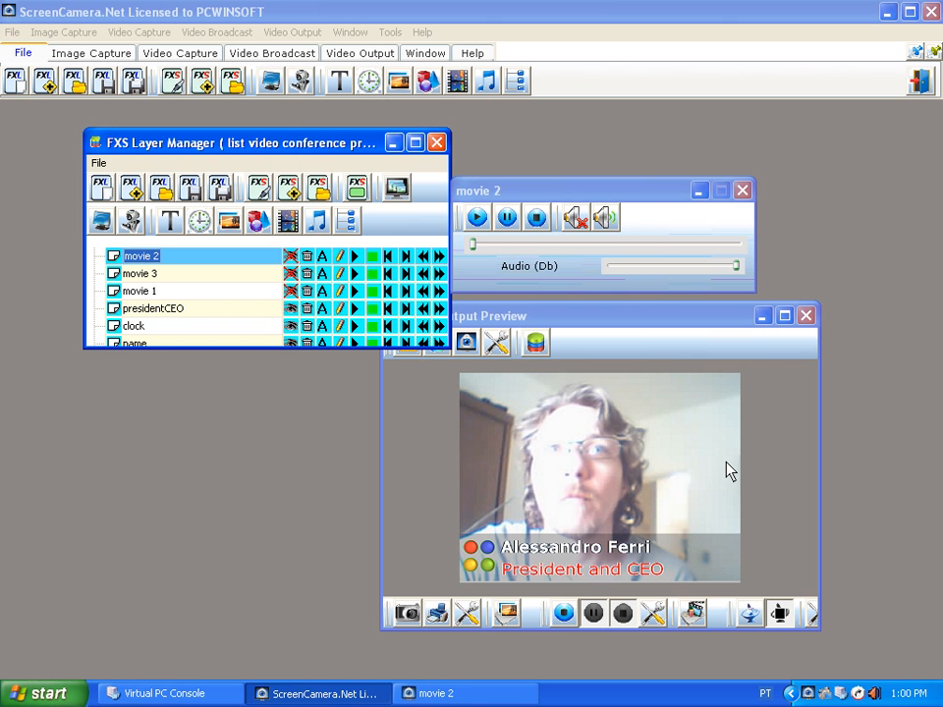
pyautogui.moveTo(731, 467)
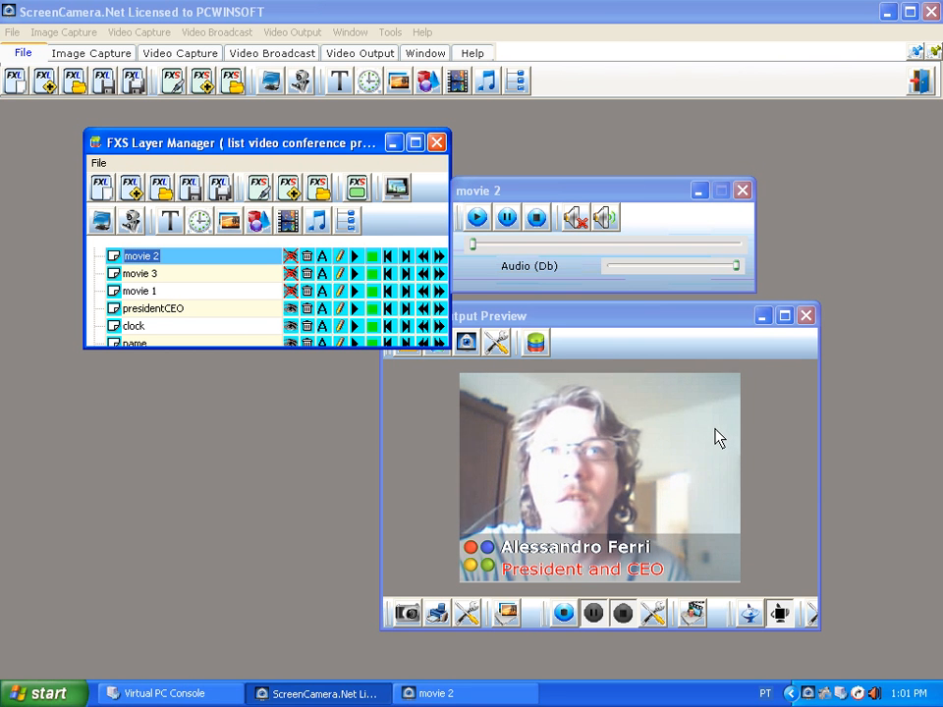
pyautogui.moveTo(715, 464)
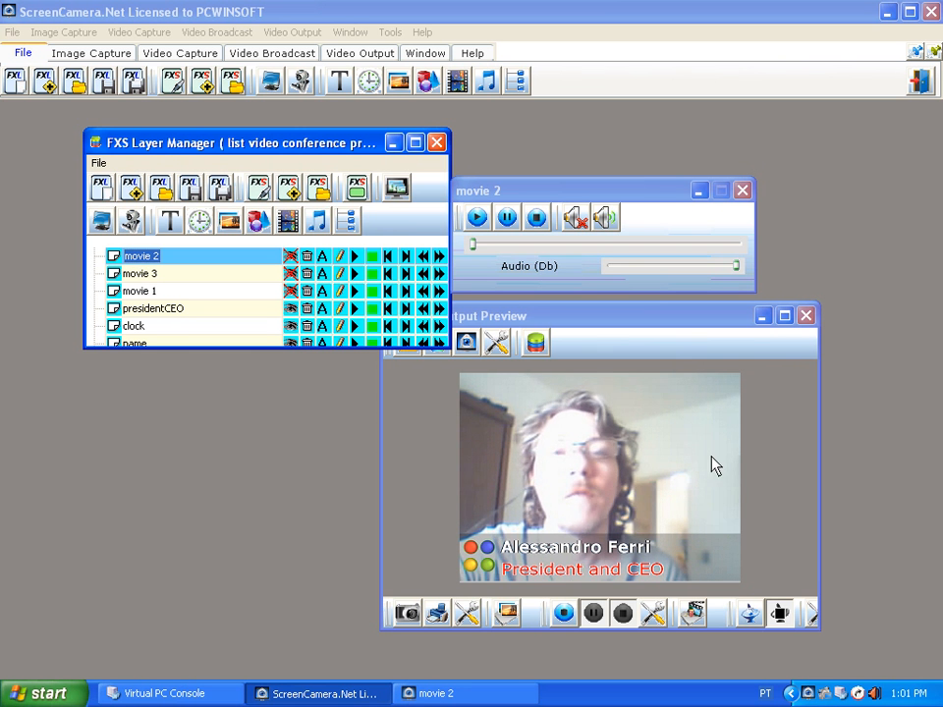